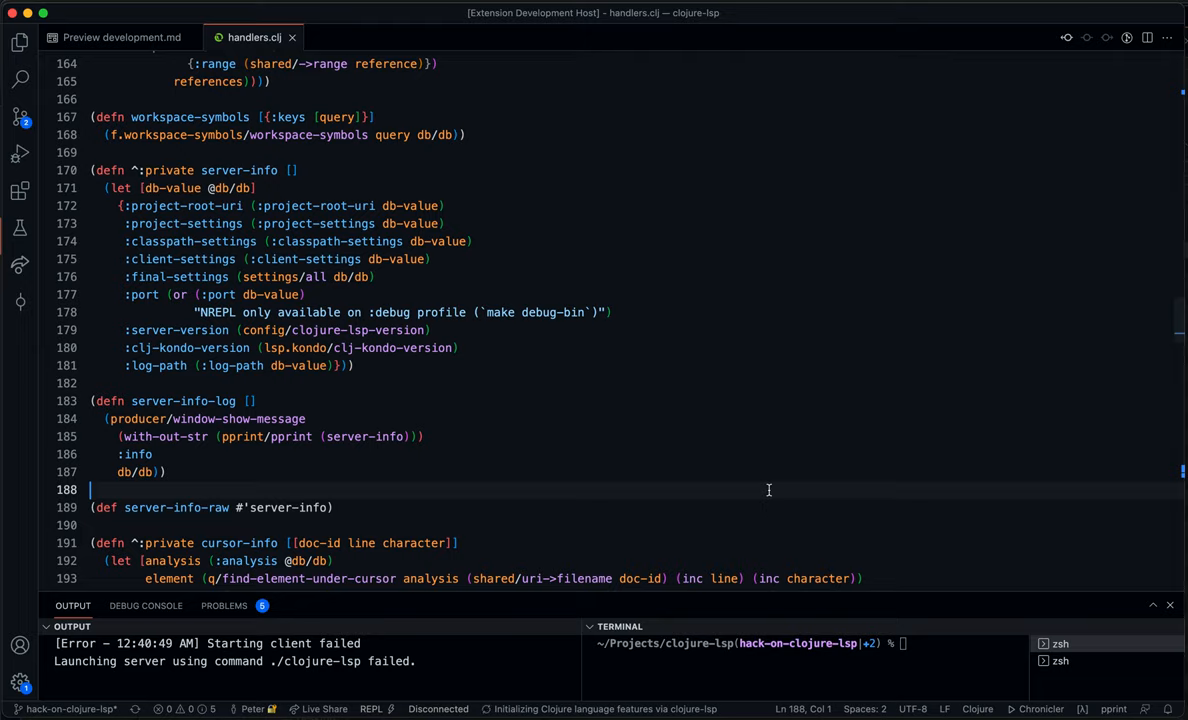
mouse_move(620, 420)
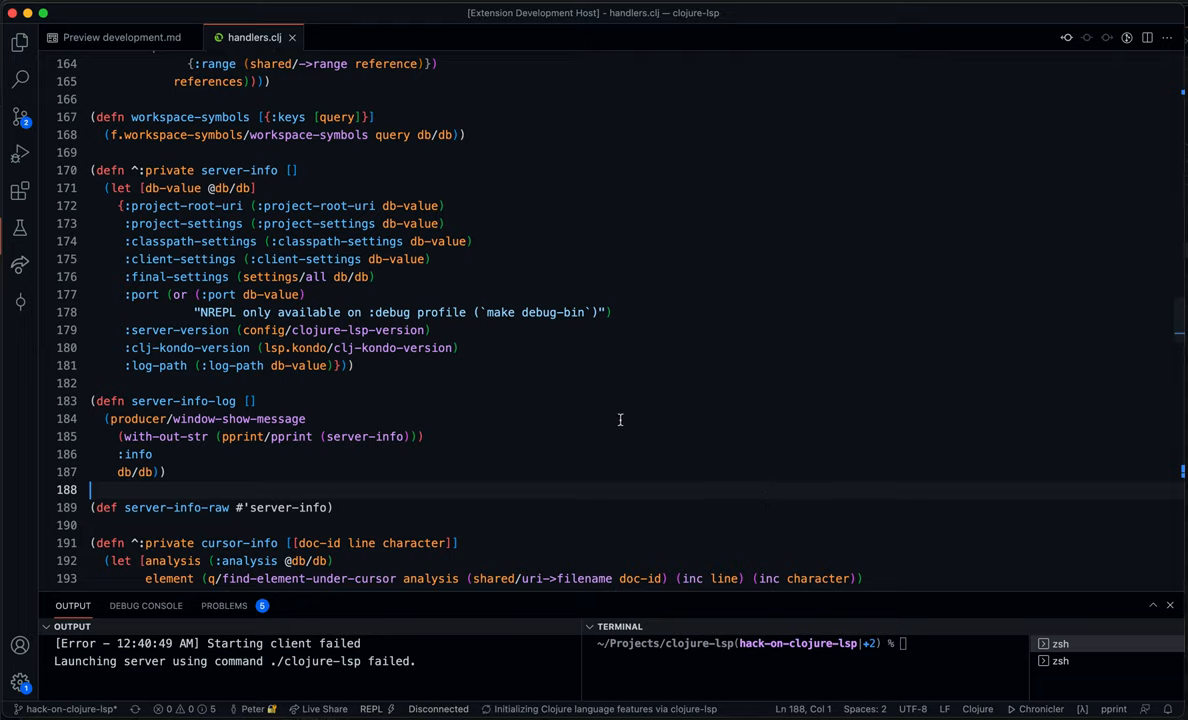
mouse_move(268, 204)
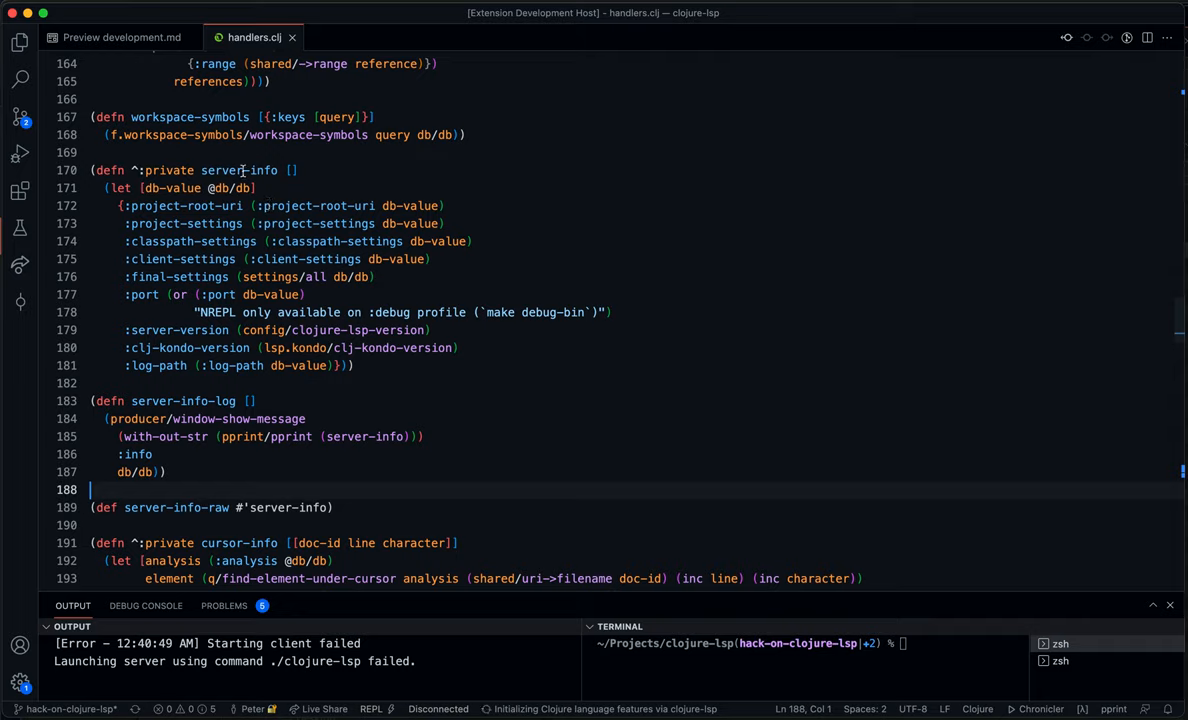
Highlight server-info uses, then show the development.md preview scrolled to its Clojure Way steps.
double_click(222, 170)
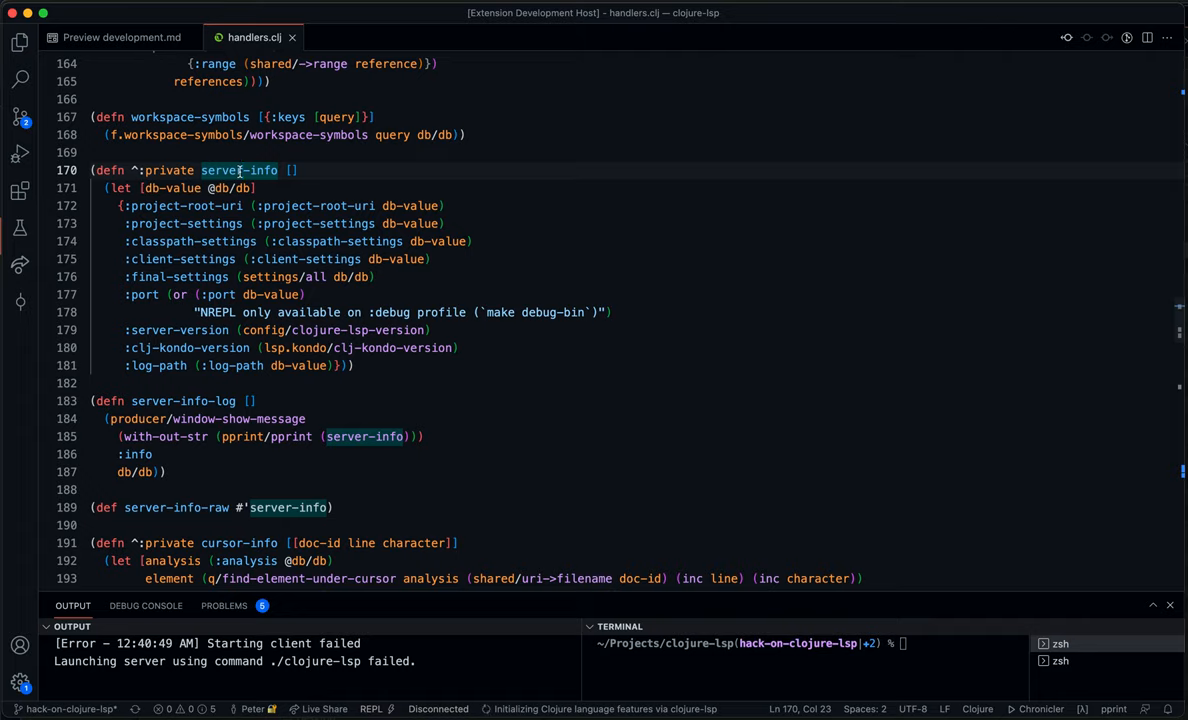
mouse_move(312, 268)
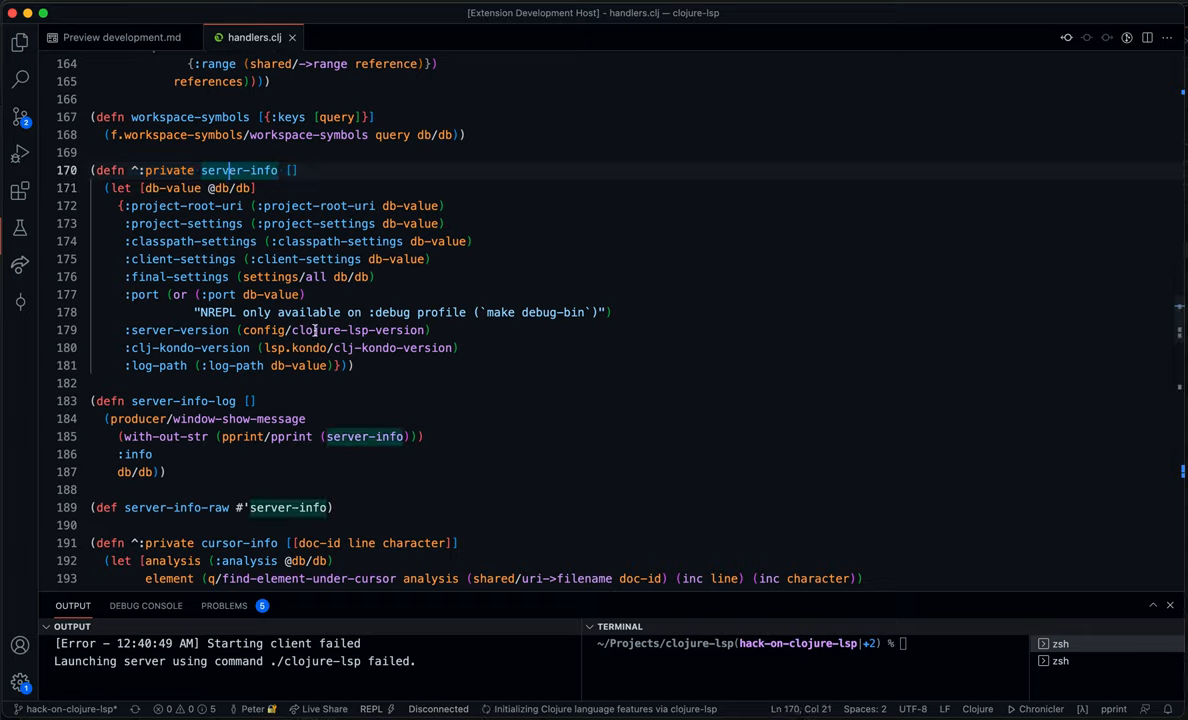
mouse_move(524, 316)
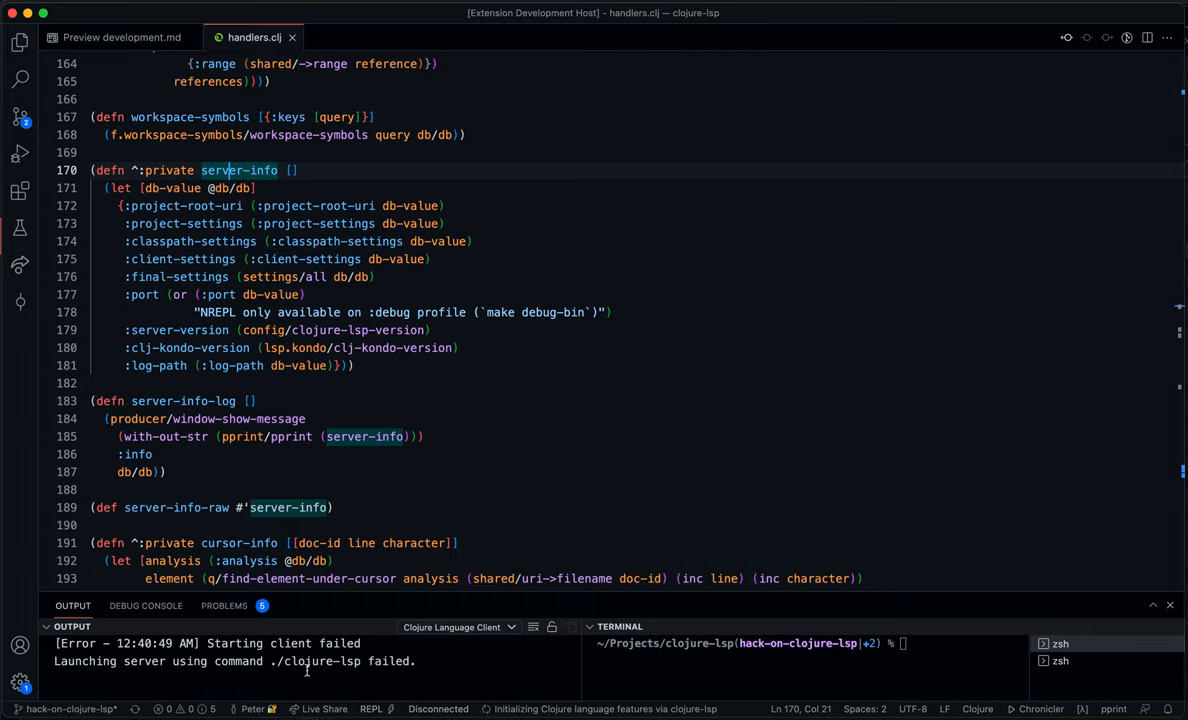
mouse_move(396, 522)
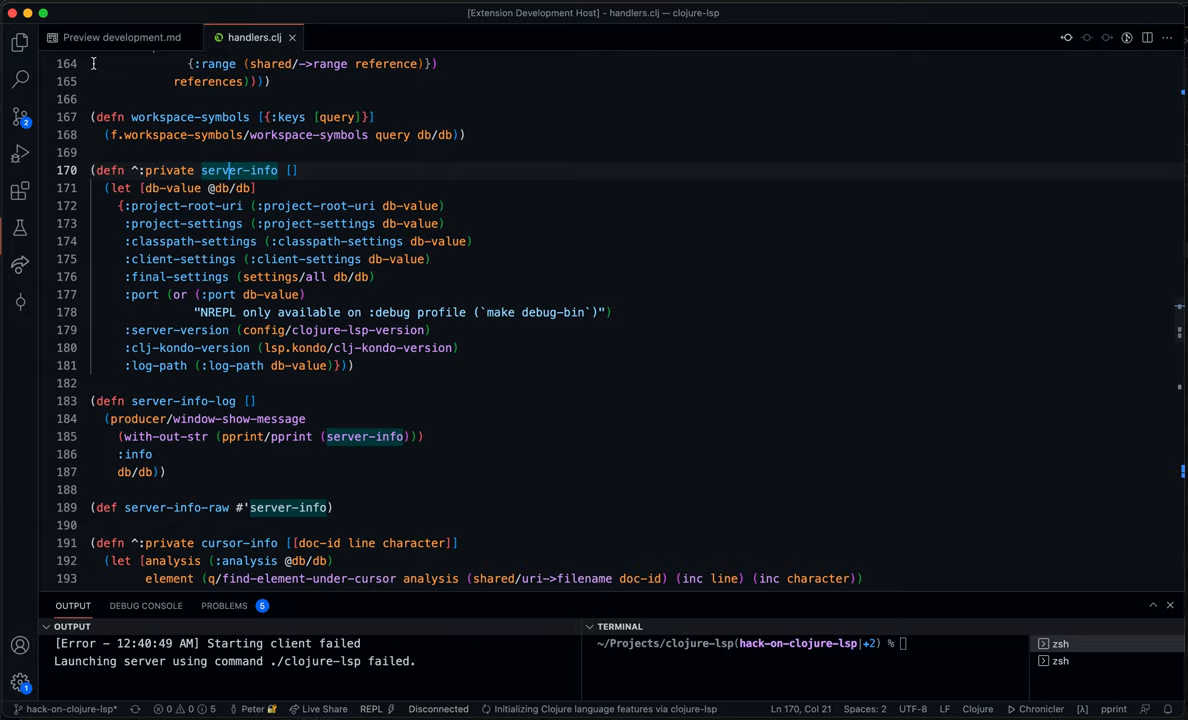
left_click(120, 36)
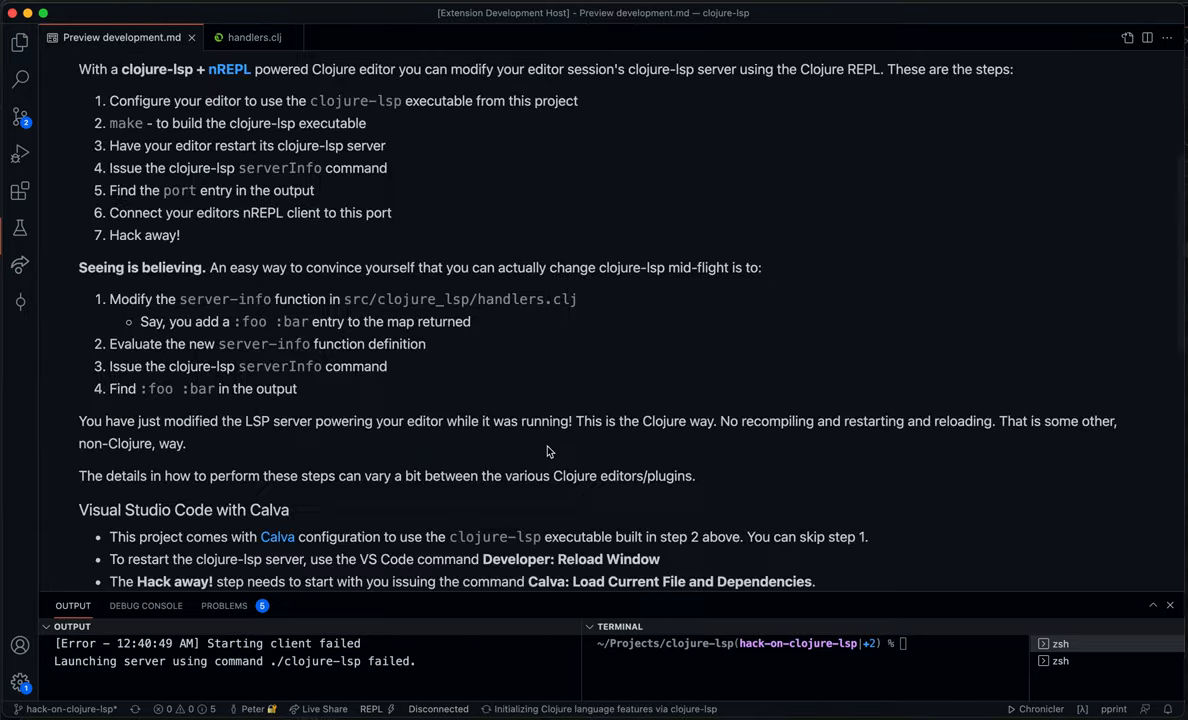
scroll("up", 3)
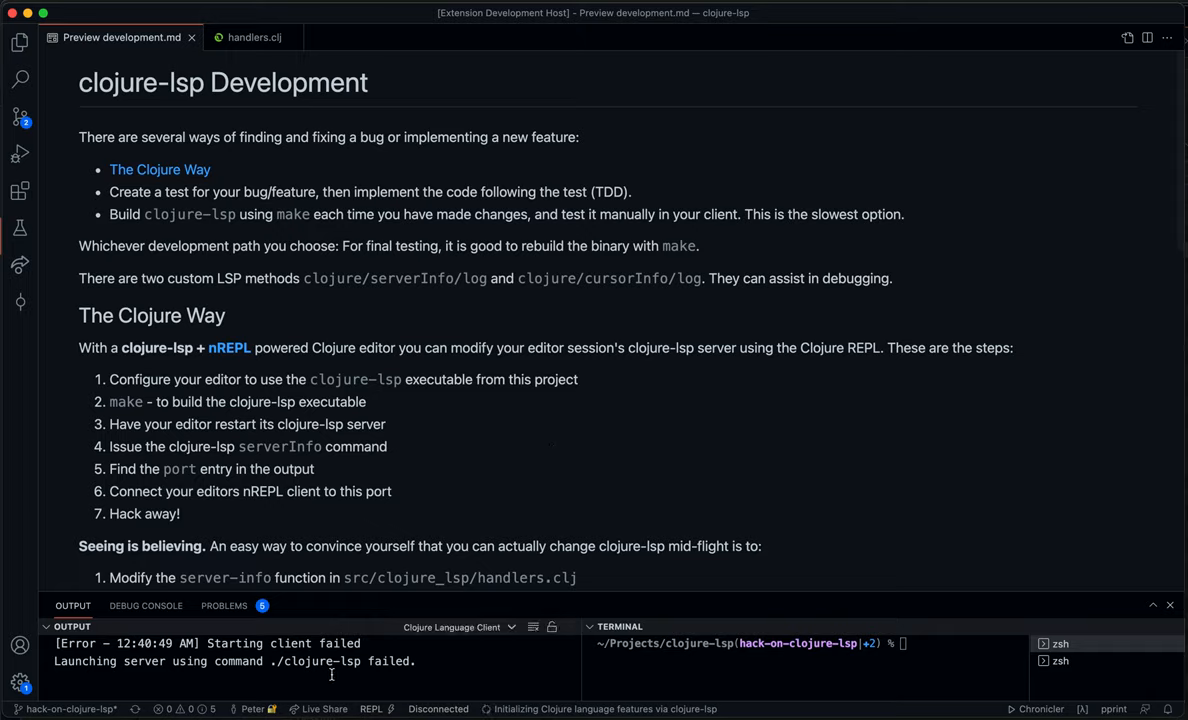
mouse_move(364, 672)
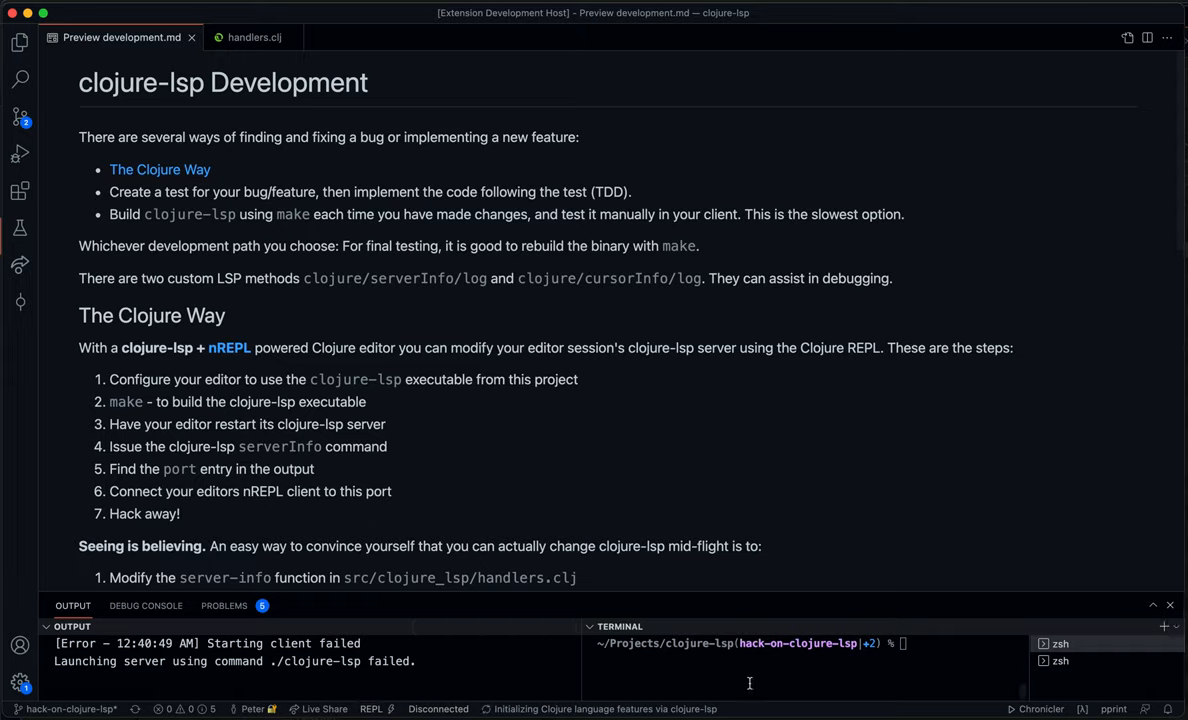
Run make in the integrated terminal to build the clojure-lsp executable.
left_click(904, 644)
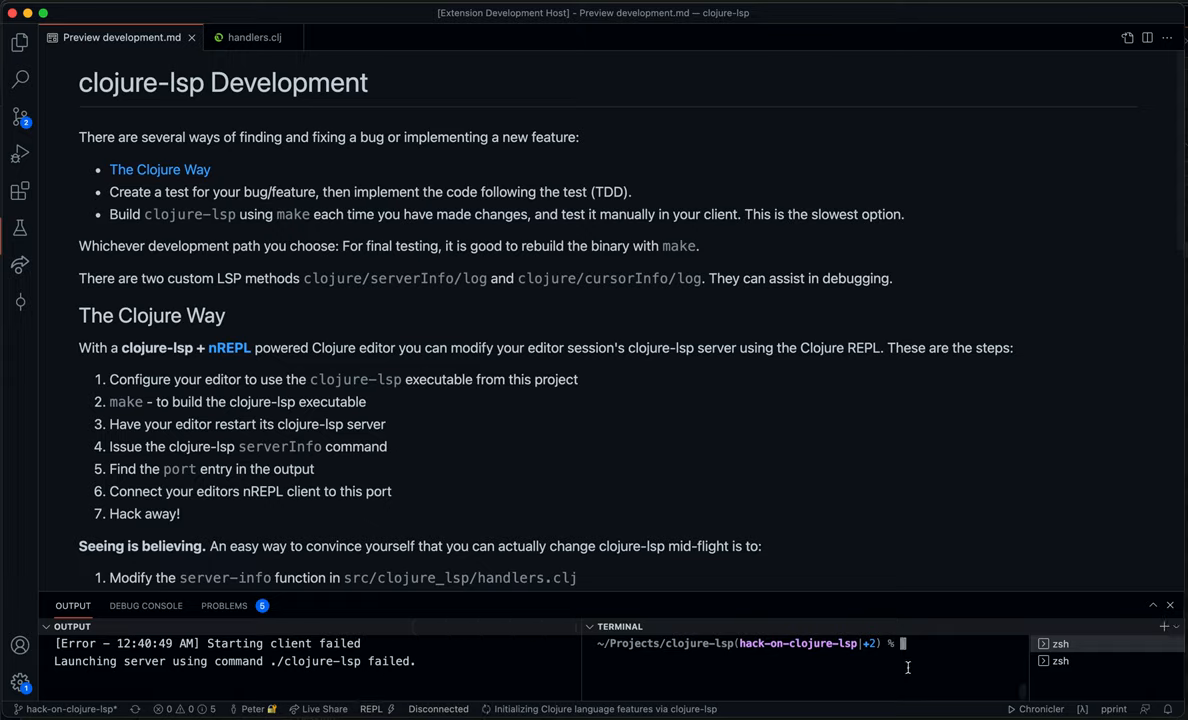
type("make")
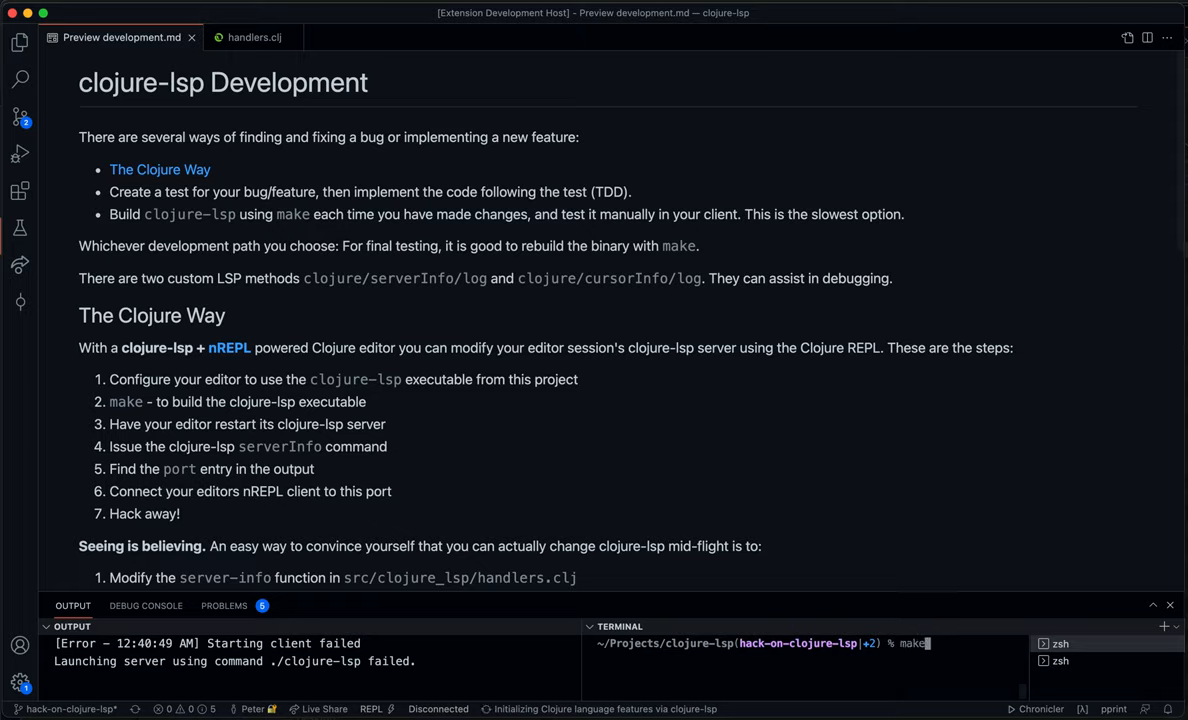
key("Return")
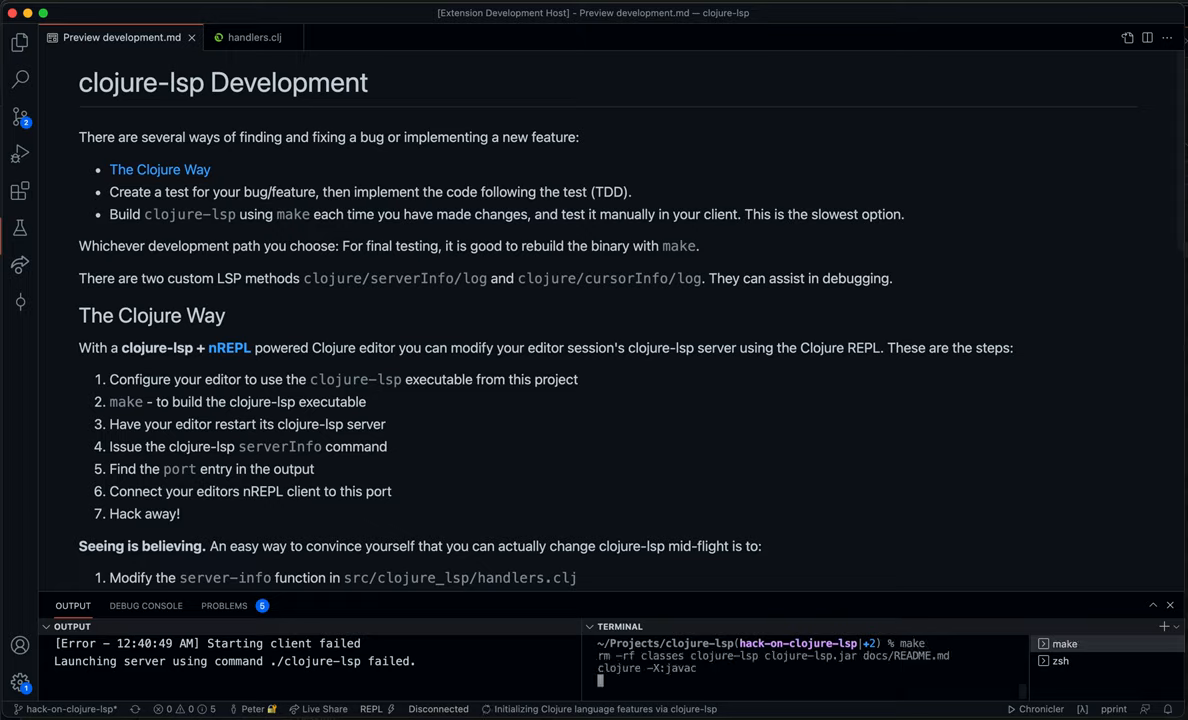
mouse_move(850, 716)
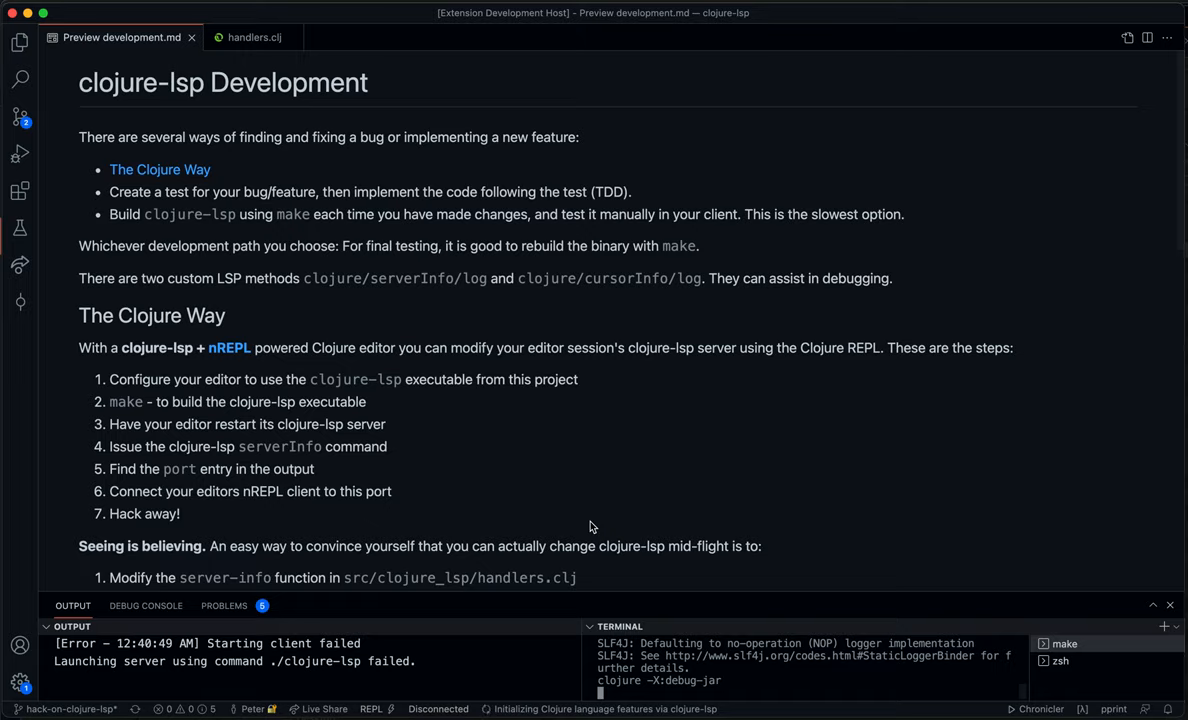
mouse_move(678, 370)
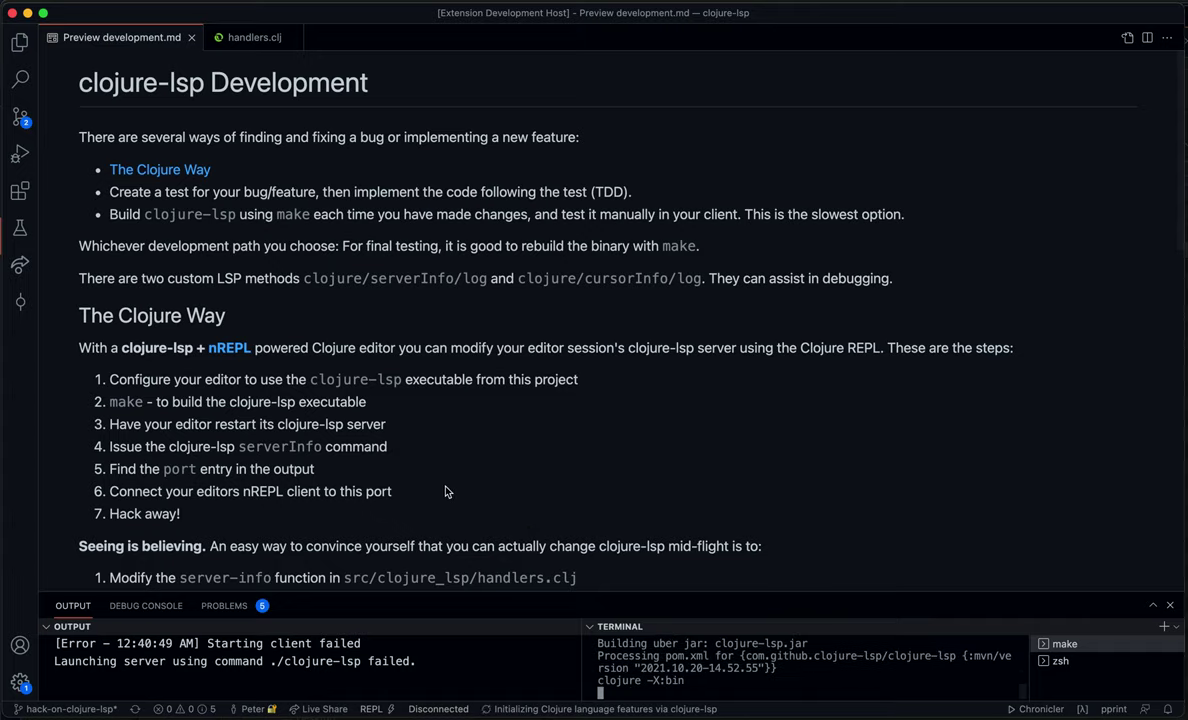
mouse_move(372, 496)
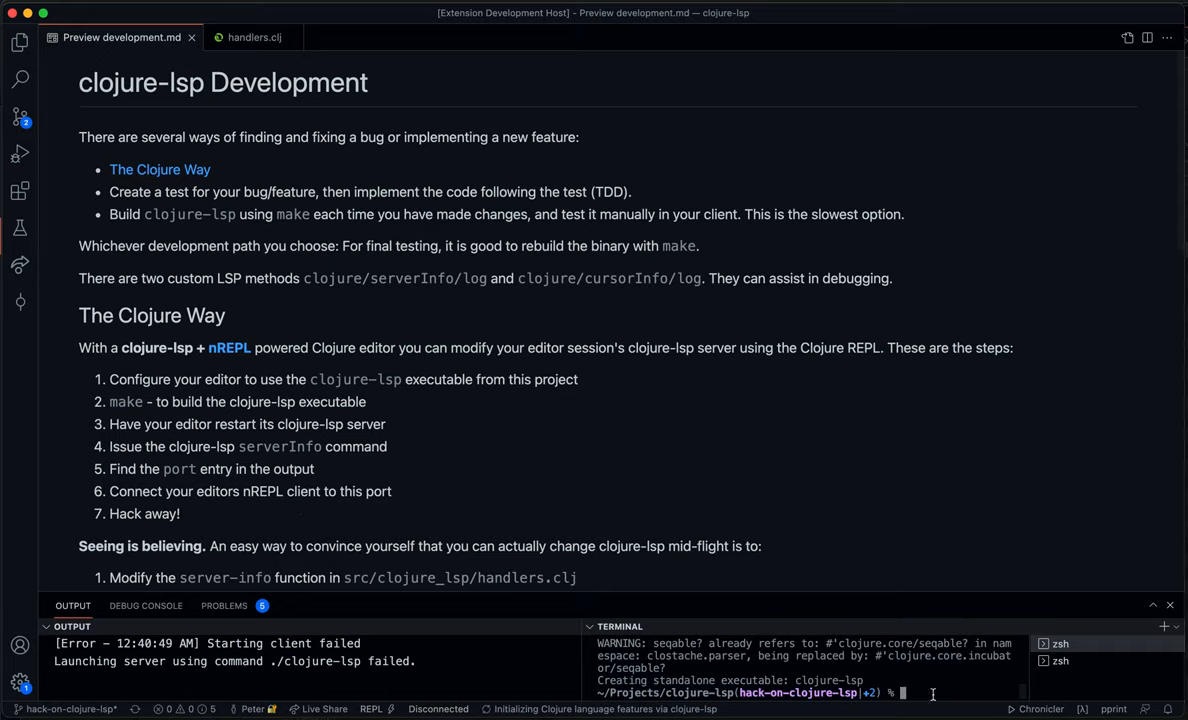
mouse_move(452, 500)
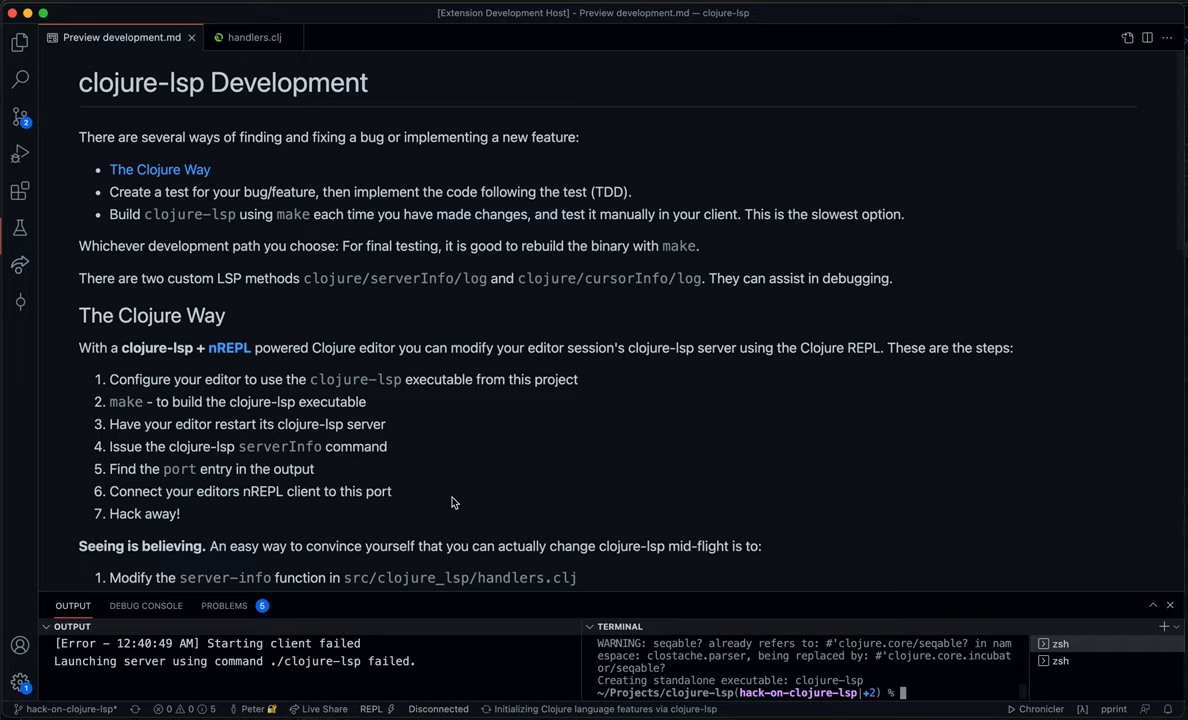
mouse_move(308, 440)
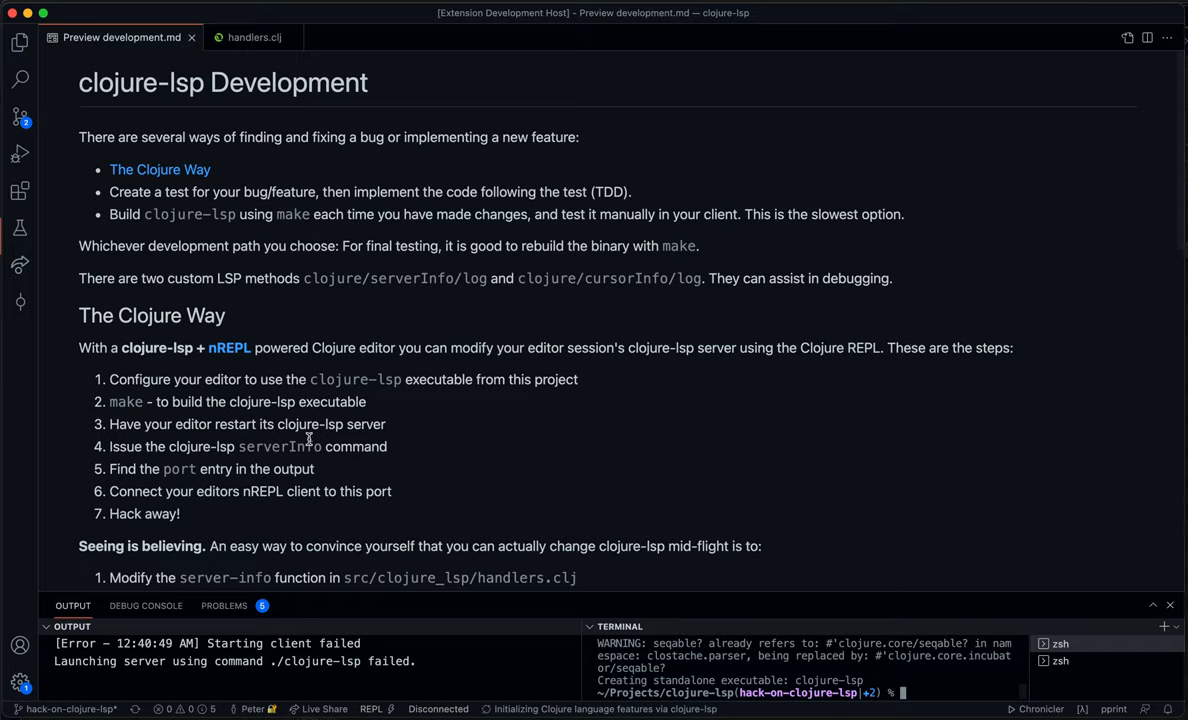
mouse_move(336, 440)
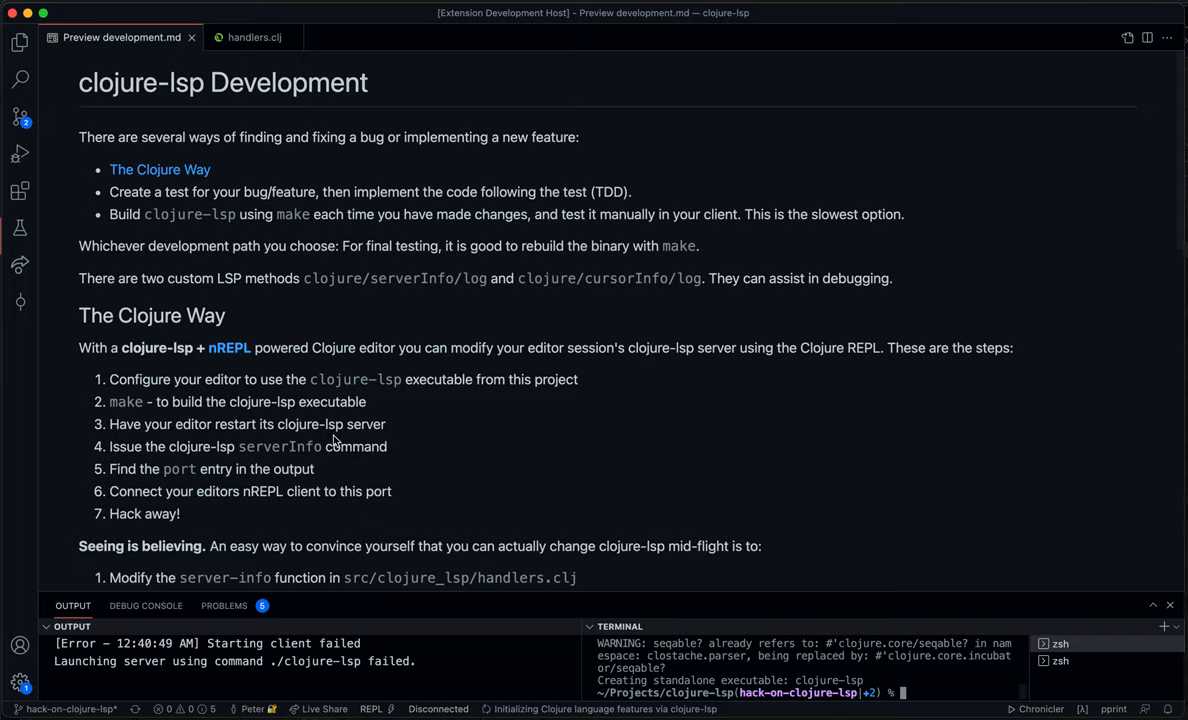
mouse_move(516, 702)
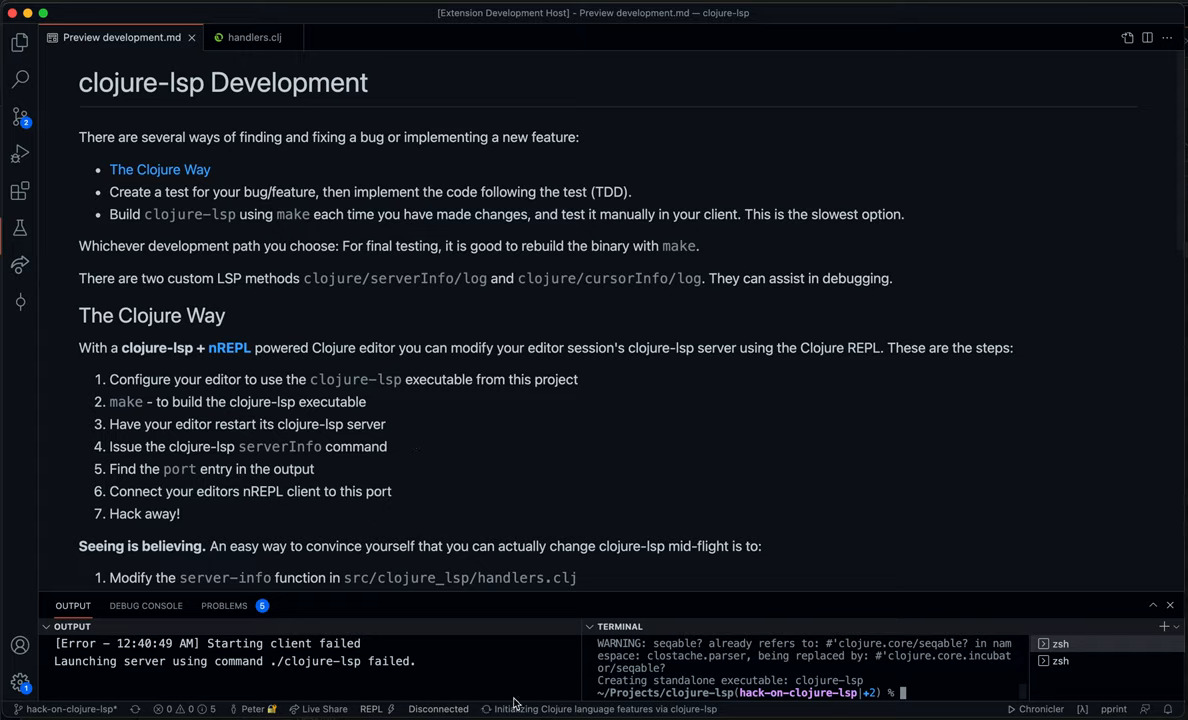
mouse_move(446, 480)
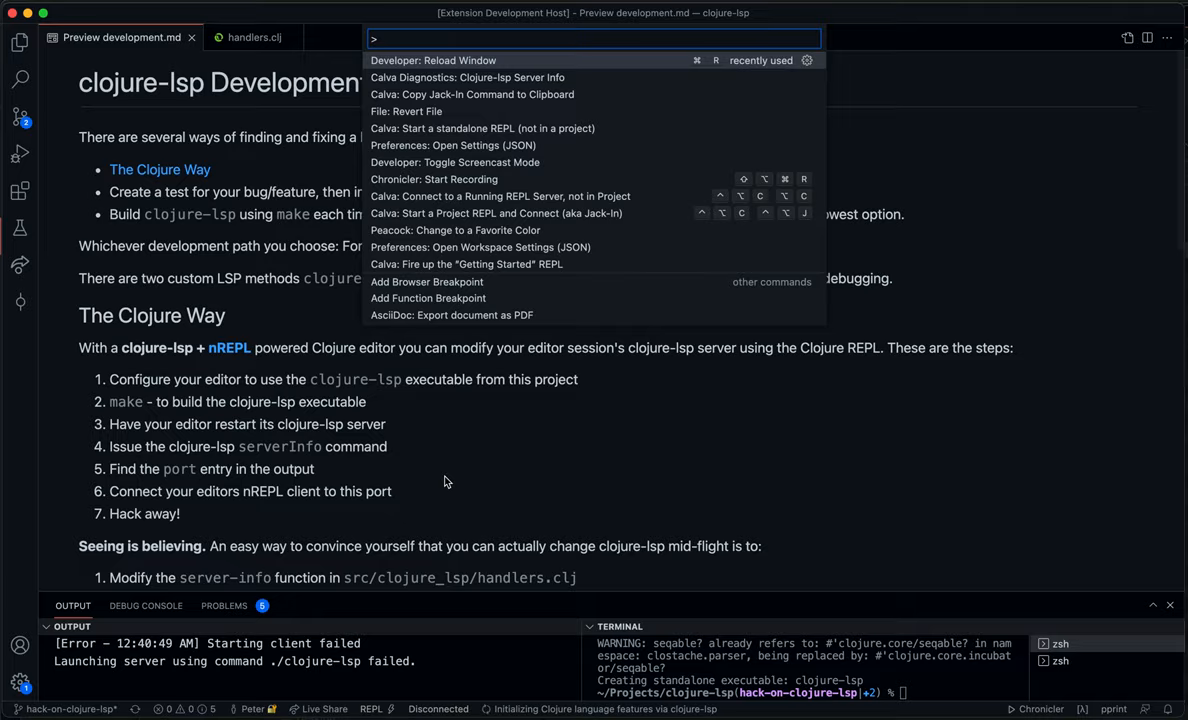
Reload the window so the new clojure-lsp server starts, returning to handlers.clj.
key("Escape")
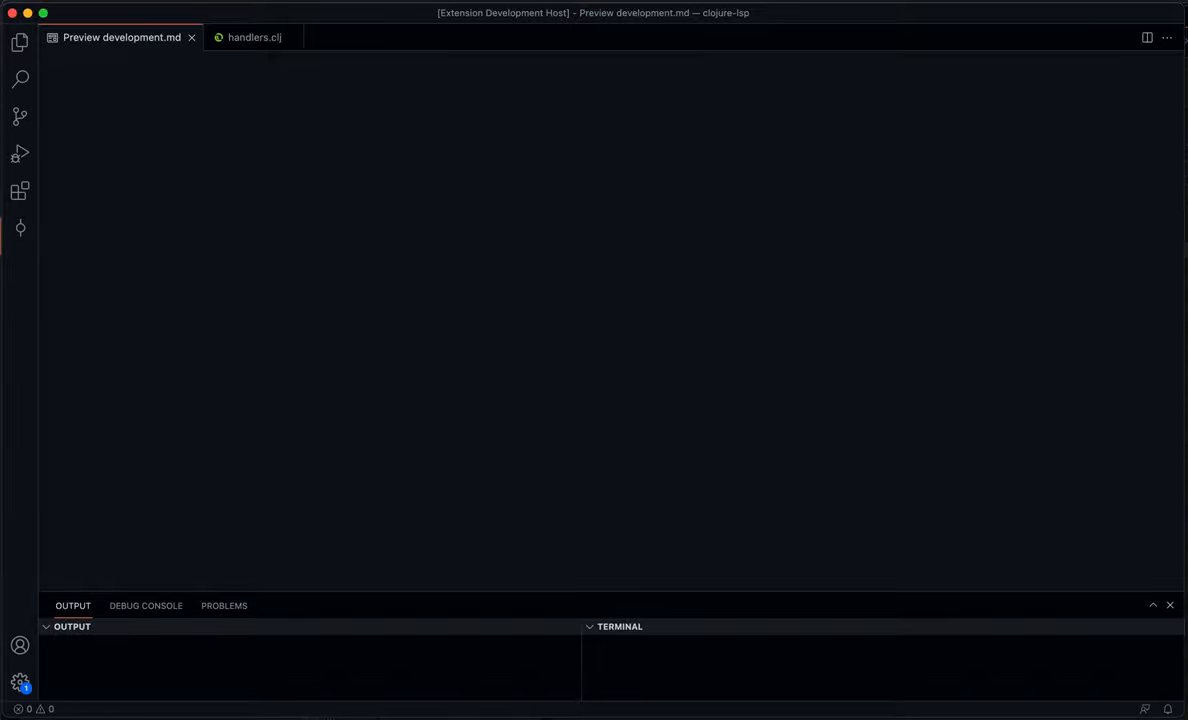
left_click(620, 626)
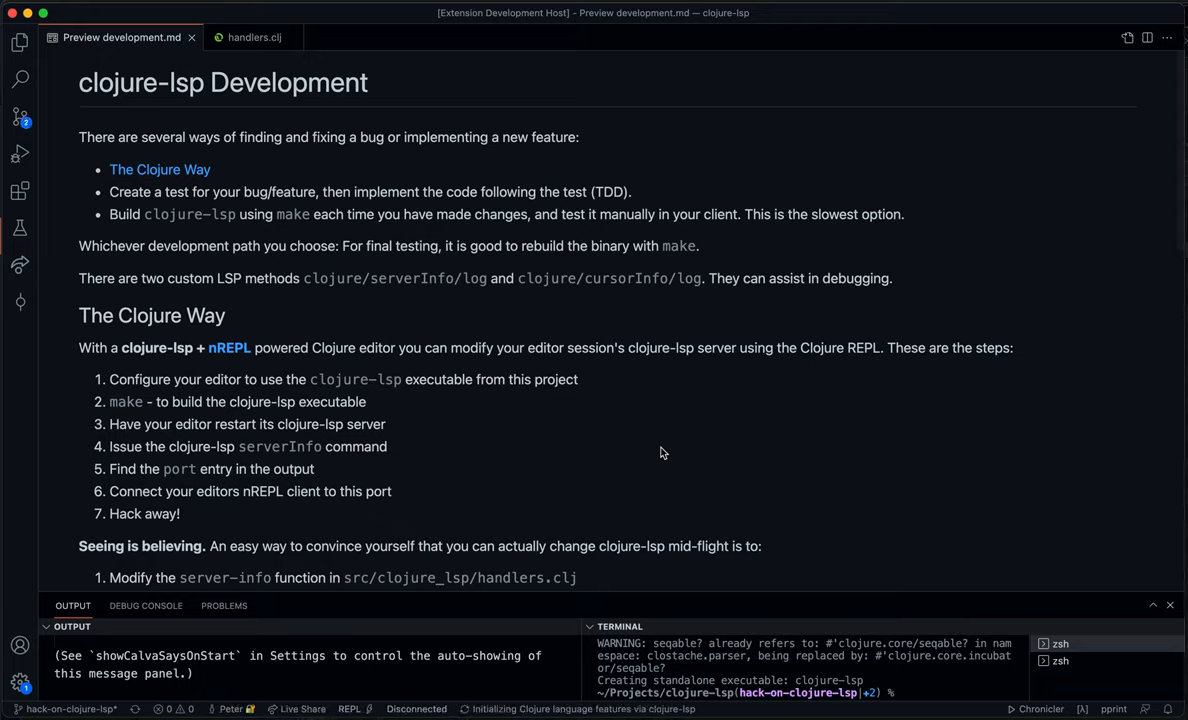
mouse_move(364, 112)
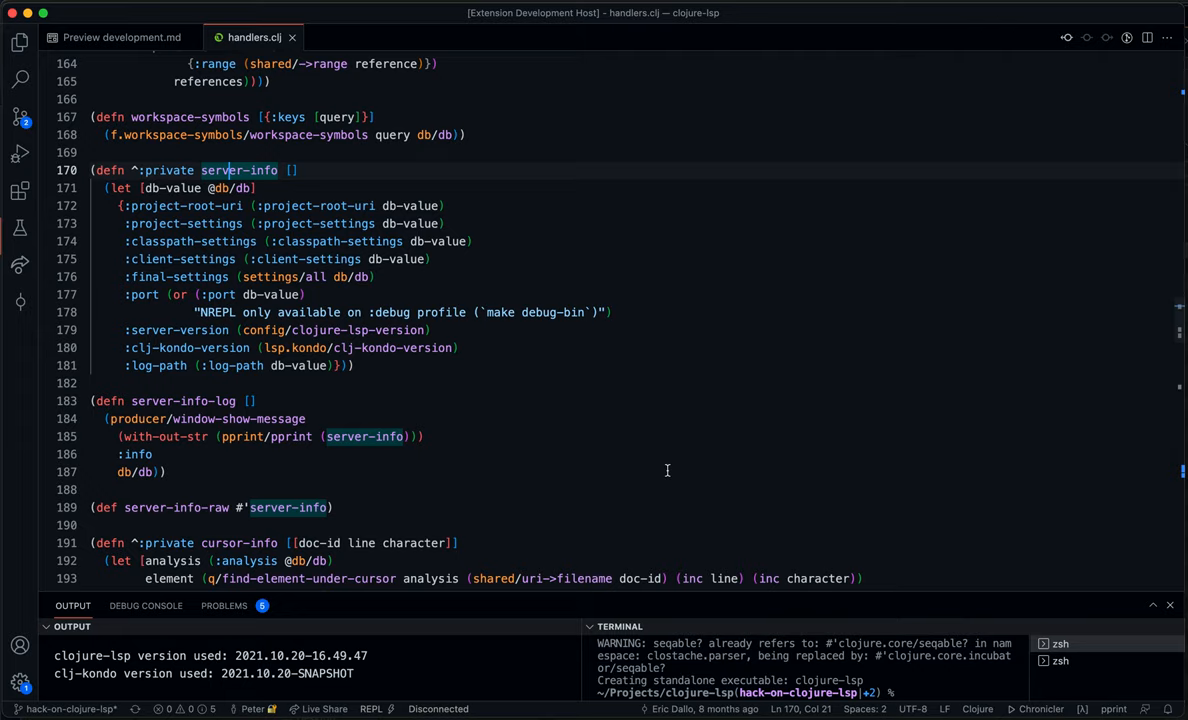
Navigate from server-info-log through core.clj and producer.clj, landing back on server-info in handlers.clj.
left_click(164, 472)
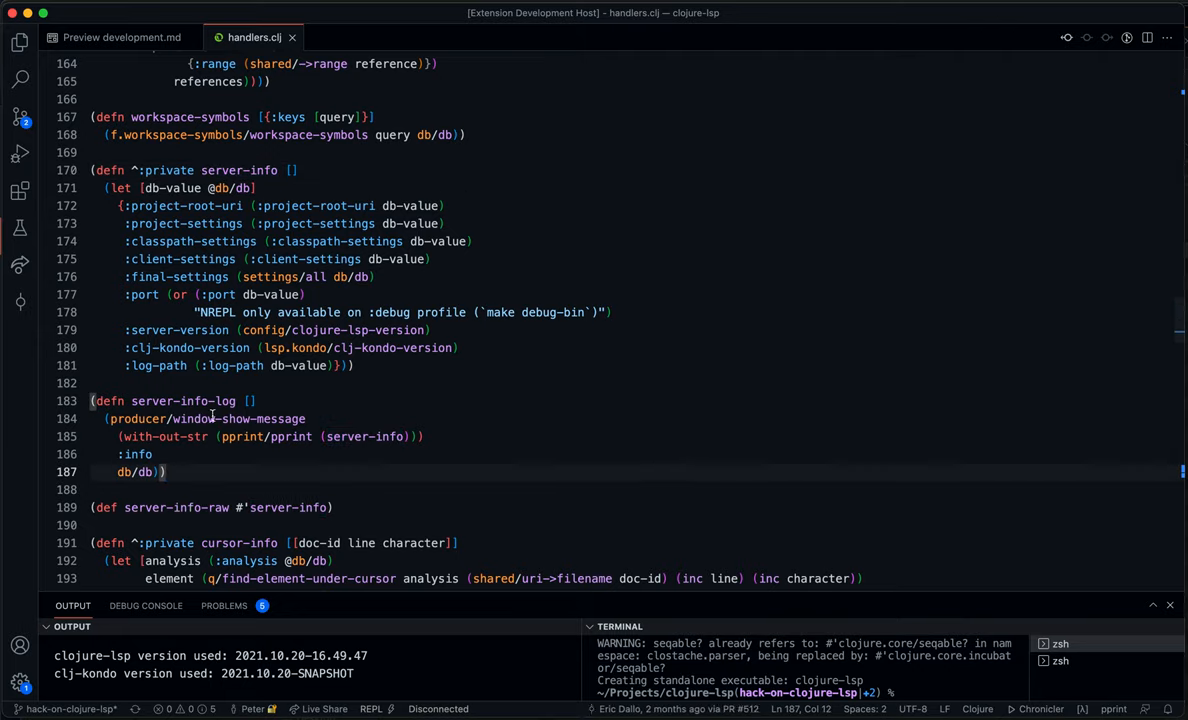
mouse_move(194, 418)
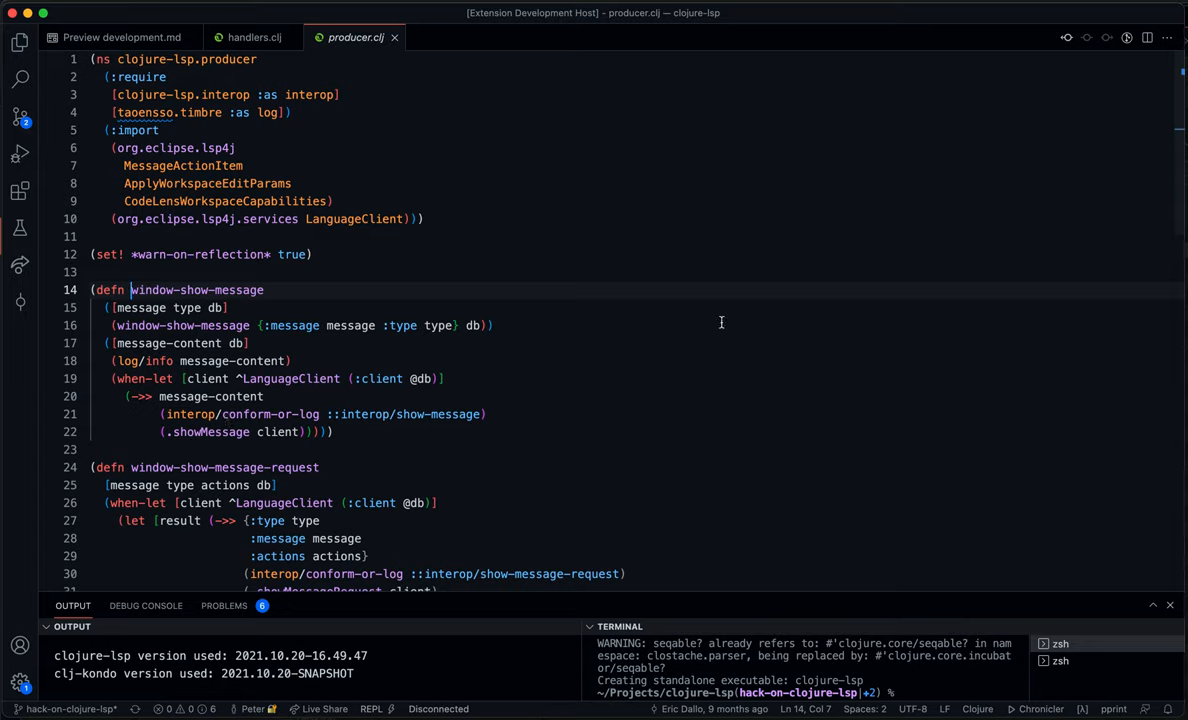
mouse_move(512, 240)
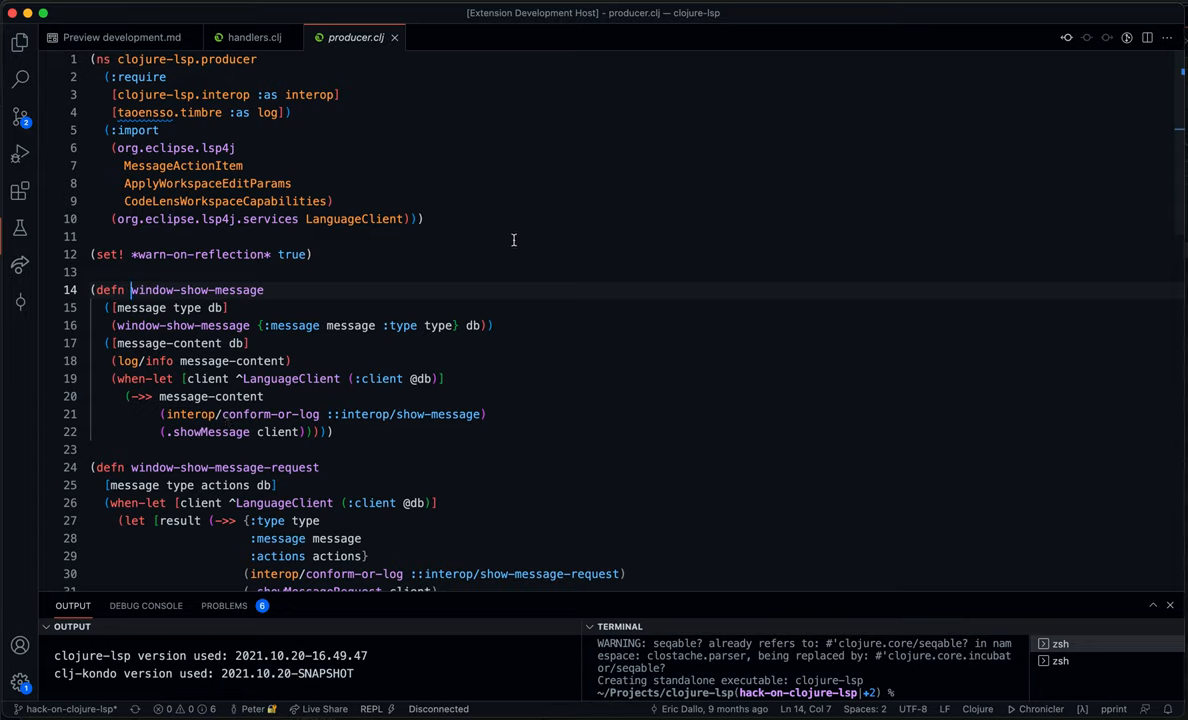
mouse_move(624, 364)
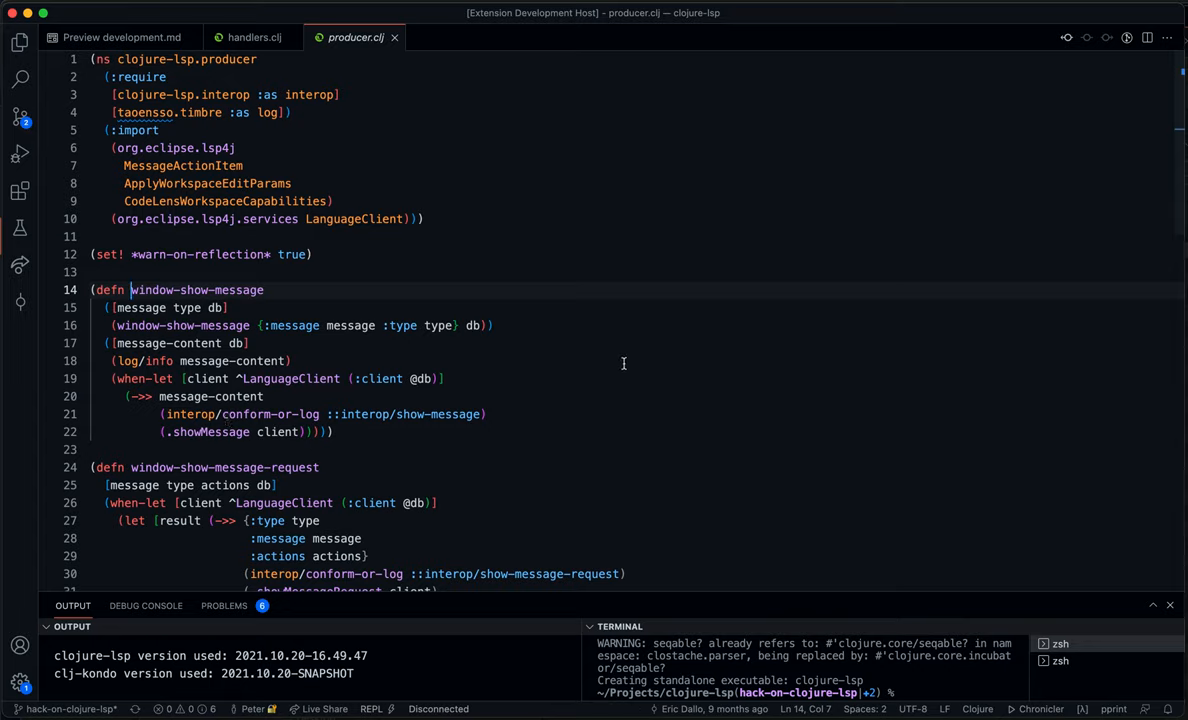
mouse_move(284, 432)
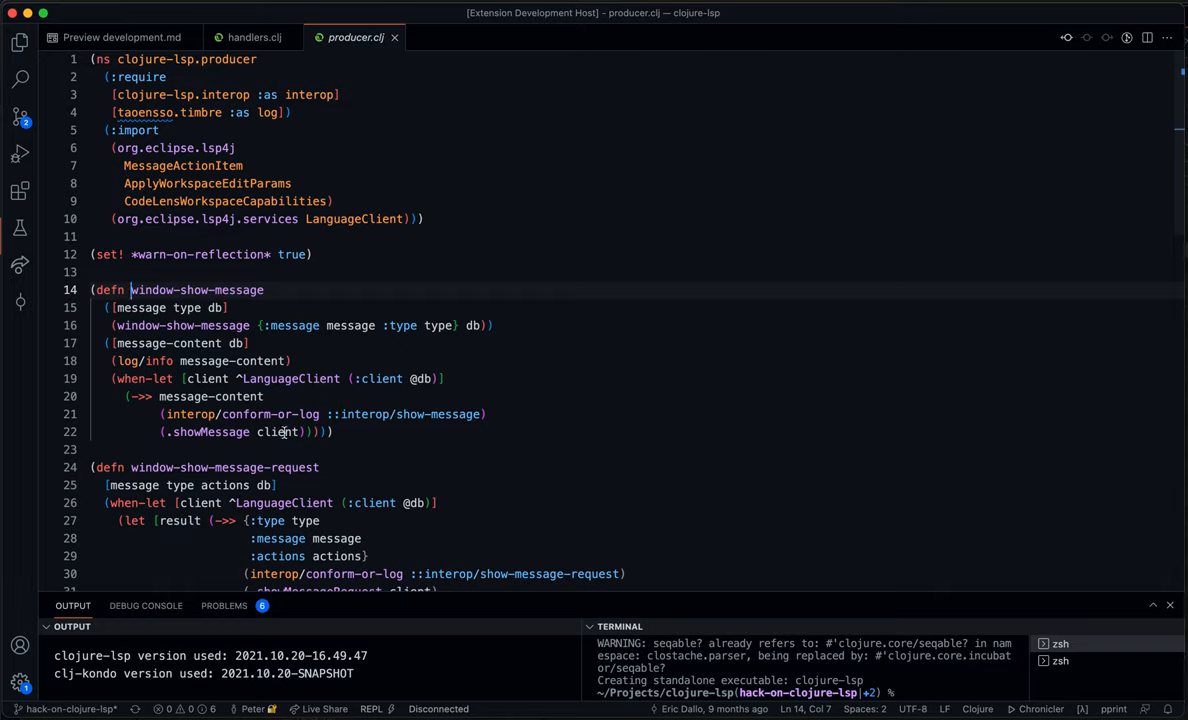
mouse_move(176, 384)
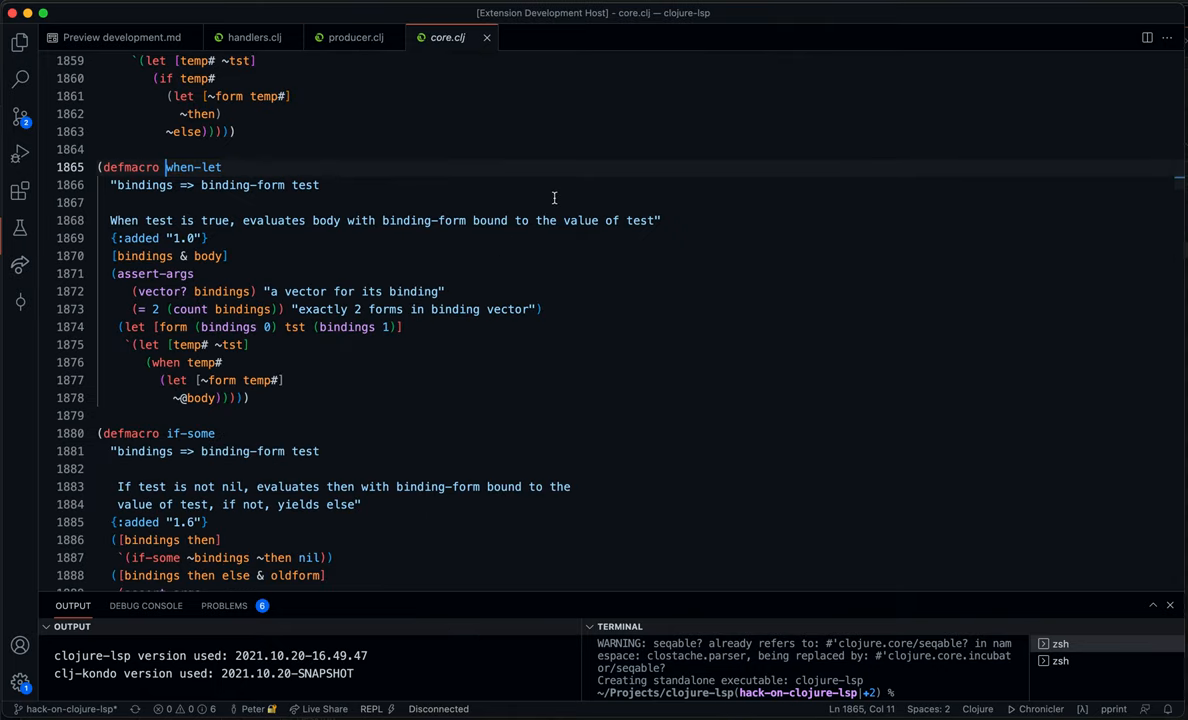
scroll("up", 3)
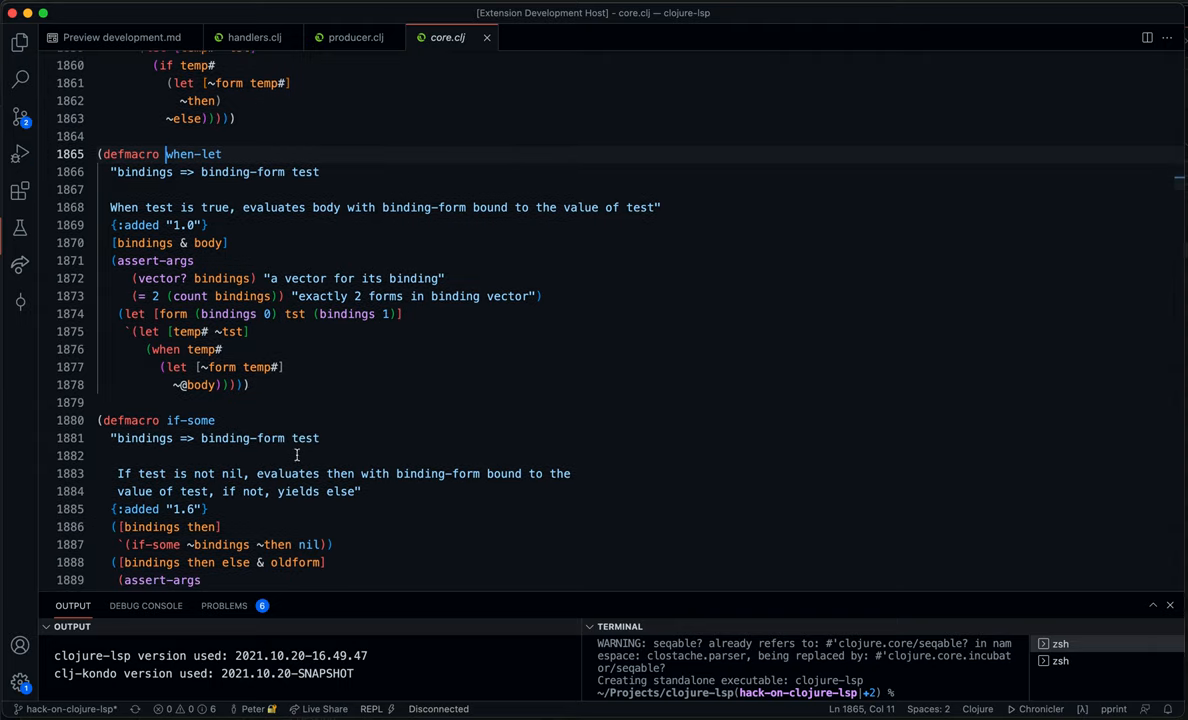
scroll("down", 3)
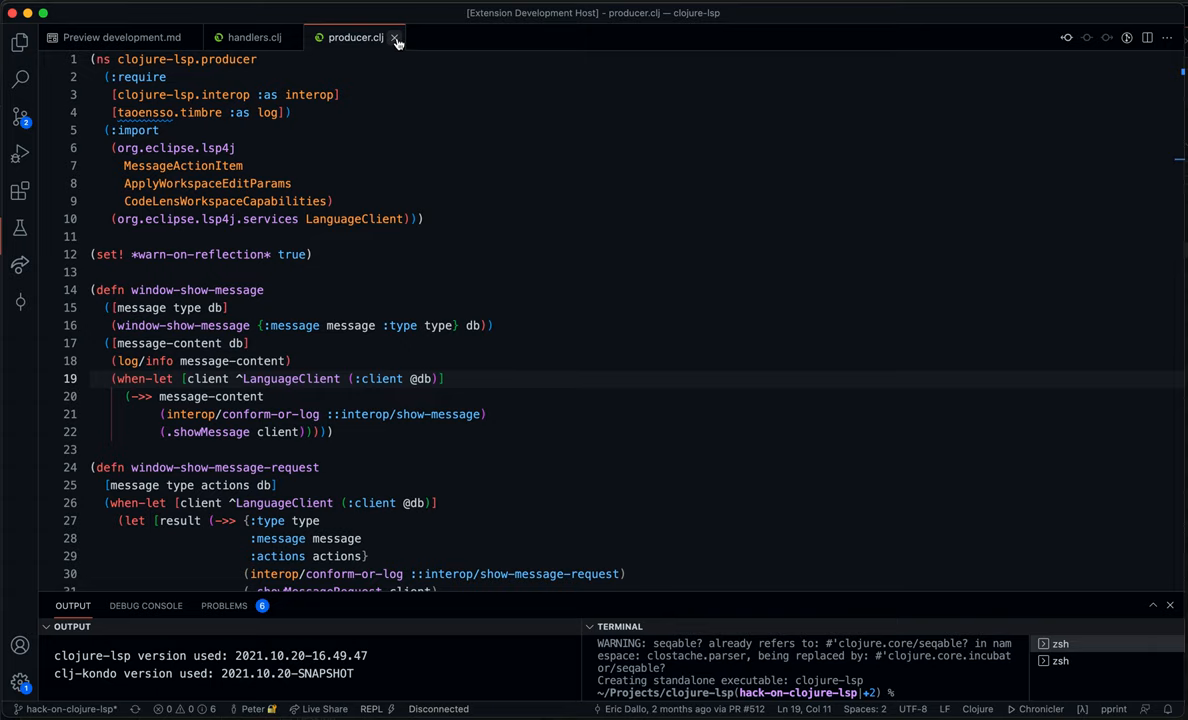
left_click(396, 36)
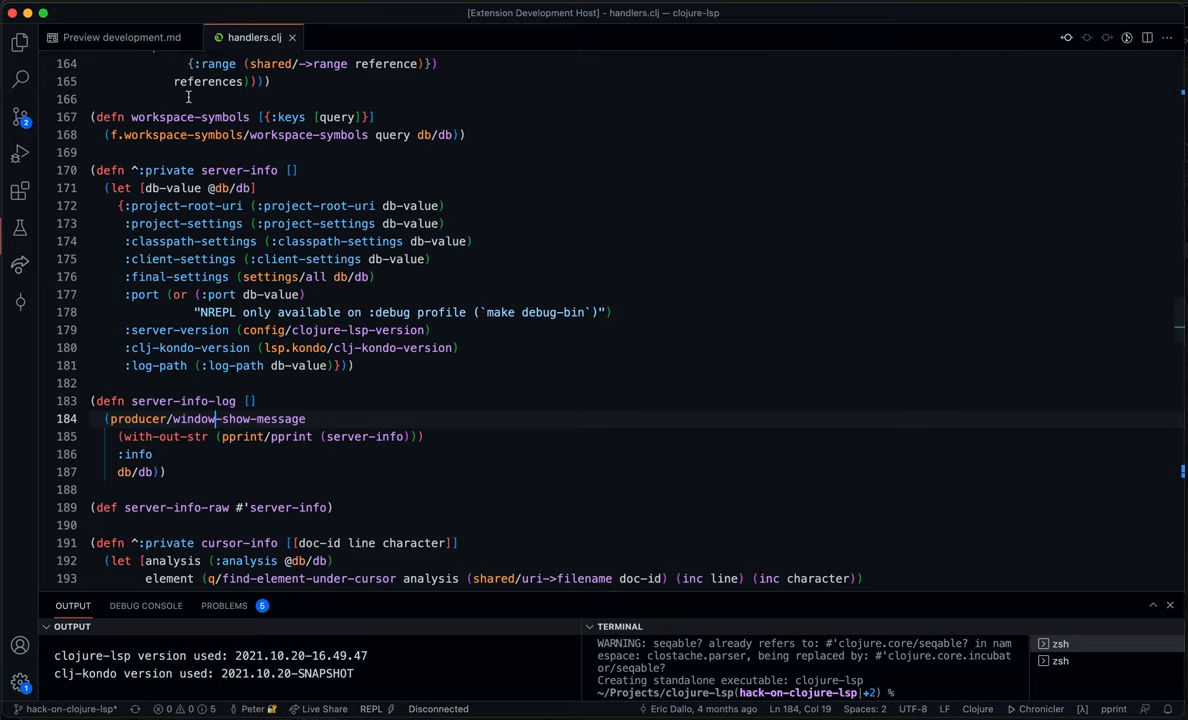
Check the guide's REPL steps, show clojure-lsp server info and select its port 57847.
left_click(120, 36)
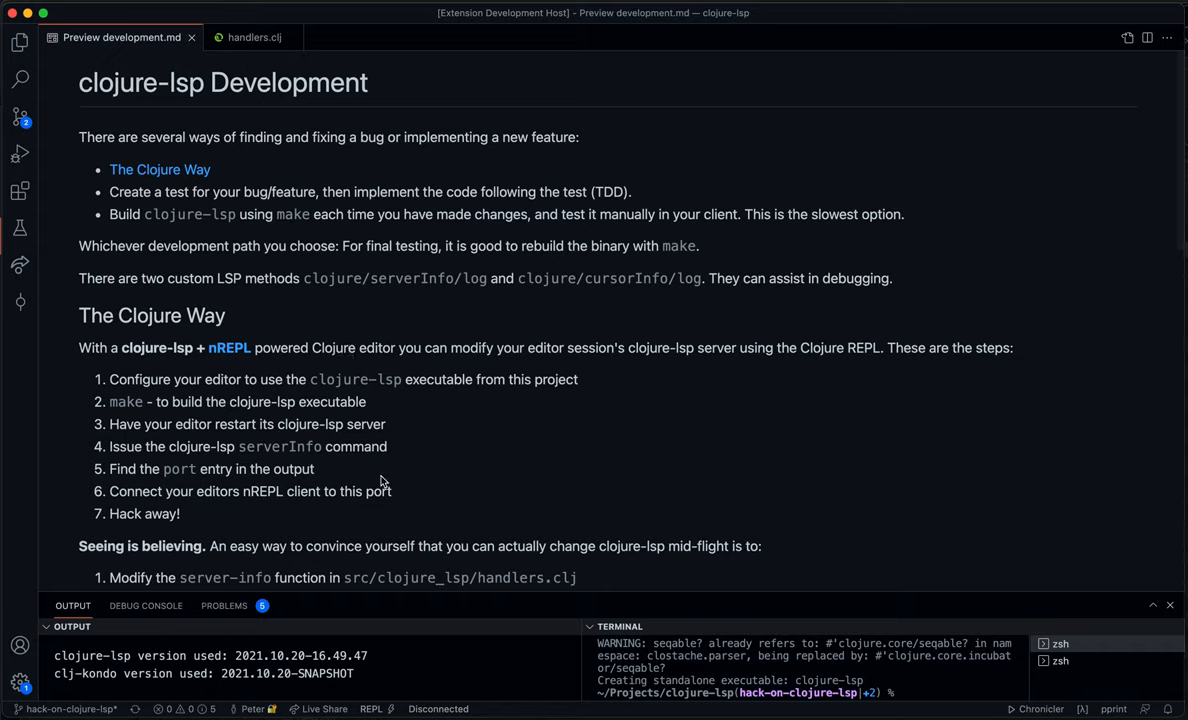
mouse_move(268, 460)
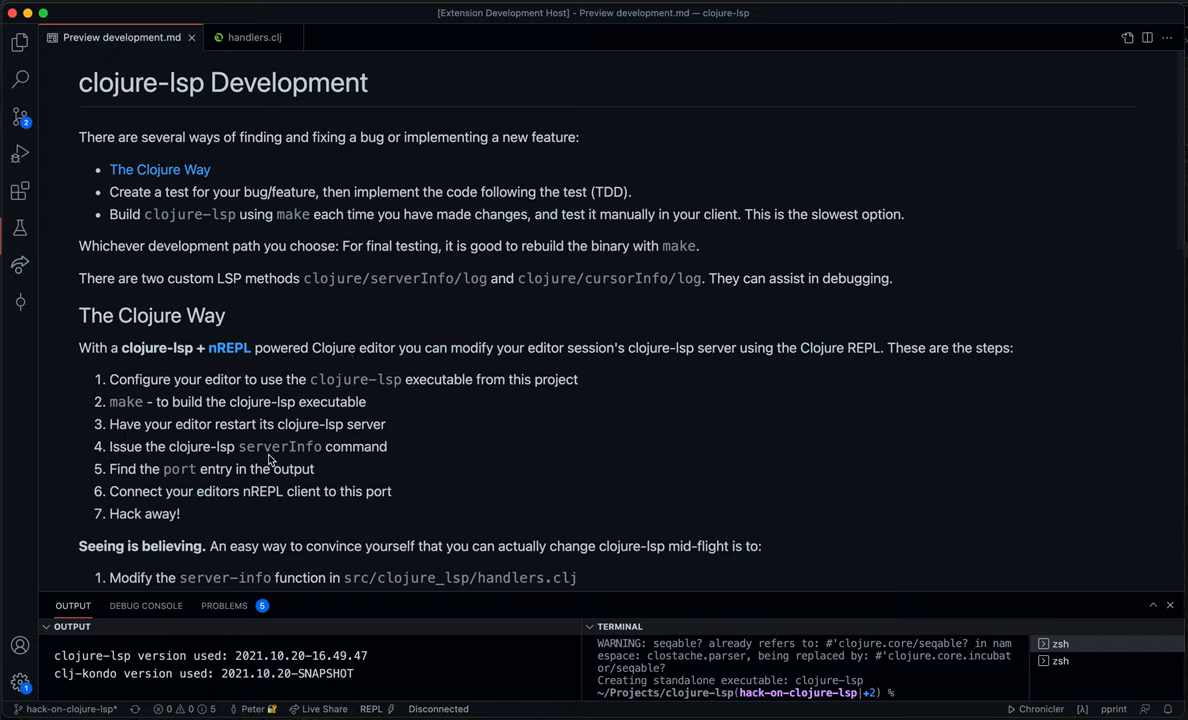
mouse_move(180, 482)
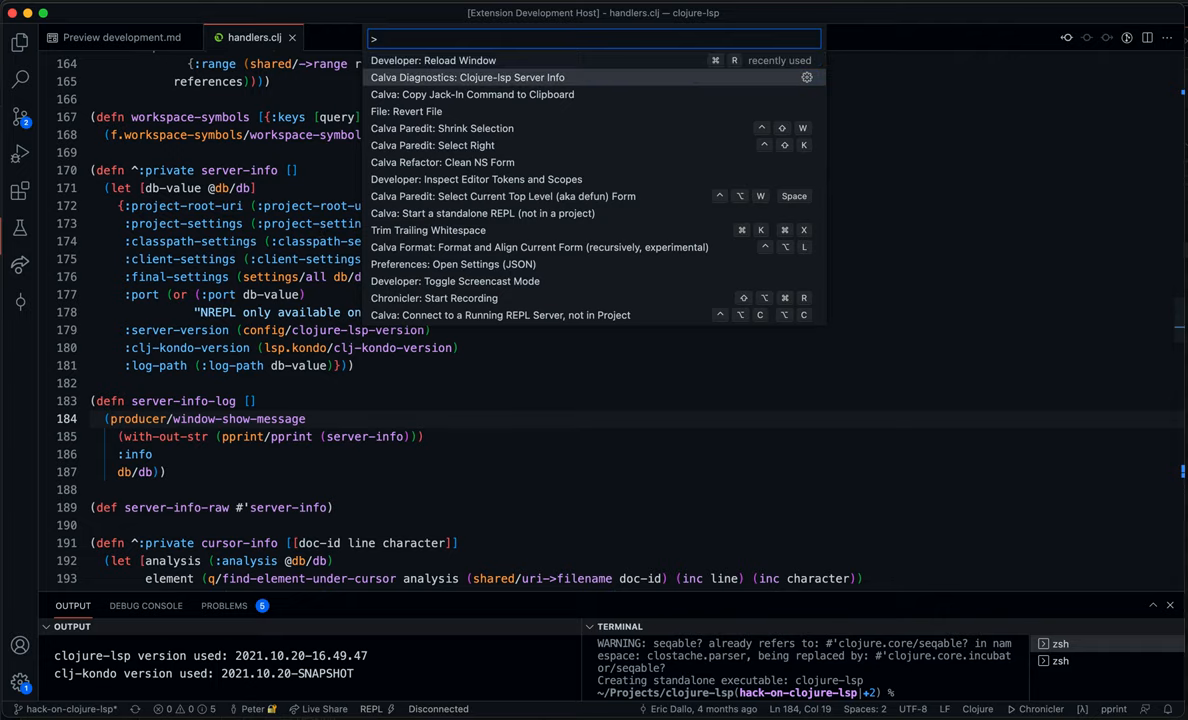
key("Escape")
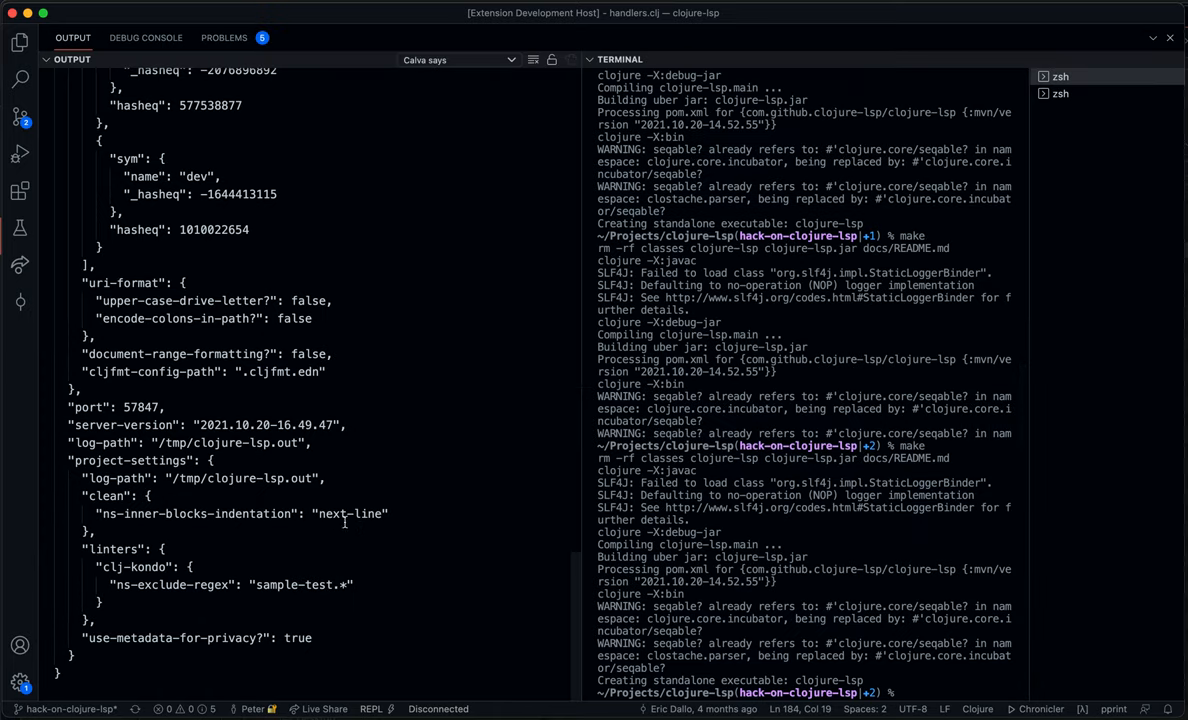
double_click(140, 408)
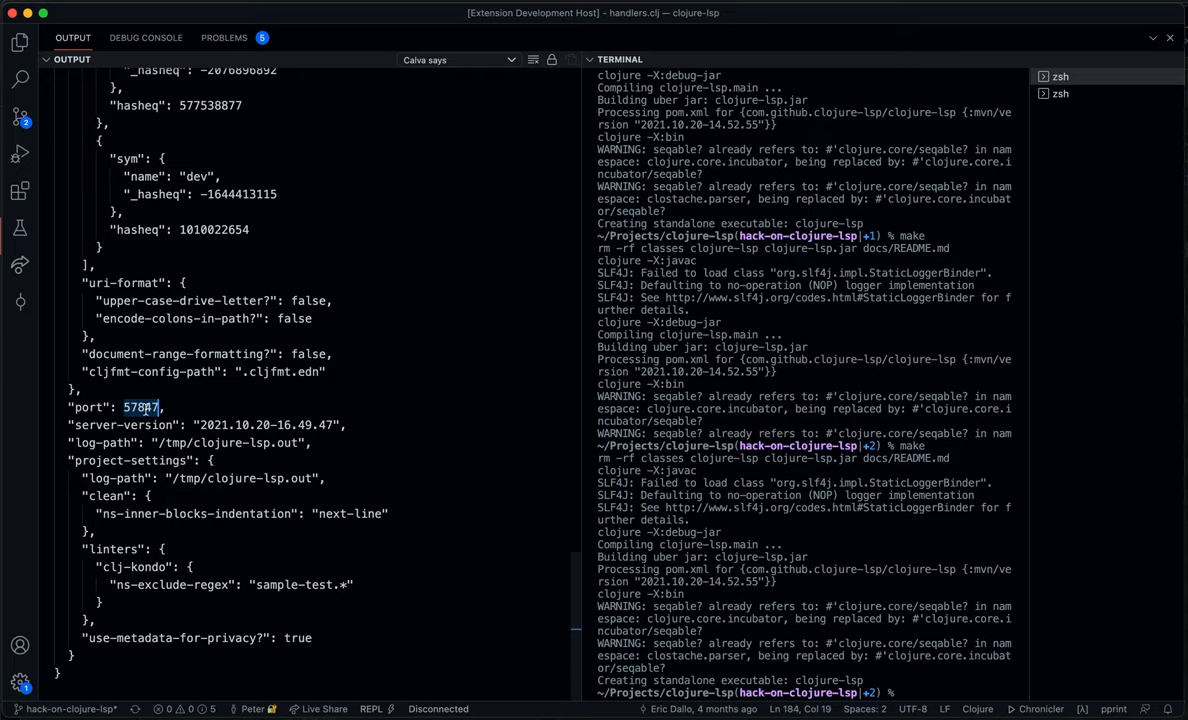
left_click(252, 36)
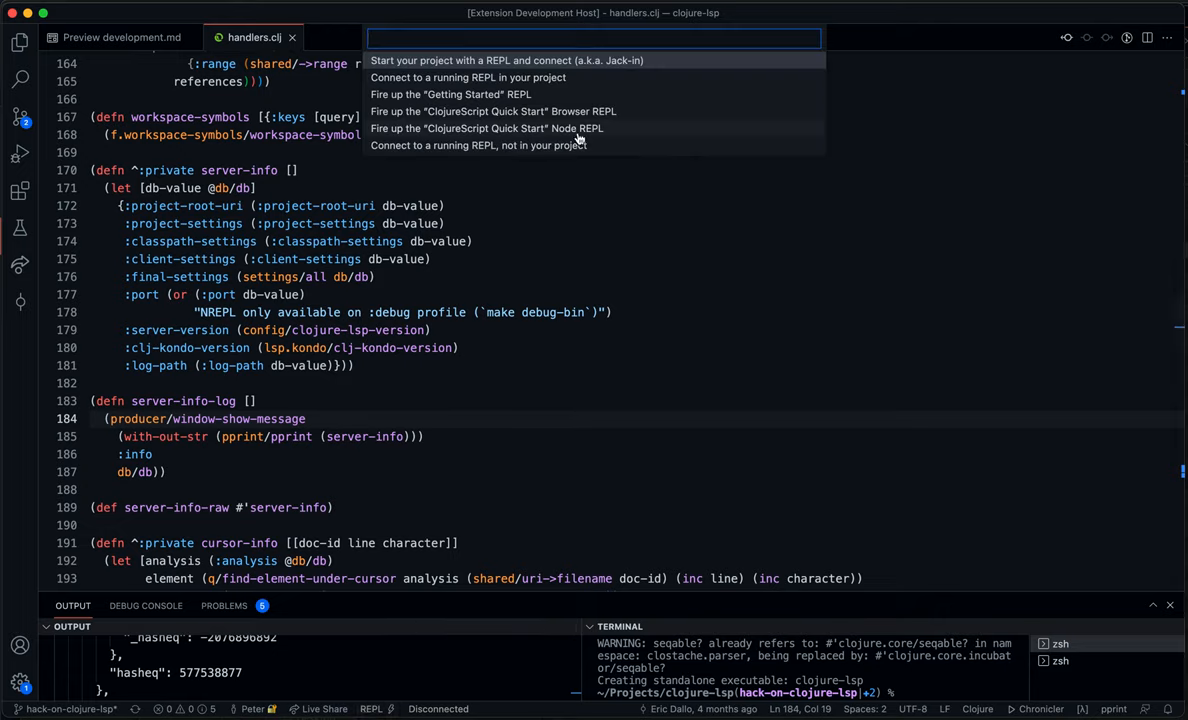
mouse_move(488, 76)
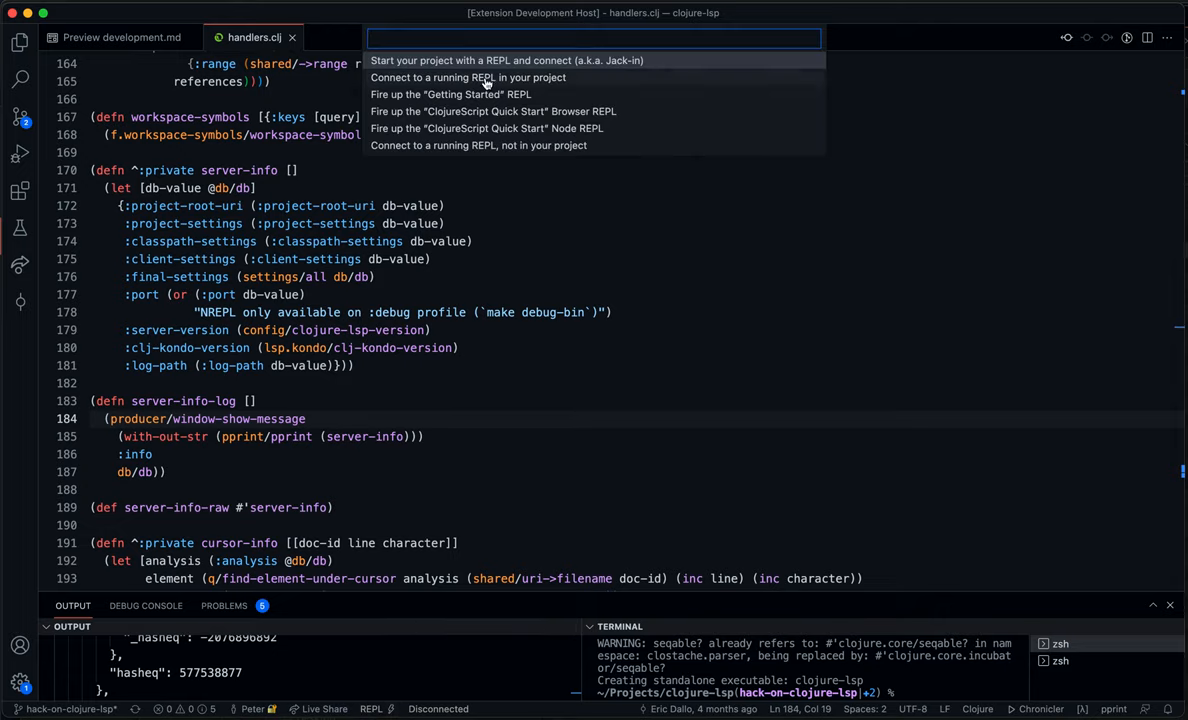
Connect Calva to the running deps.edn project nREPL at localhost:57847.
left_click(506, 60)
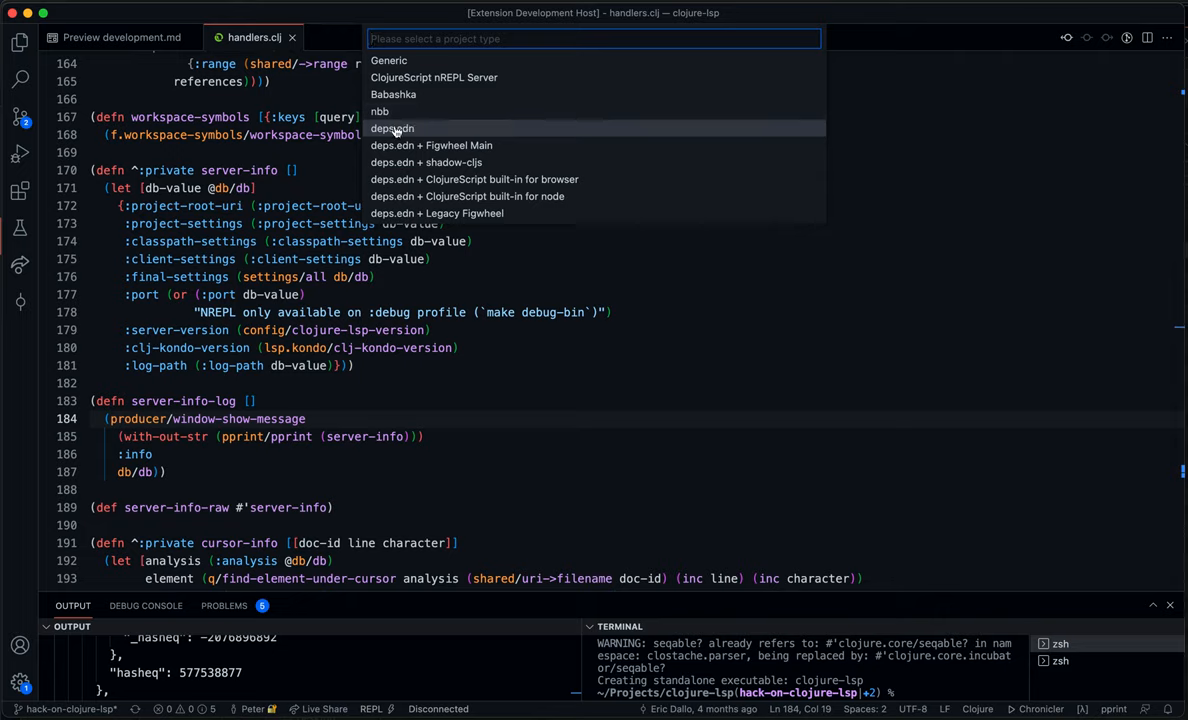
left_click(390, 128)
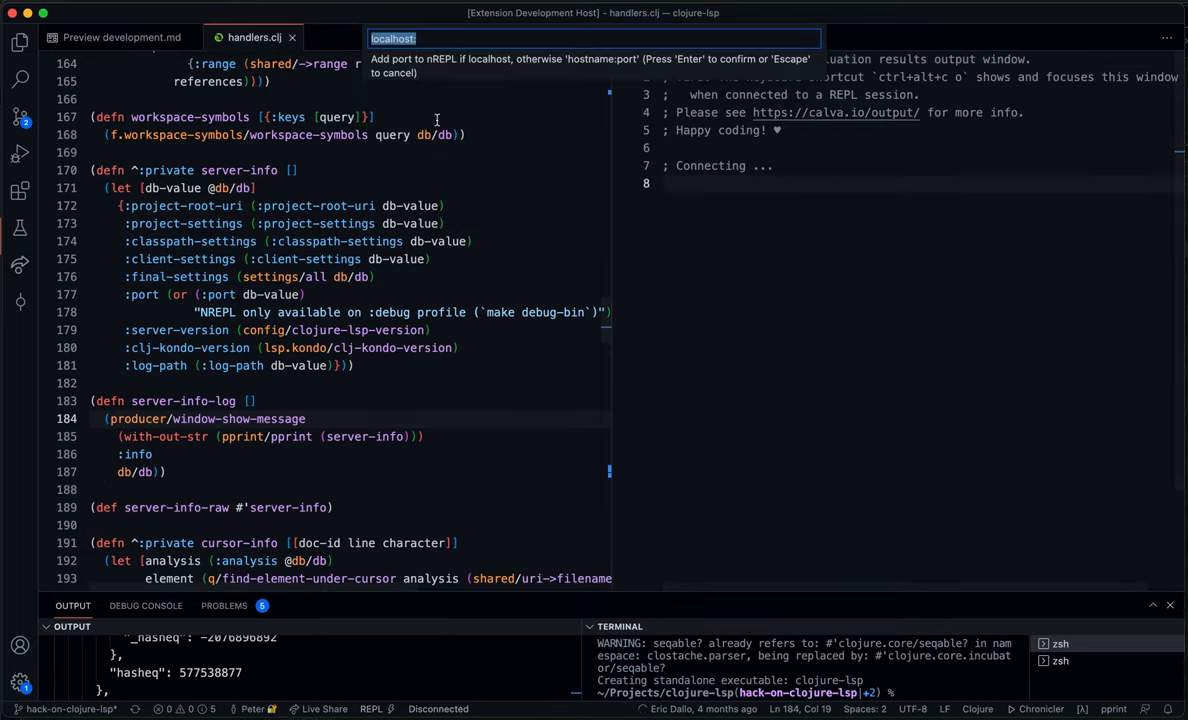
type(":57847")
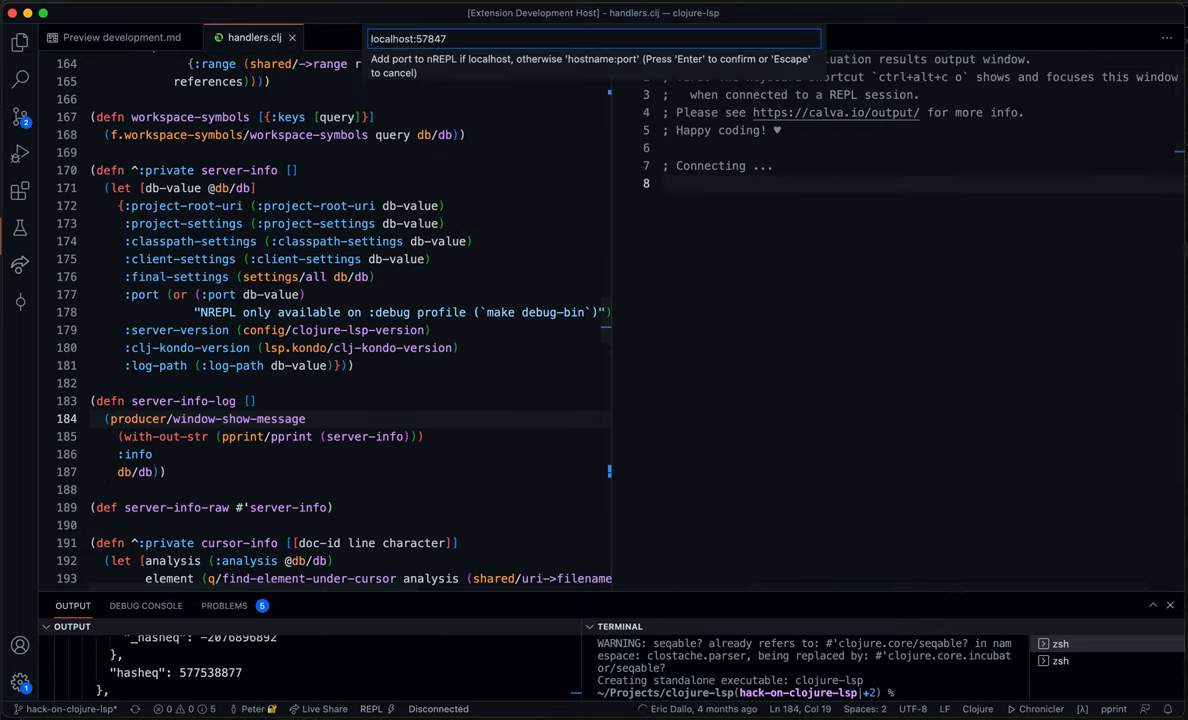
key("Return")
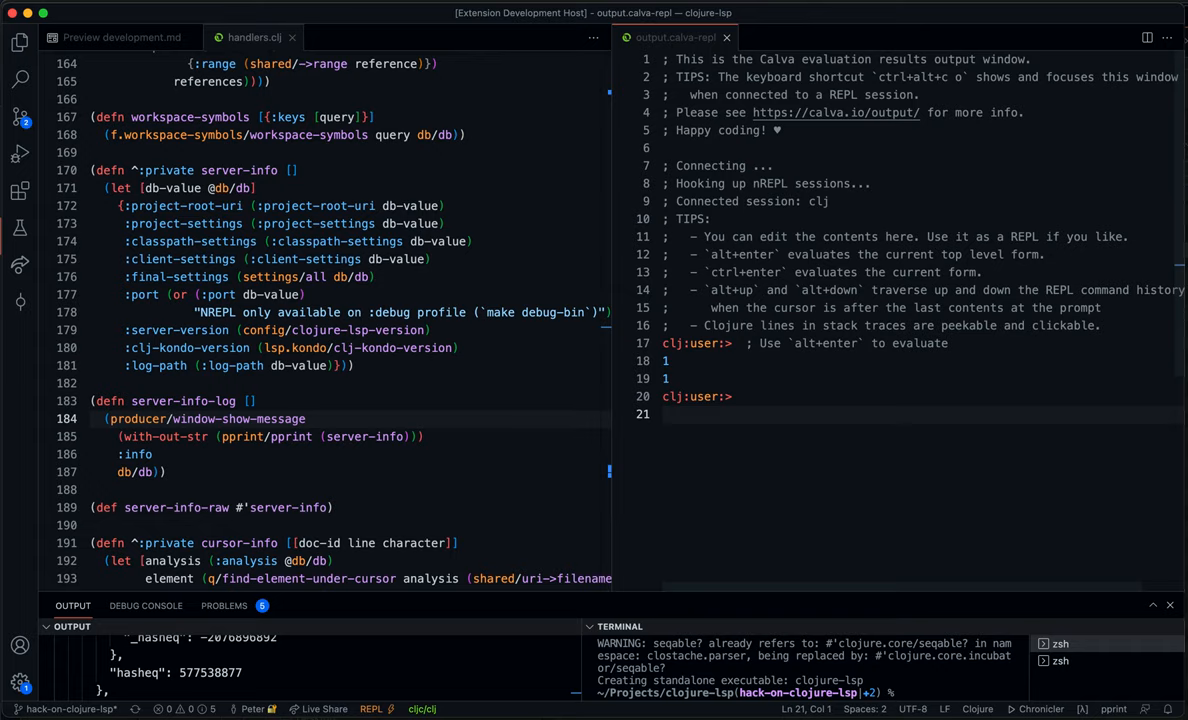
Focus handlers.clj so it can be loaded into the clojure-lsp.handlers REPL namespace.
left_click(484, 384)
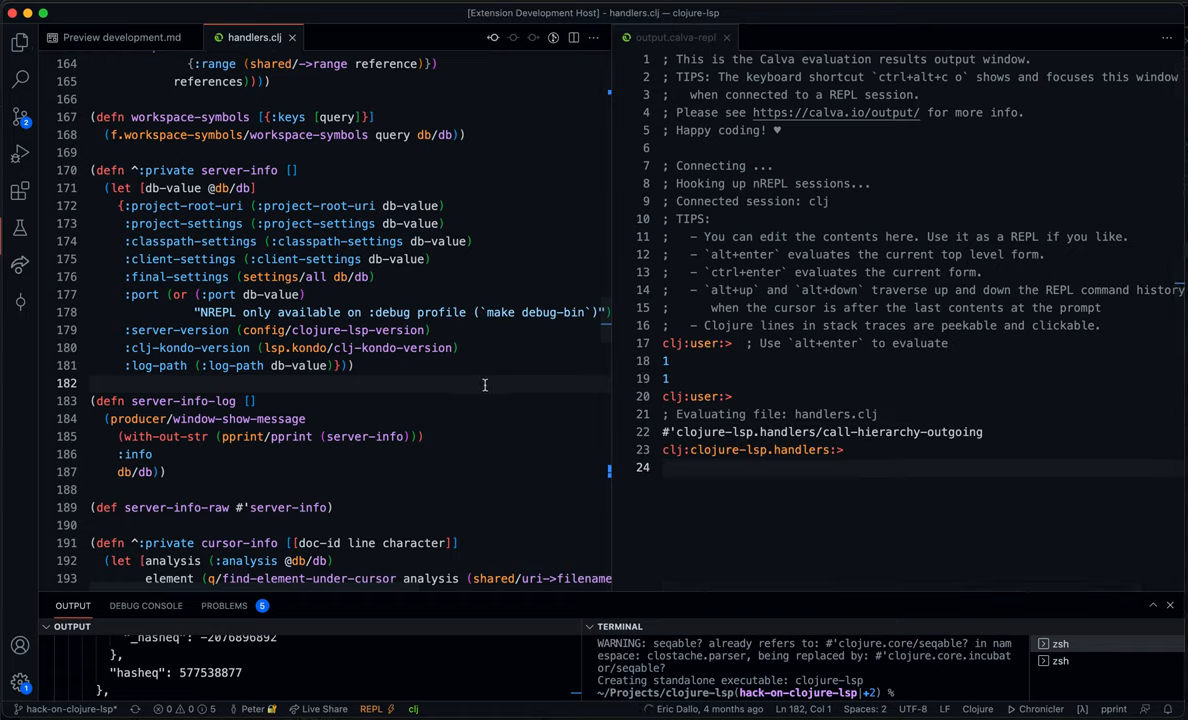
mouse_move(386, 472)
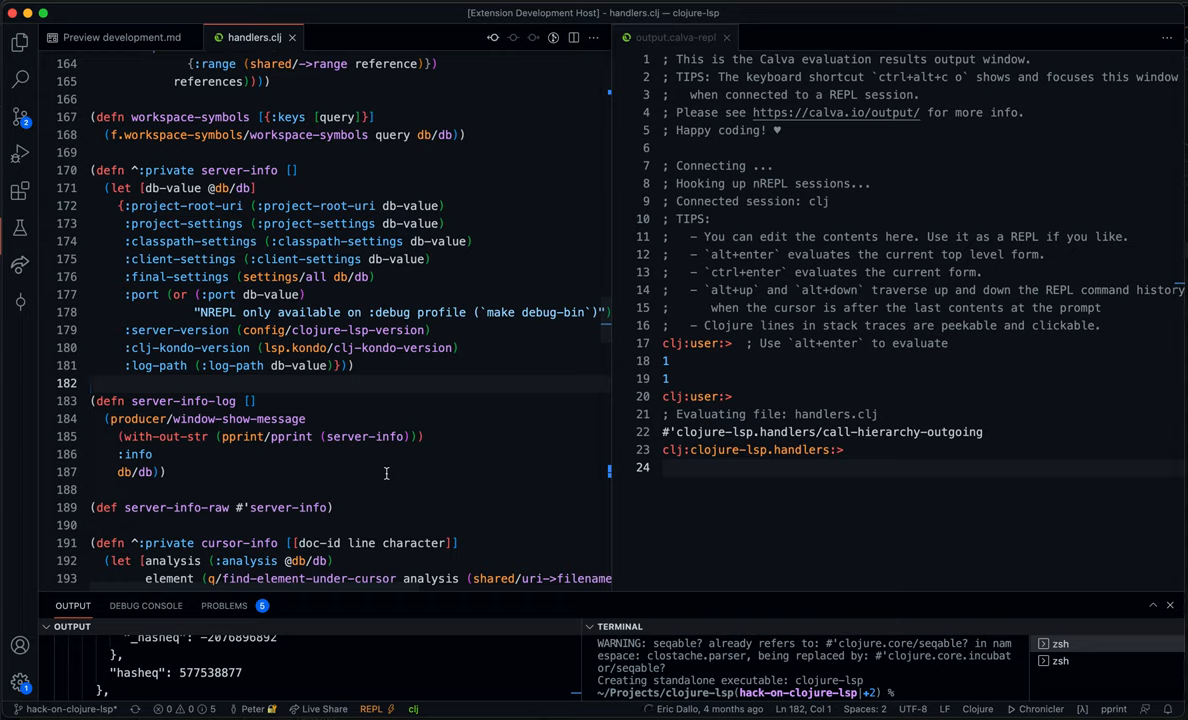
mouse_move(320, 442)
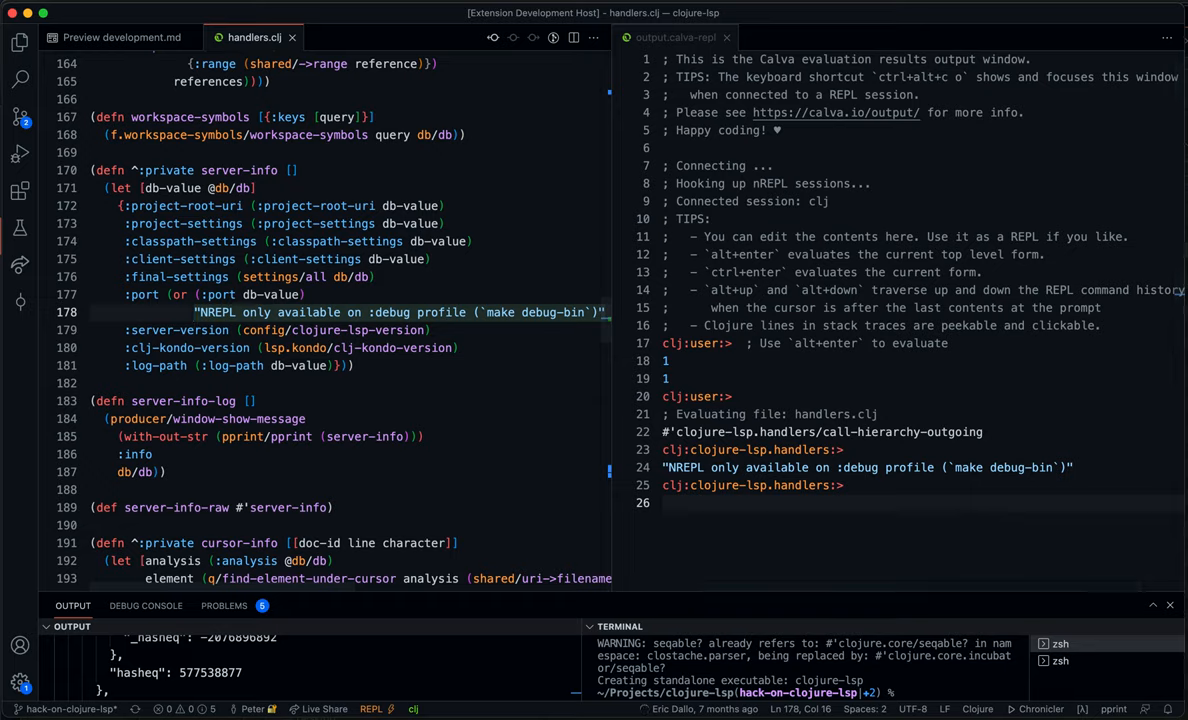
mouse_move(618, 562)
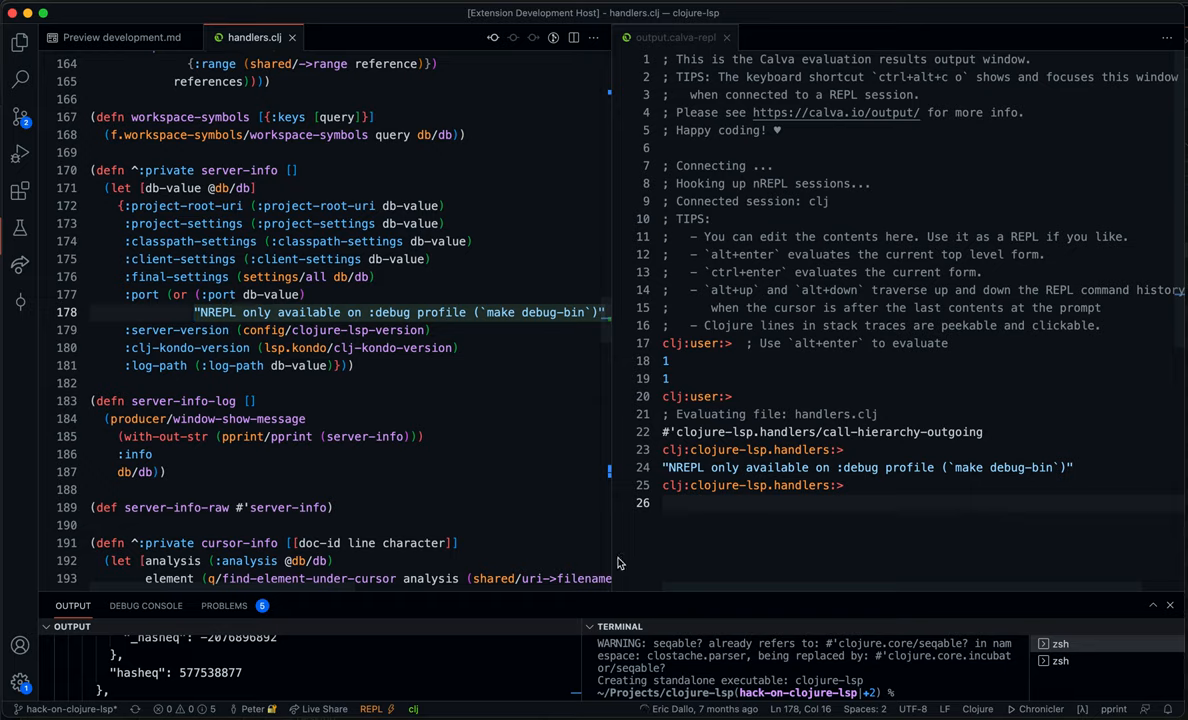
mouse_move(684, 604)
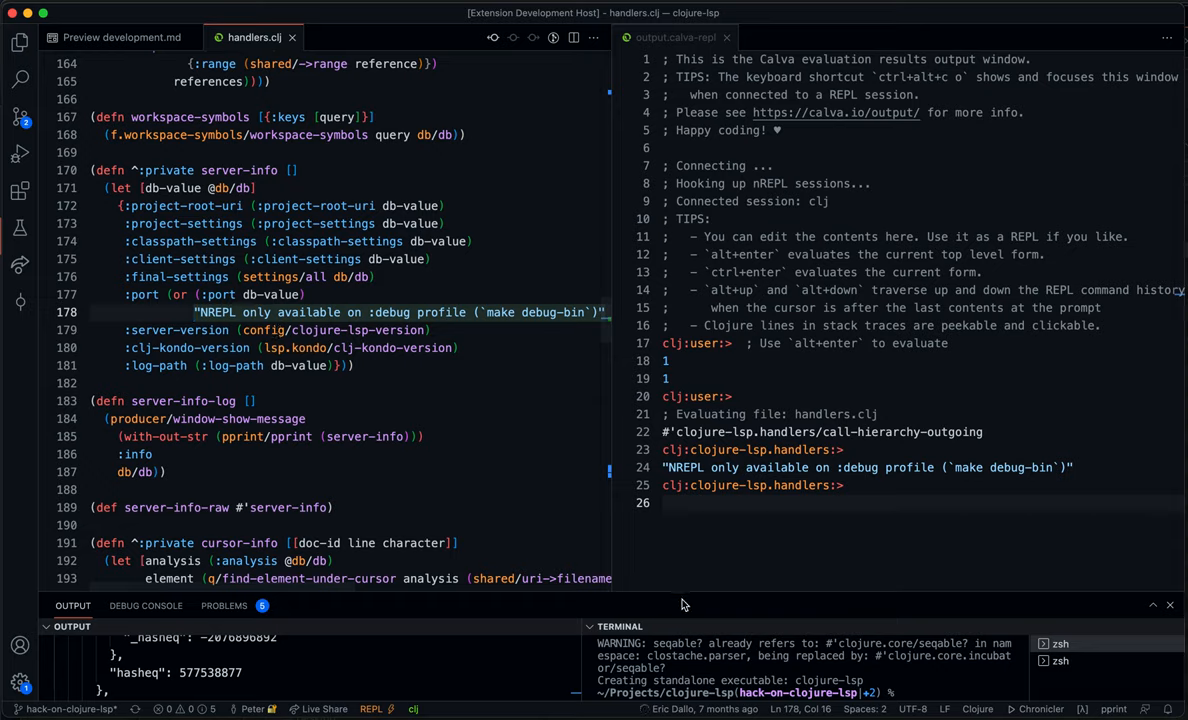
mouse_move(908, 474)
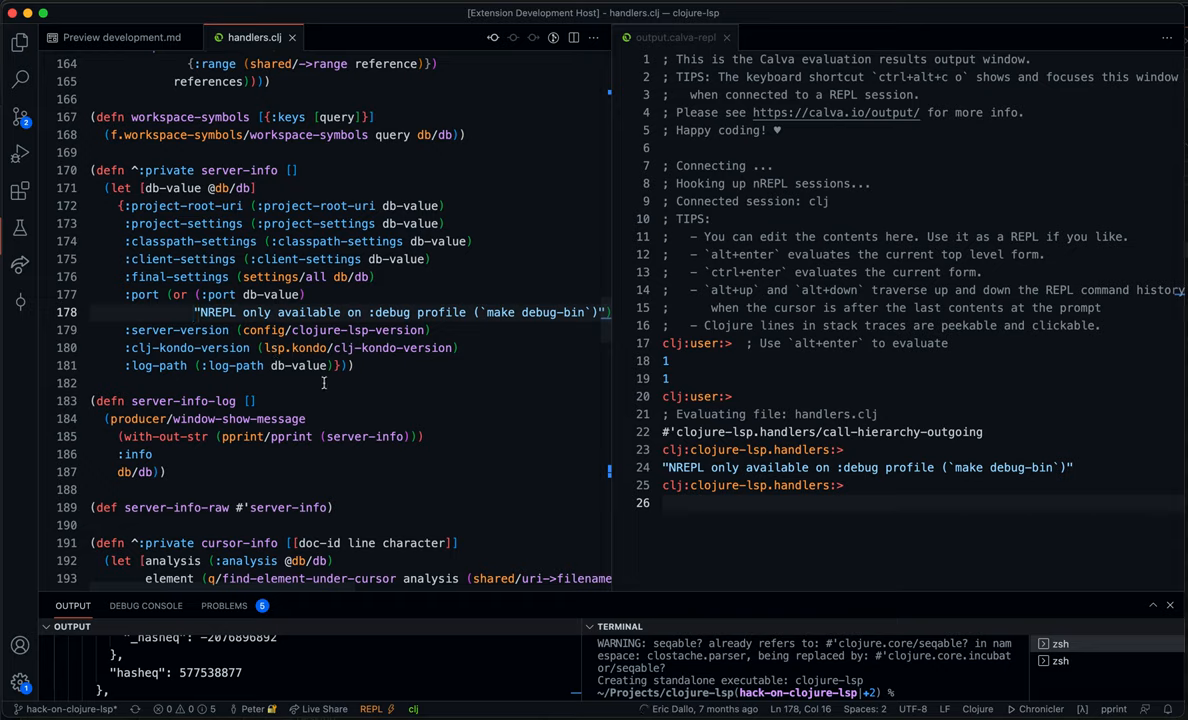
mouse_move(324, 384)
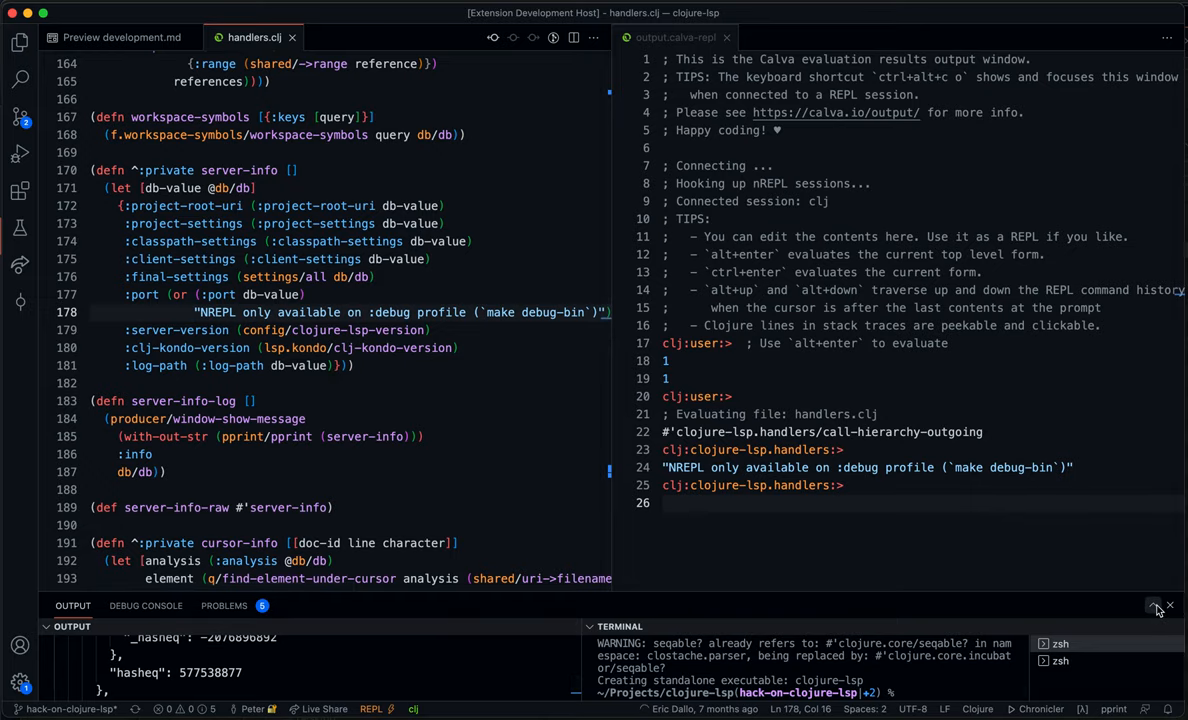
Insert a new ':foo :' entry after the :log-path line in server-info's map.
left_click(1152, 604)
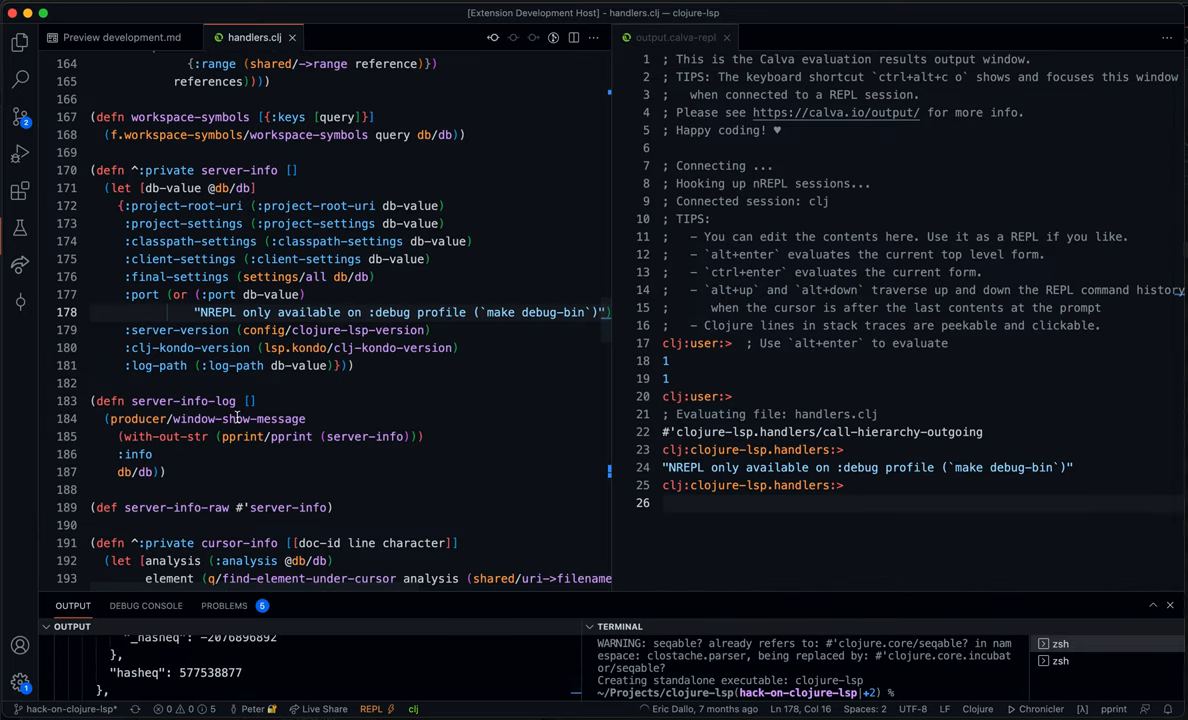
left_click(332, 364)
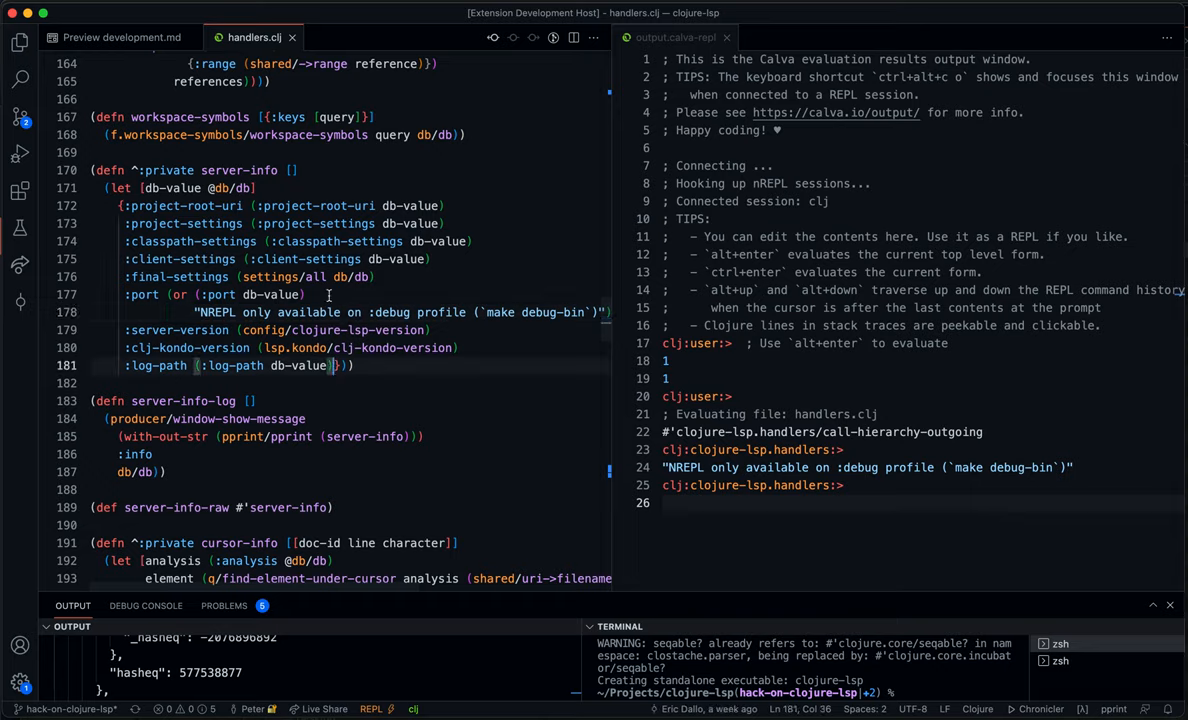
mouse_move(456, 414)
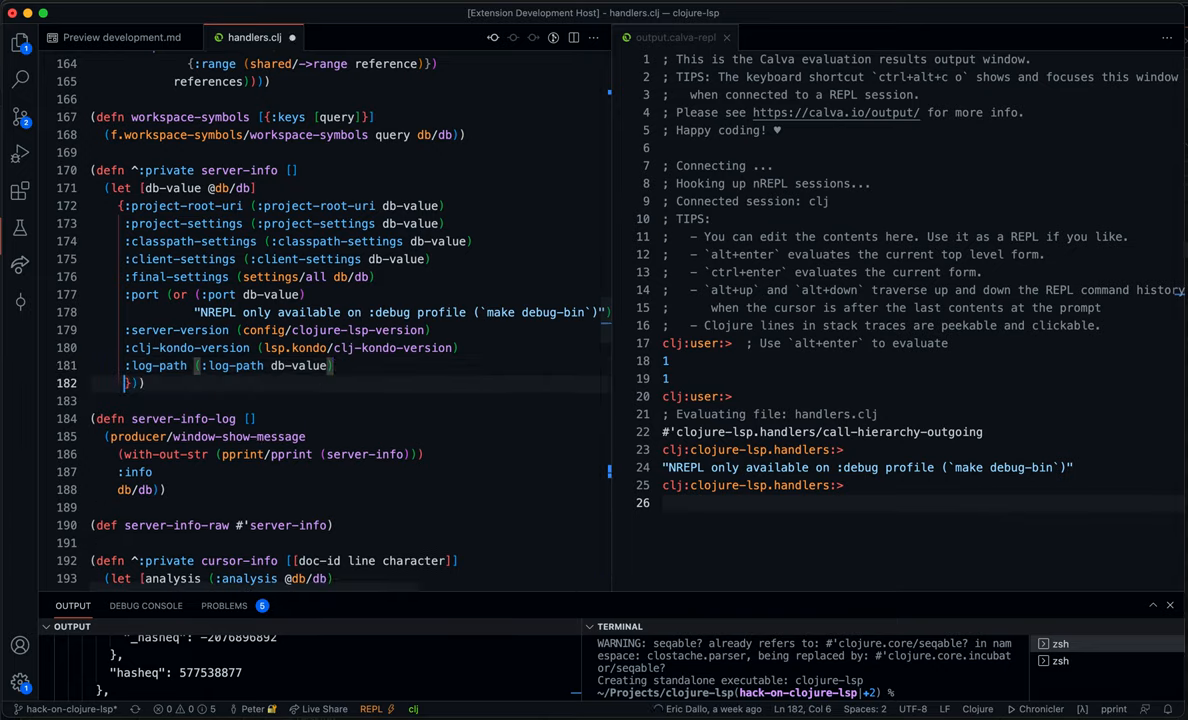
type(":f")
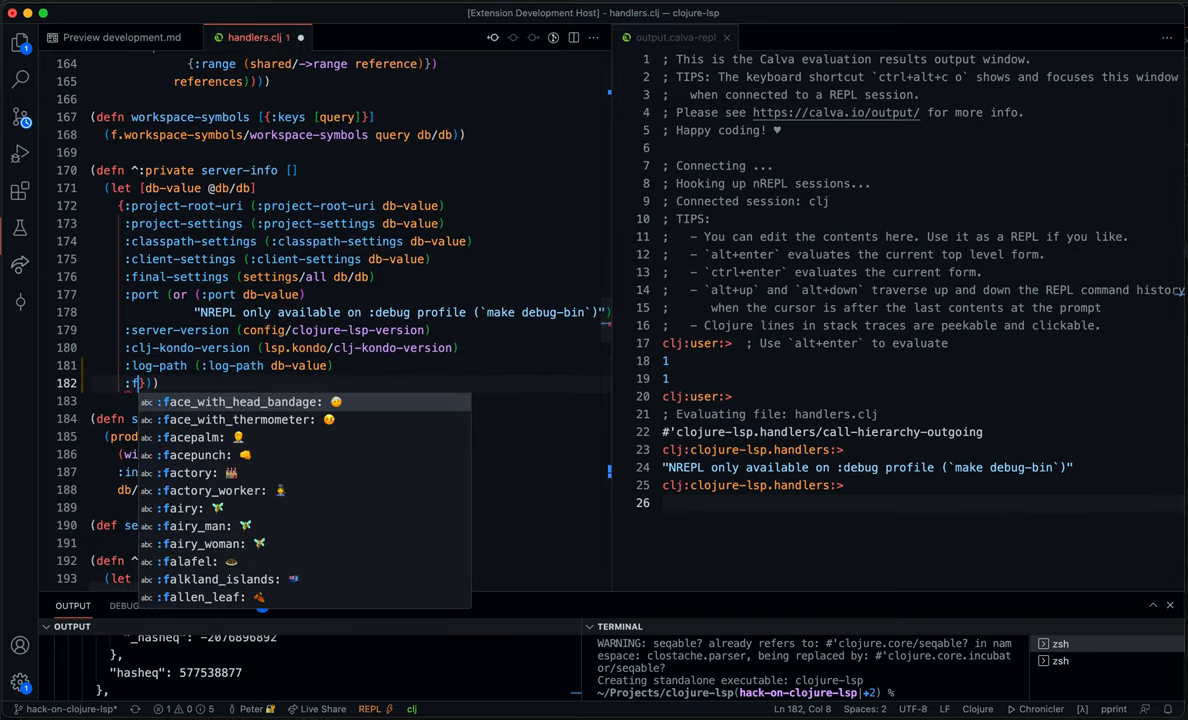
type("oo :")
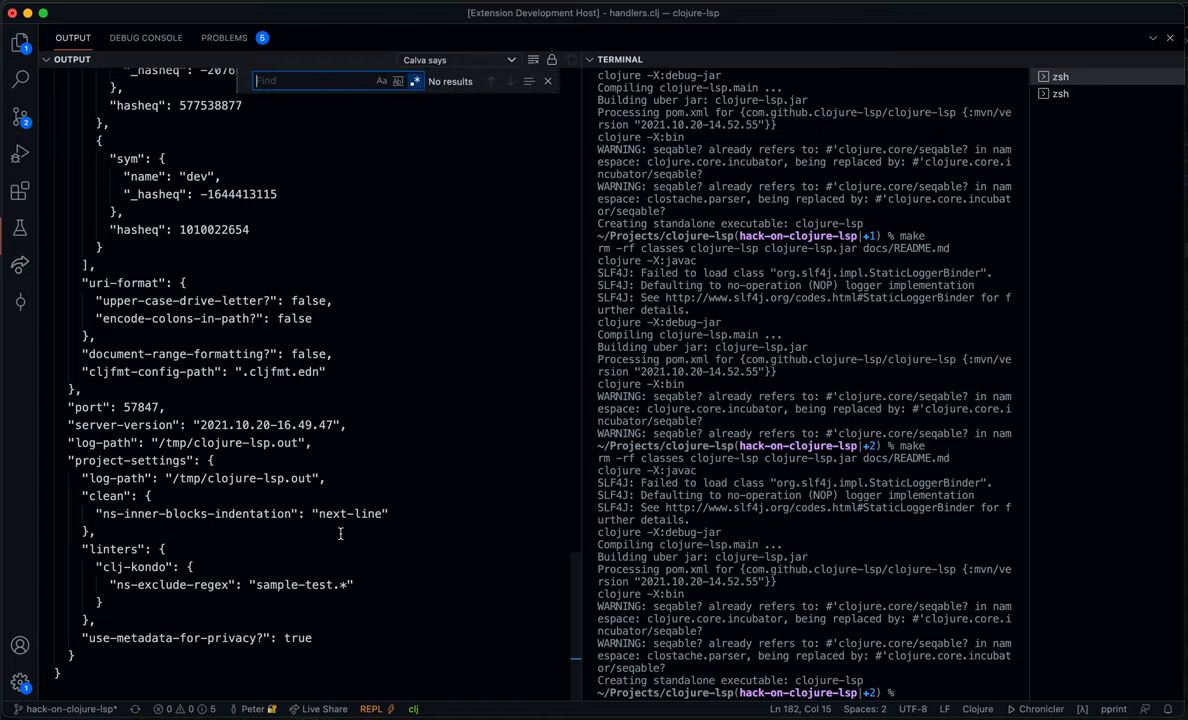
Search the server info output for foo, maximize the Output panel, then restore the code view.
type("foo :bar}))")
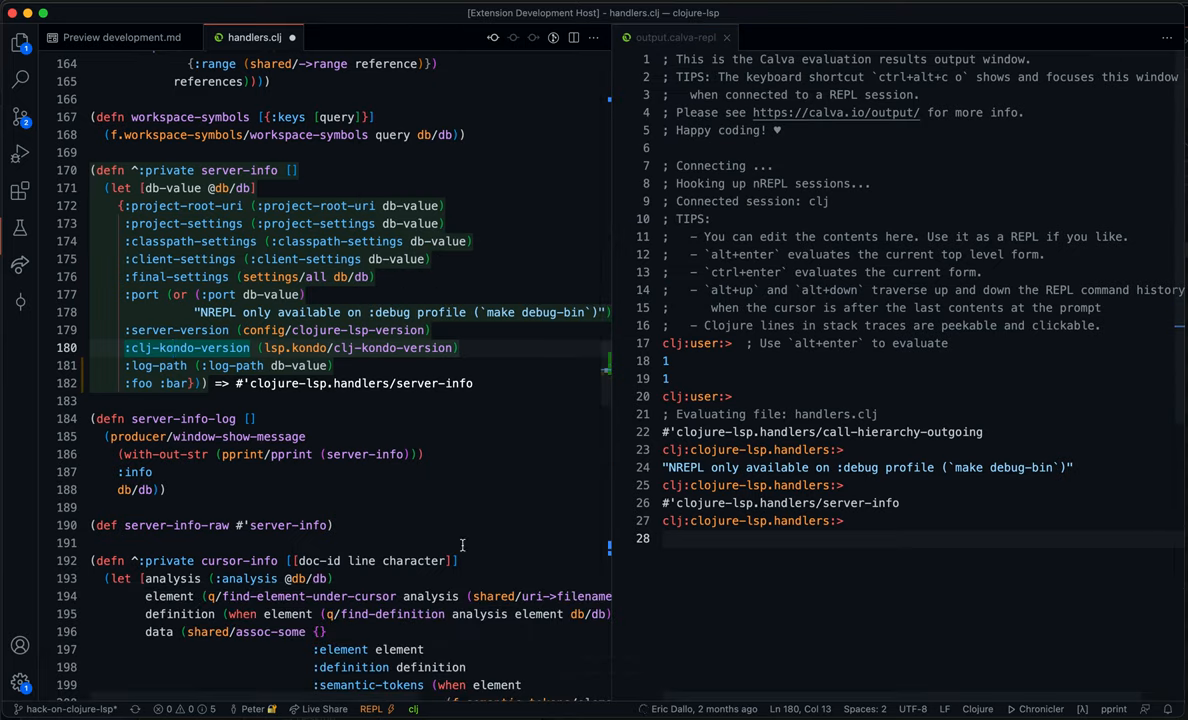
mouse_move(400, 318)
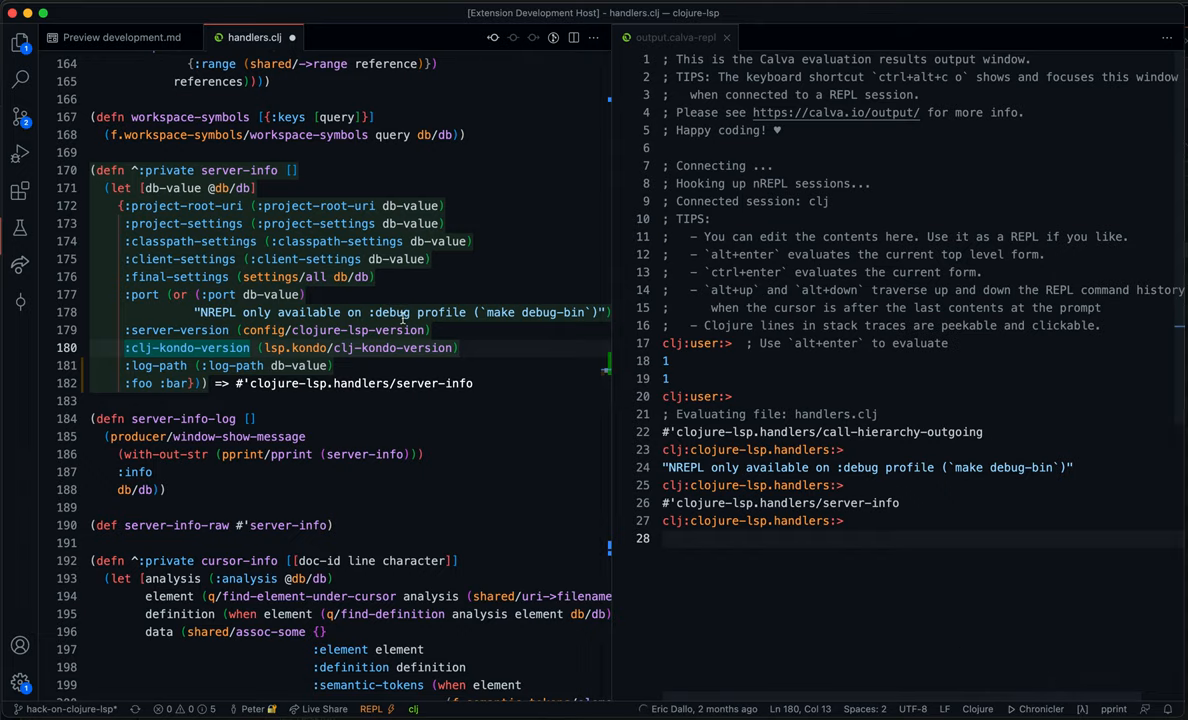
left_click(224, 8)
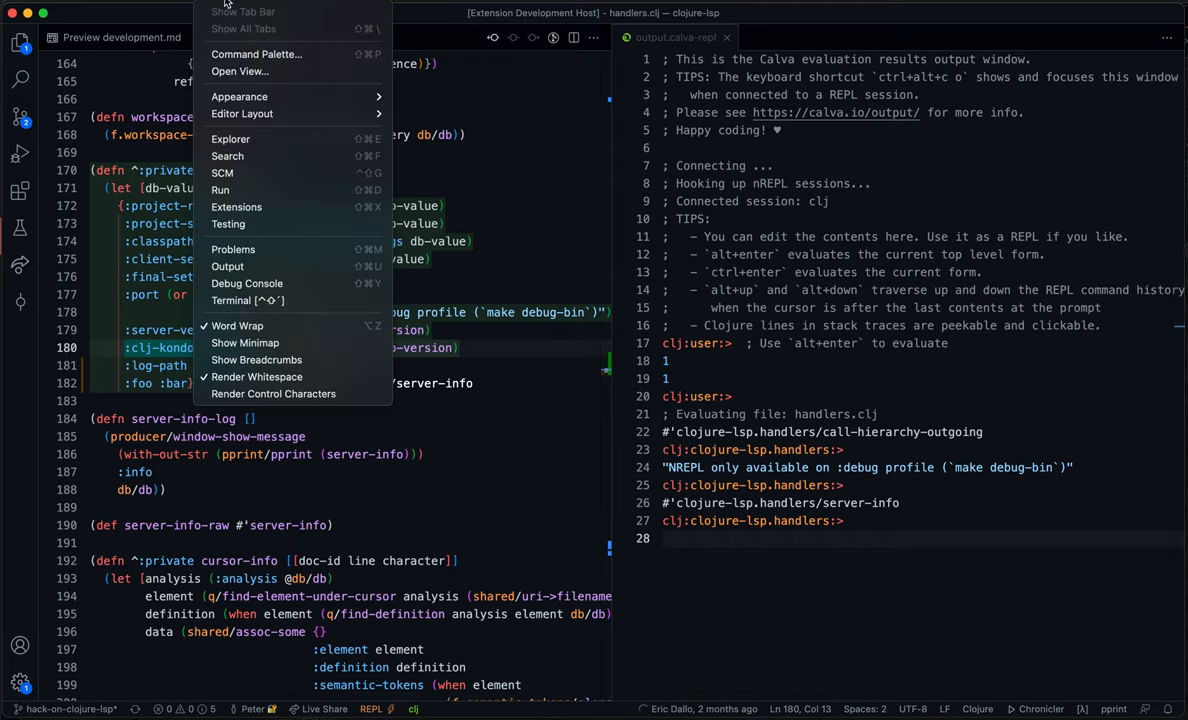
mouse_move(228, 156)
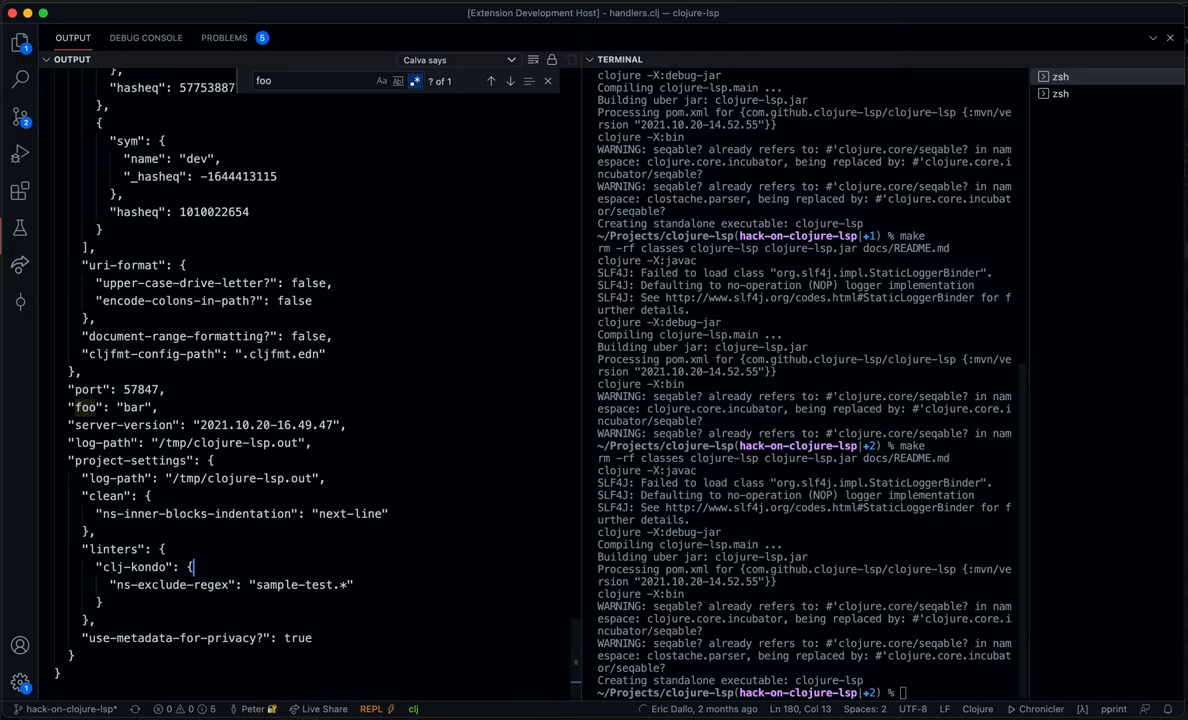
mouse_move(1154, 44)
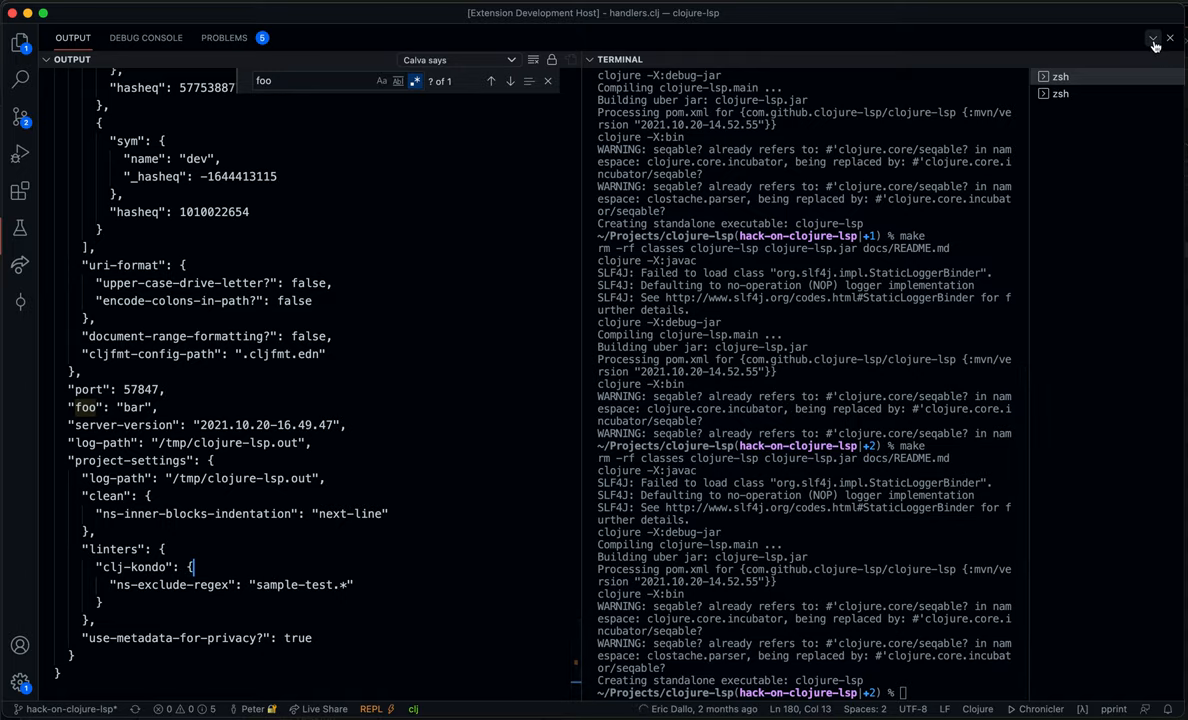
left_click(1154, 38)
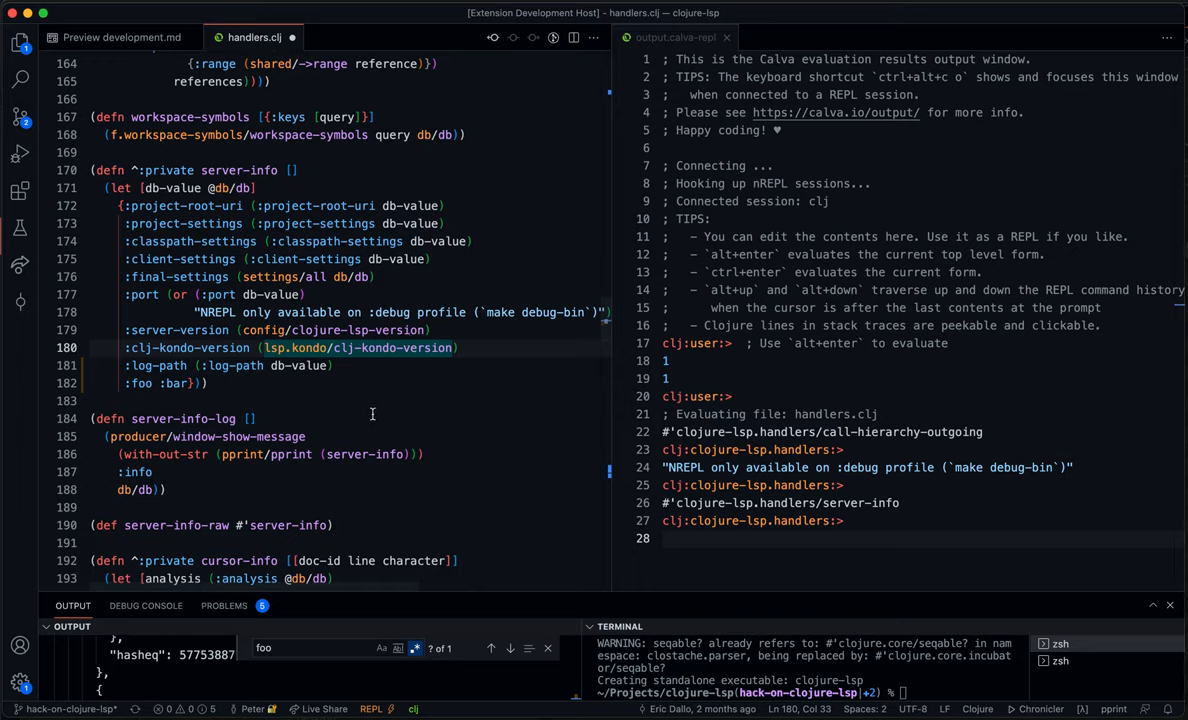
mouse_move(368, 376)
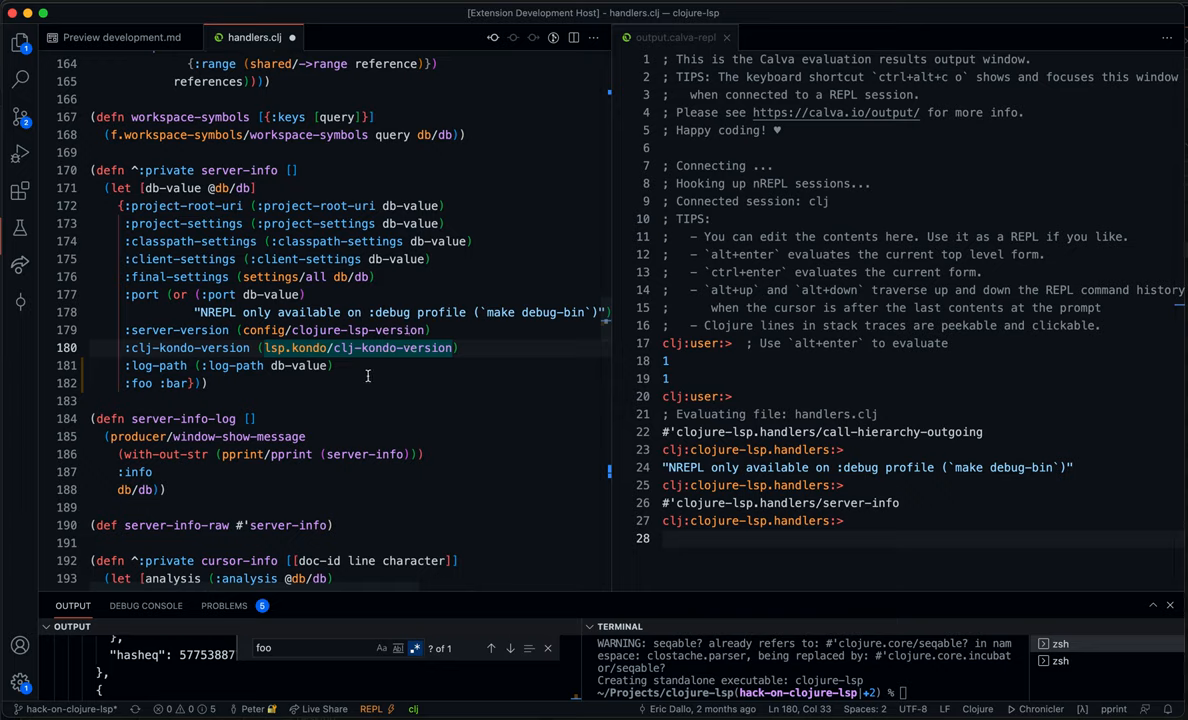
mouse_move(440, 388)
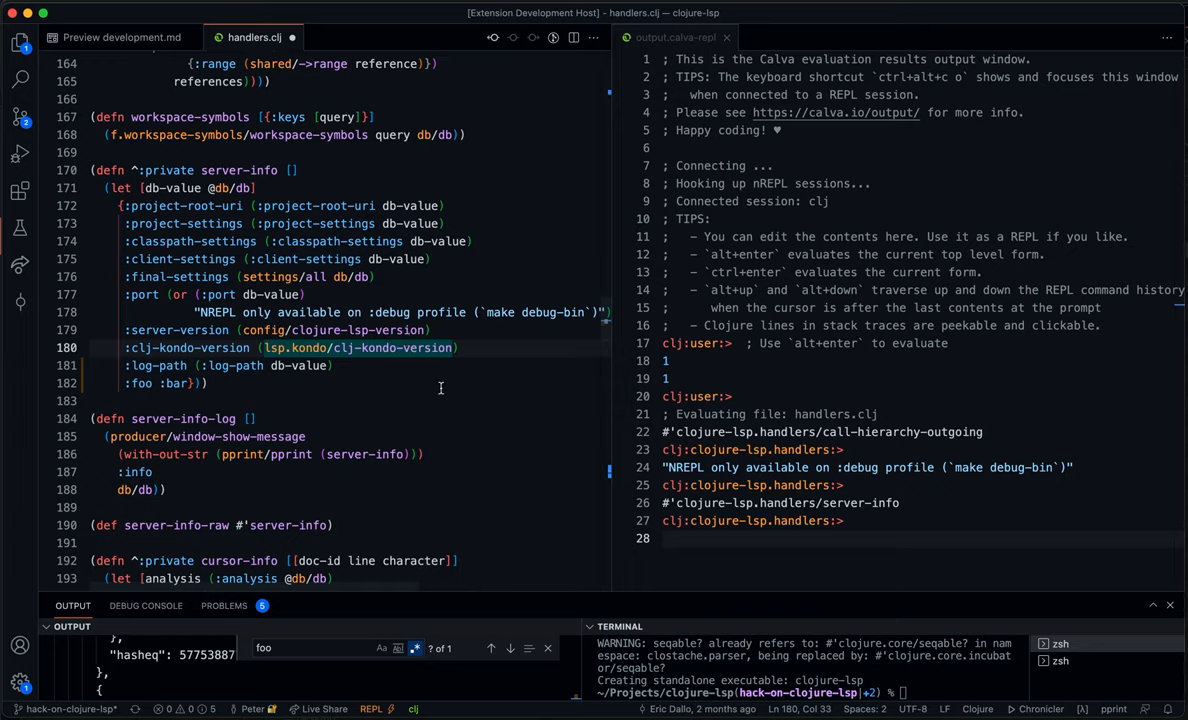
mouse_move(428, 224)
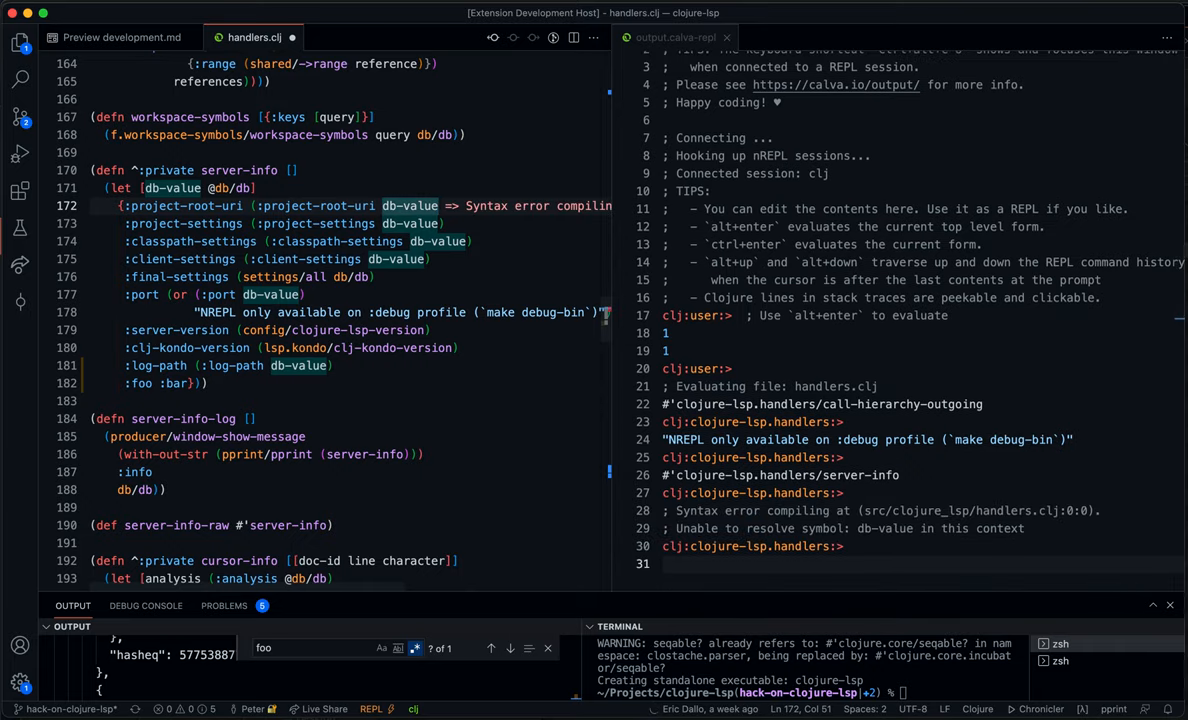
mouse_move(232, 230)
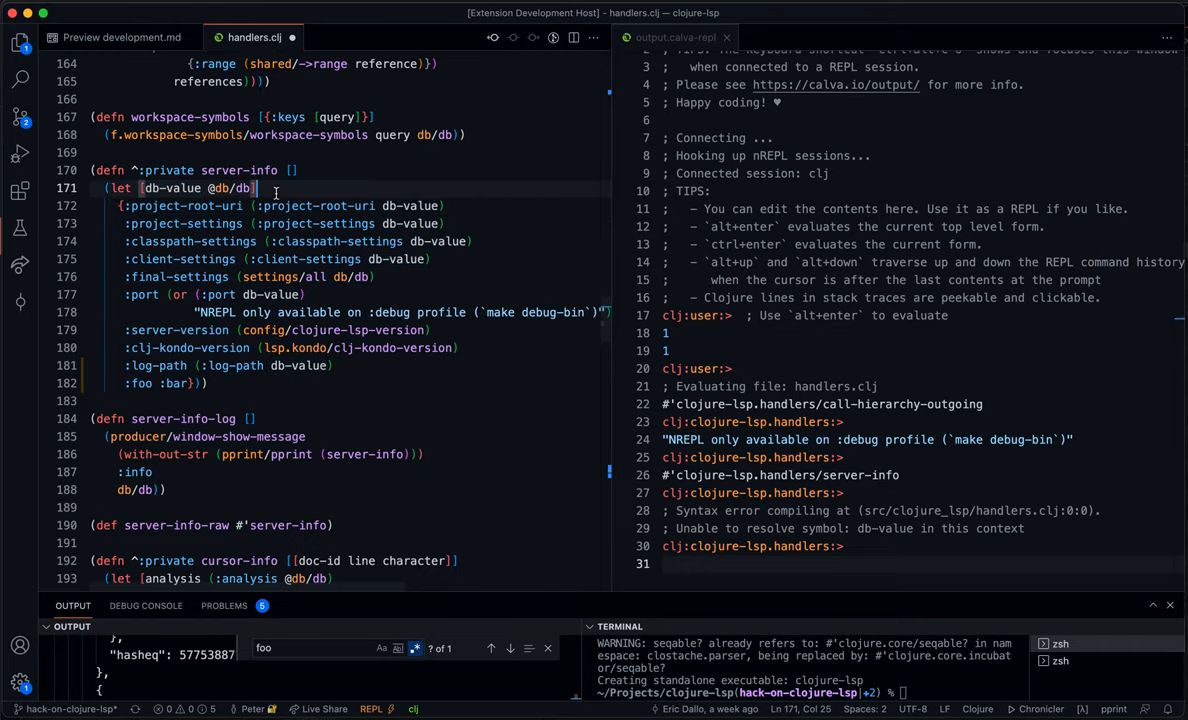
Write an inline (def db-value db-value) form inside server-info's let.
type("(def")
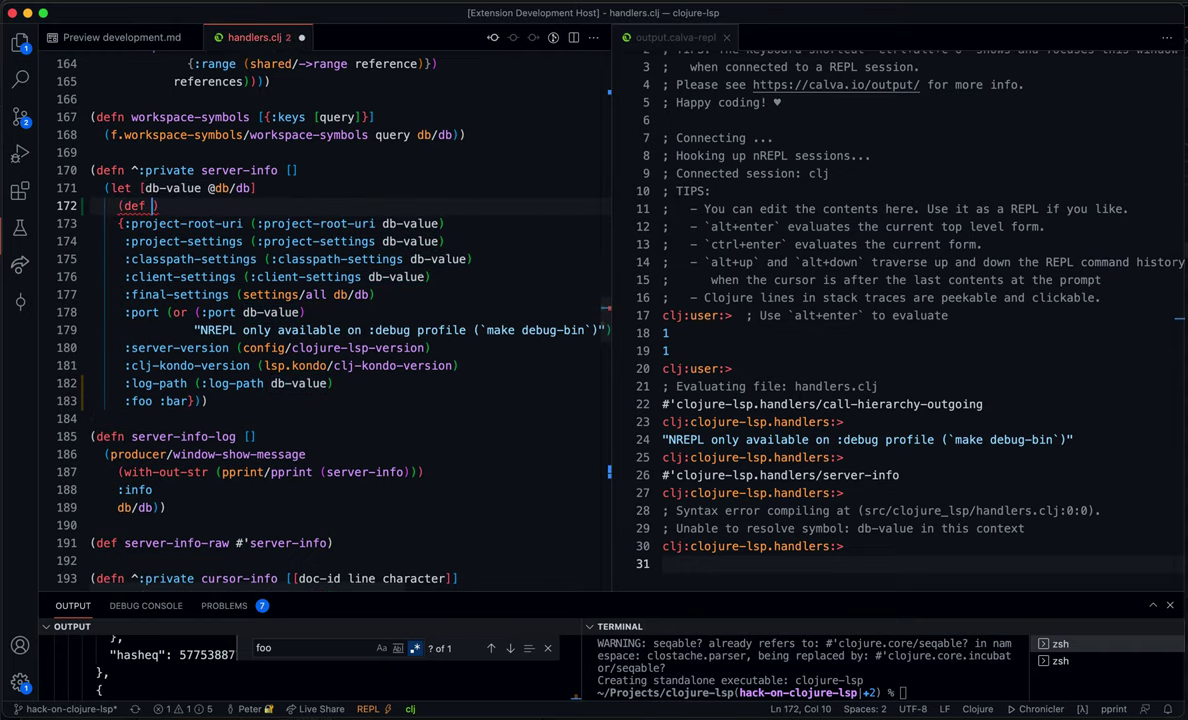
type("db-value")
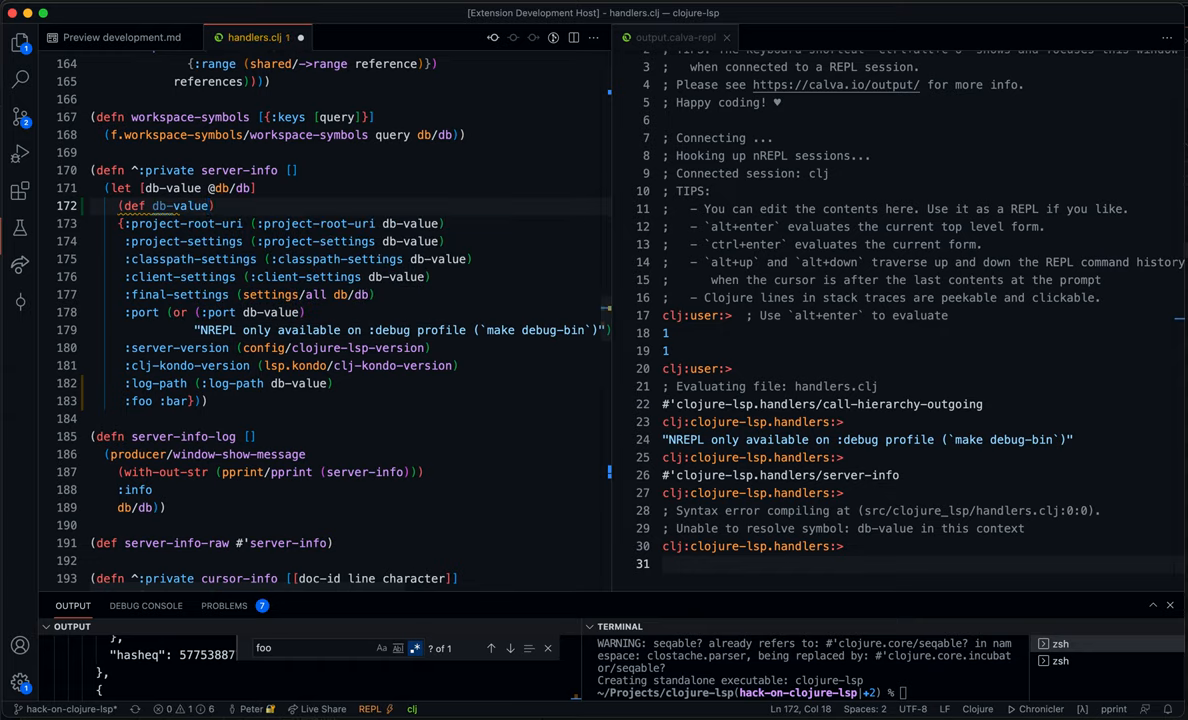
type("db-value")
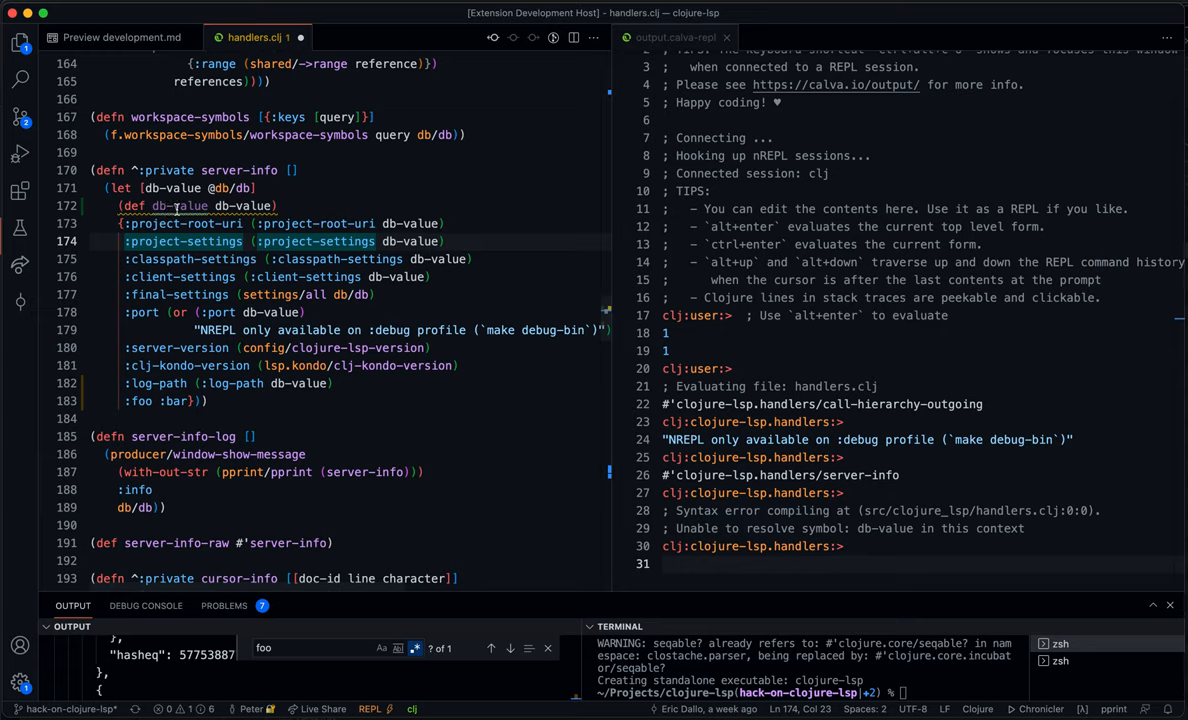
mouse_move(180, 204)
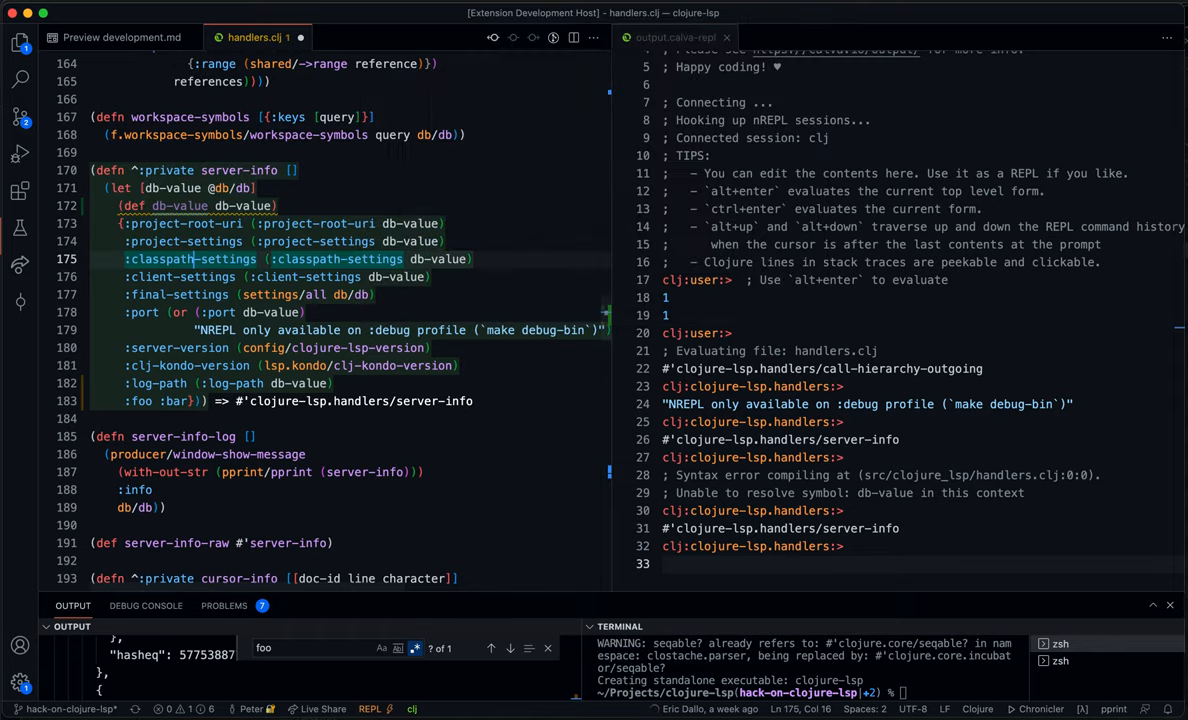
Evaluate project-root-uri inline, returning the project's file URI, then review the surrounding expressions.
left_click(510, 648)
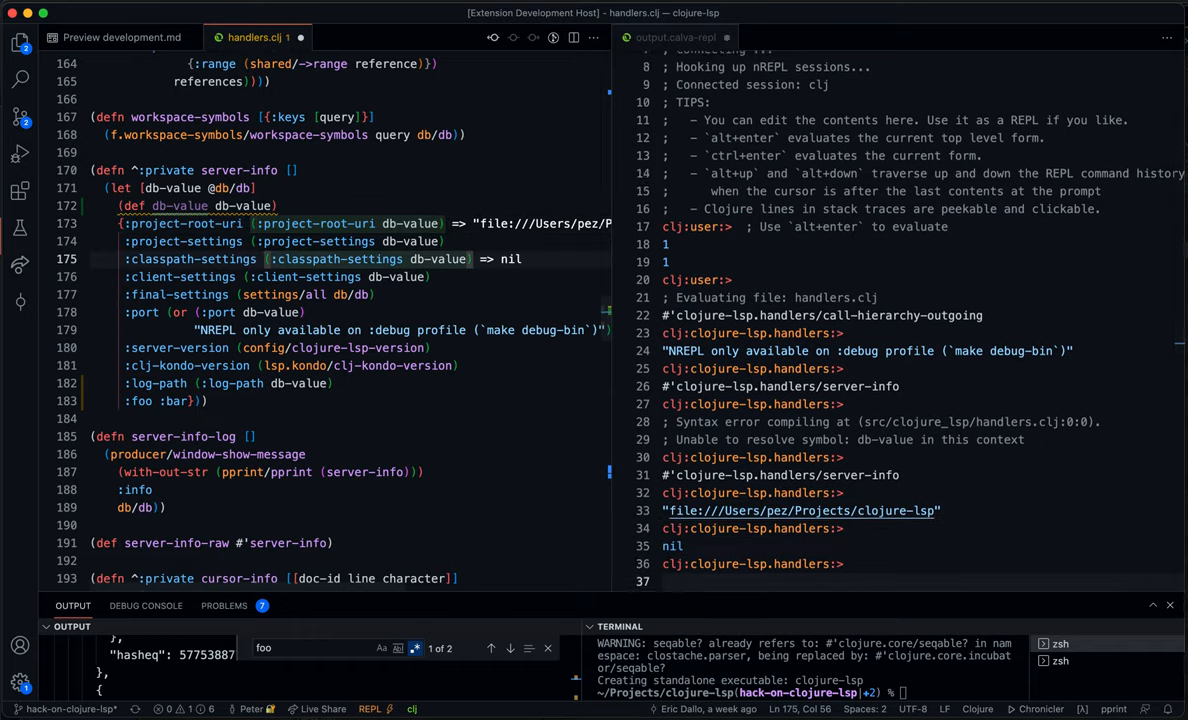
scroll("up", 3)
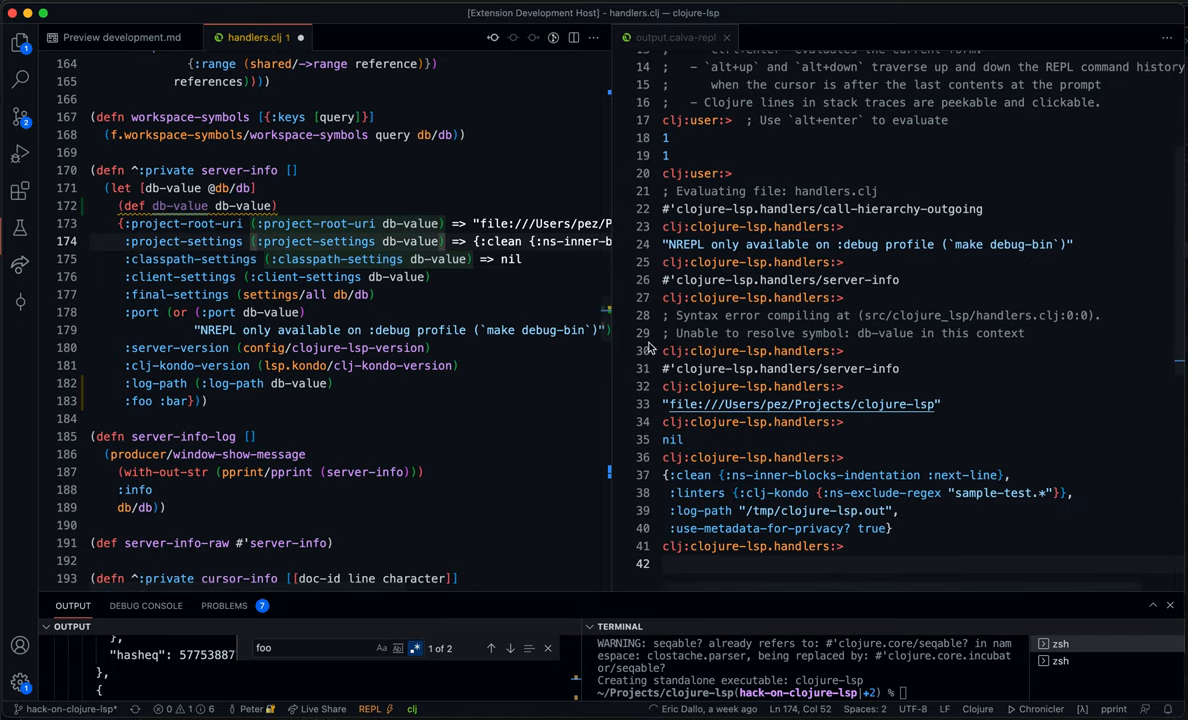
mouse_move(524, 376)
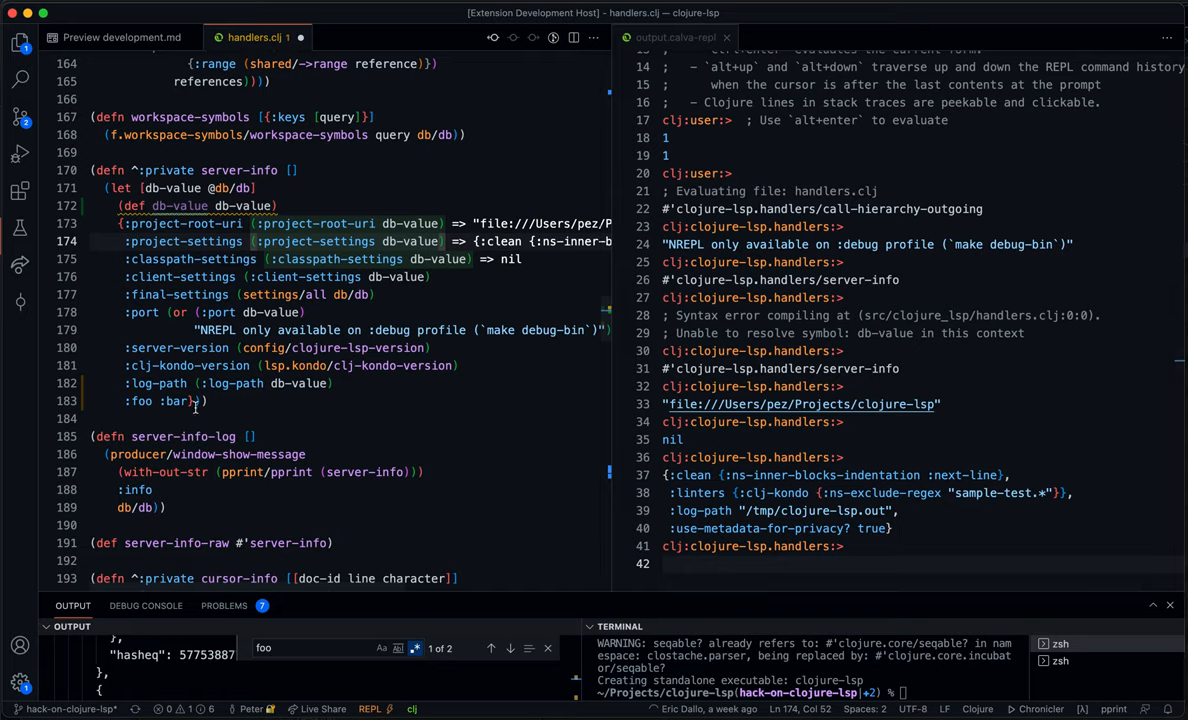
Evaluate the entire server-info map and scroll the REPL output showing :foo :bar and project settings.
left_click(196, 400)
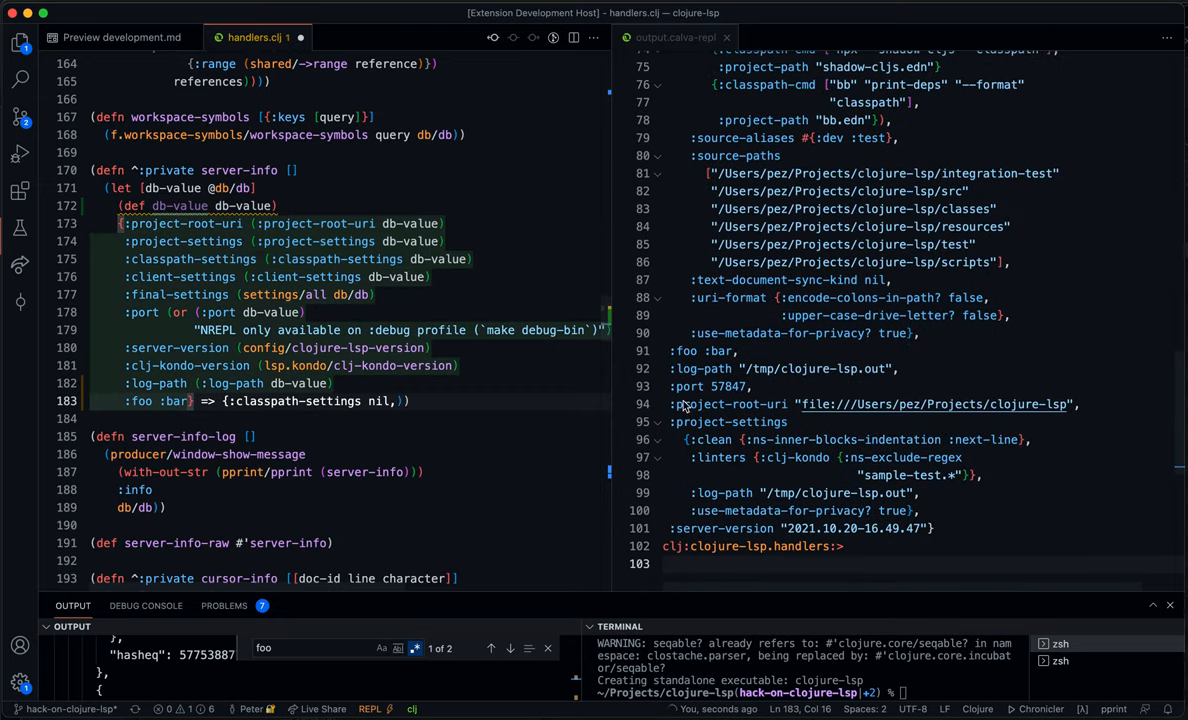
scroll("up", 3)
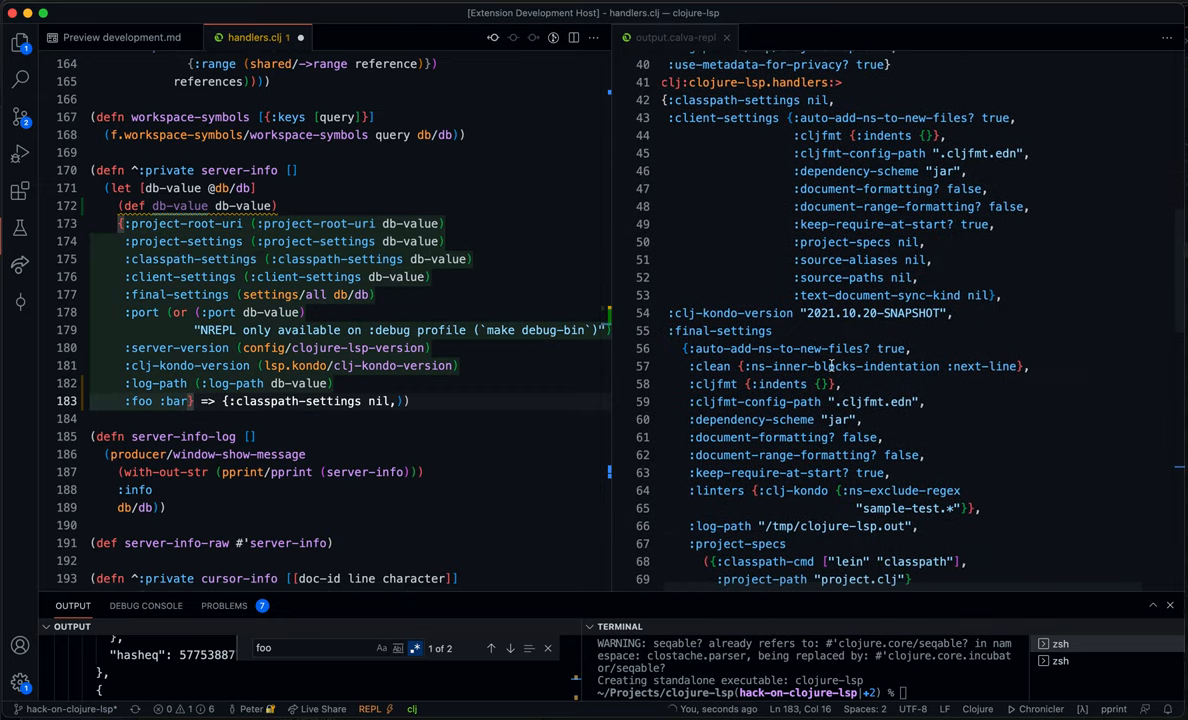
scroll("down", 3)
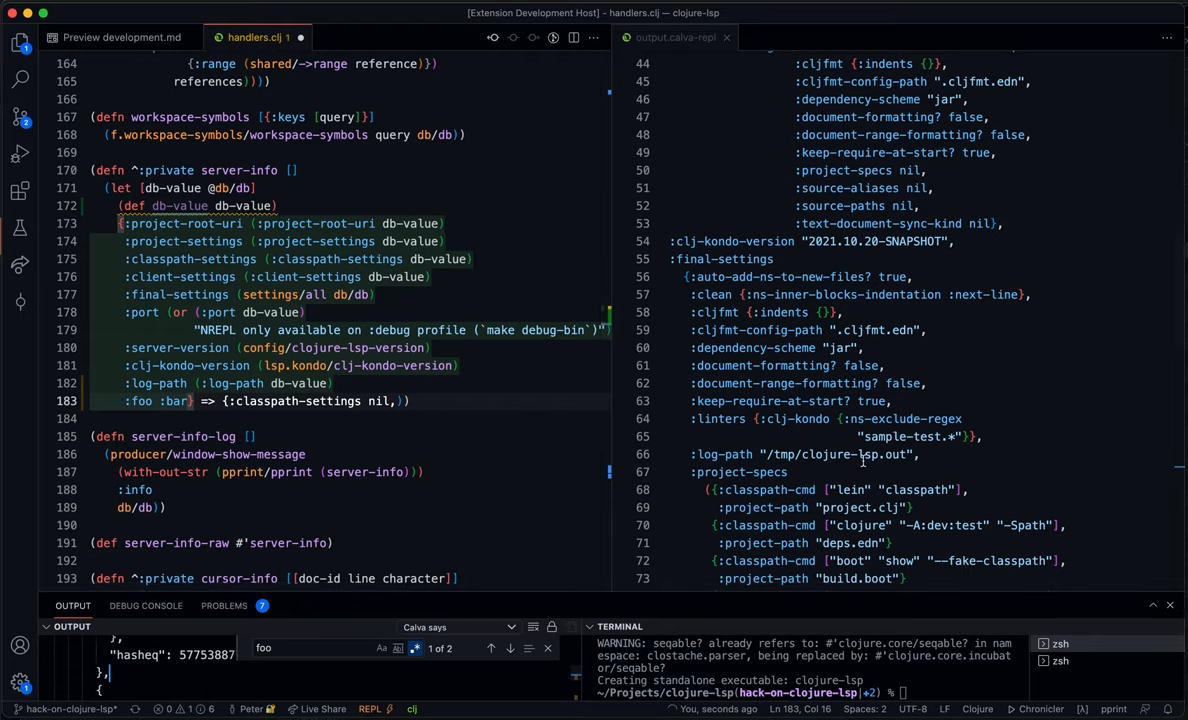
scroll("down", 3)
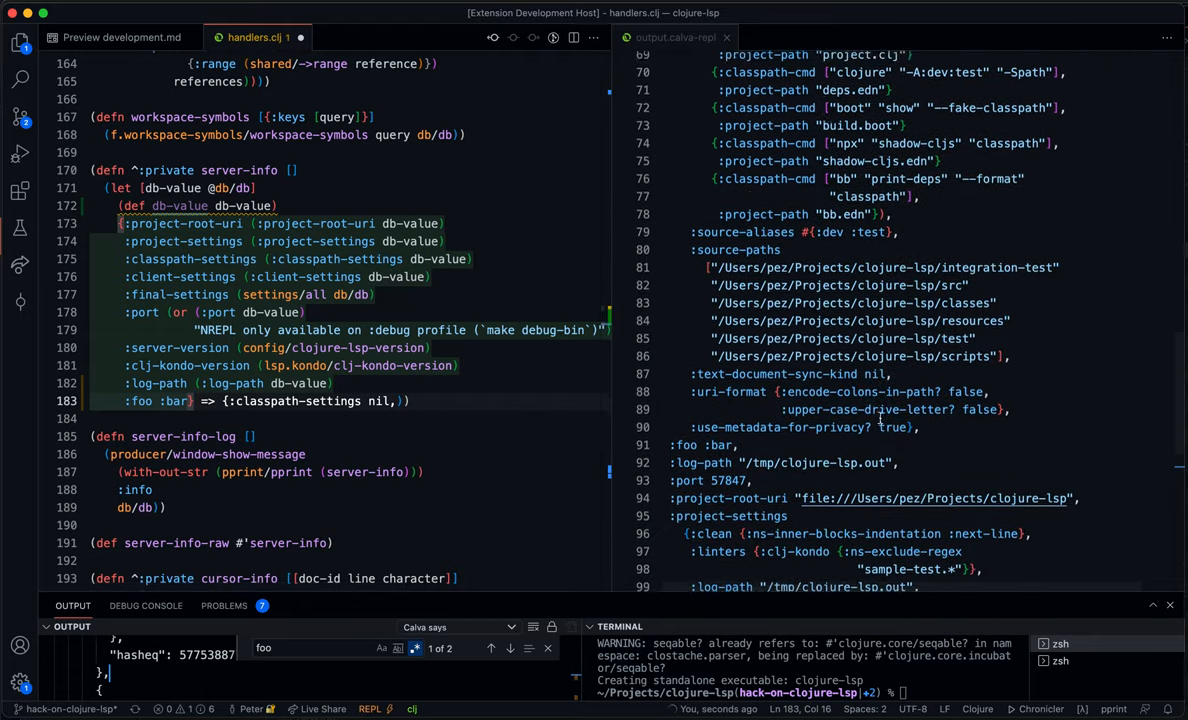
scroll("down", 3)
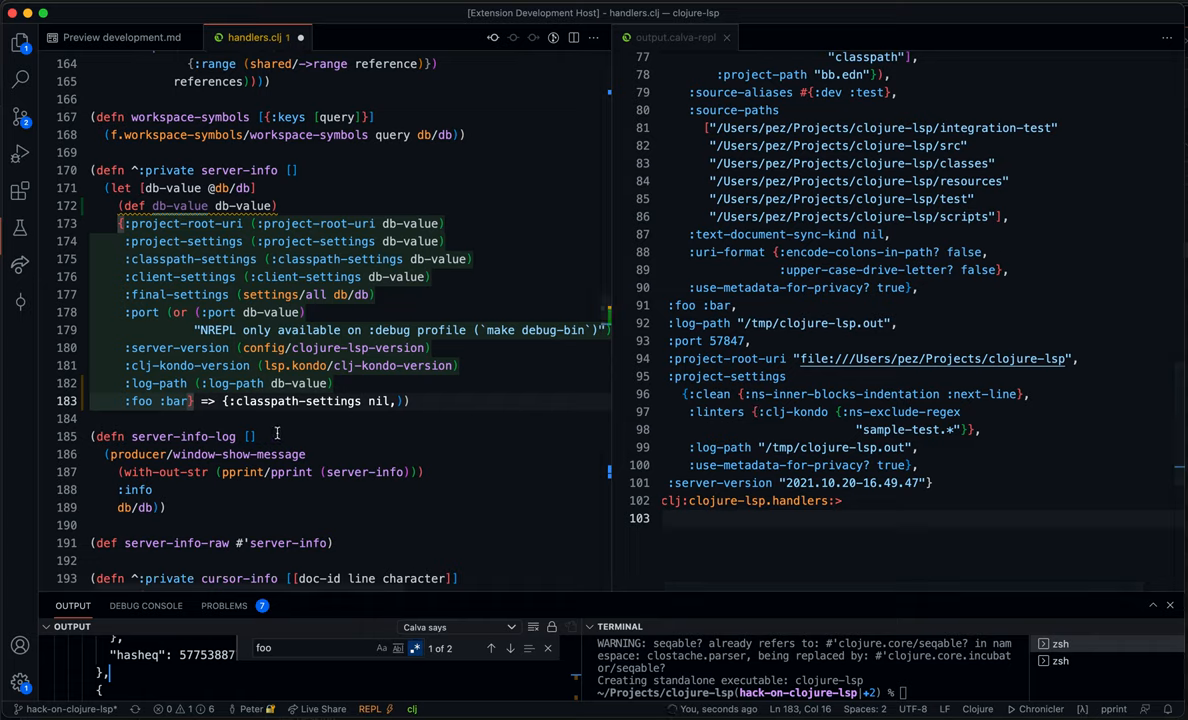
mouse_move(394, 452)
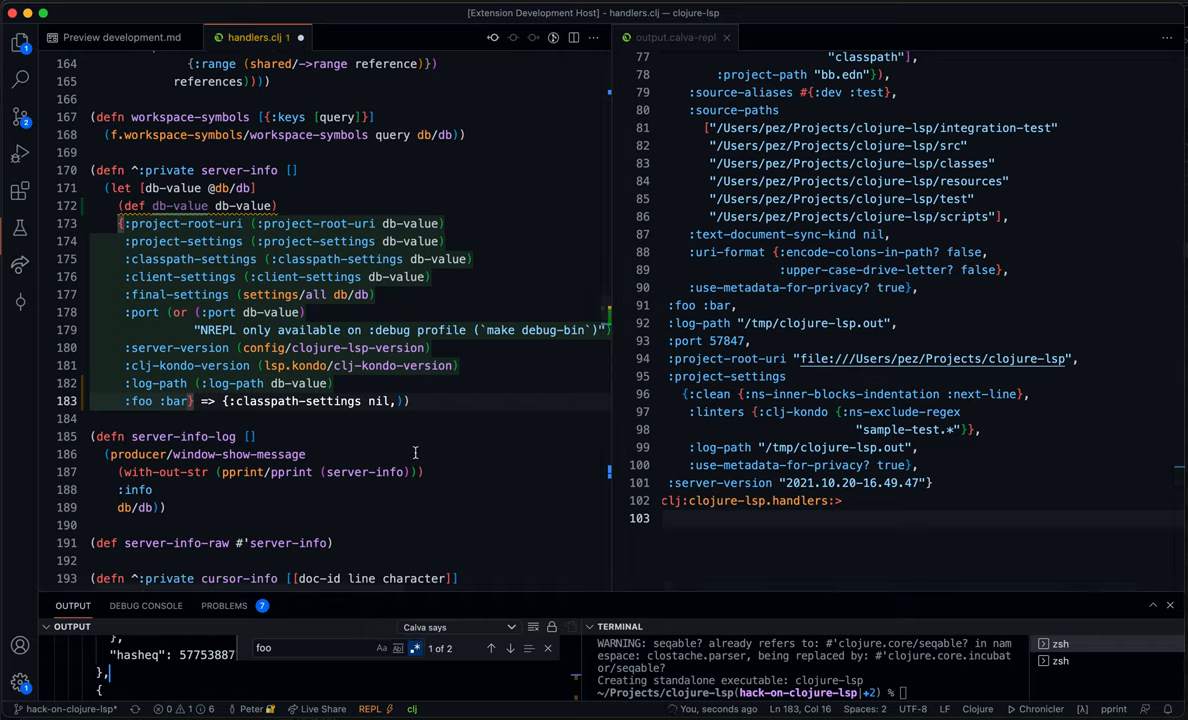
mouse_move(360, 464)
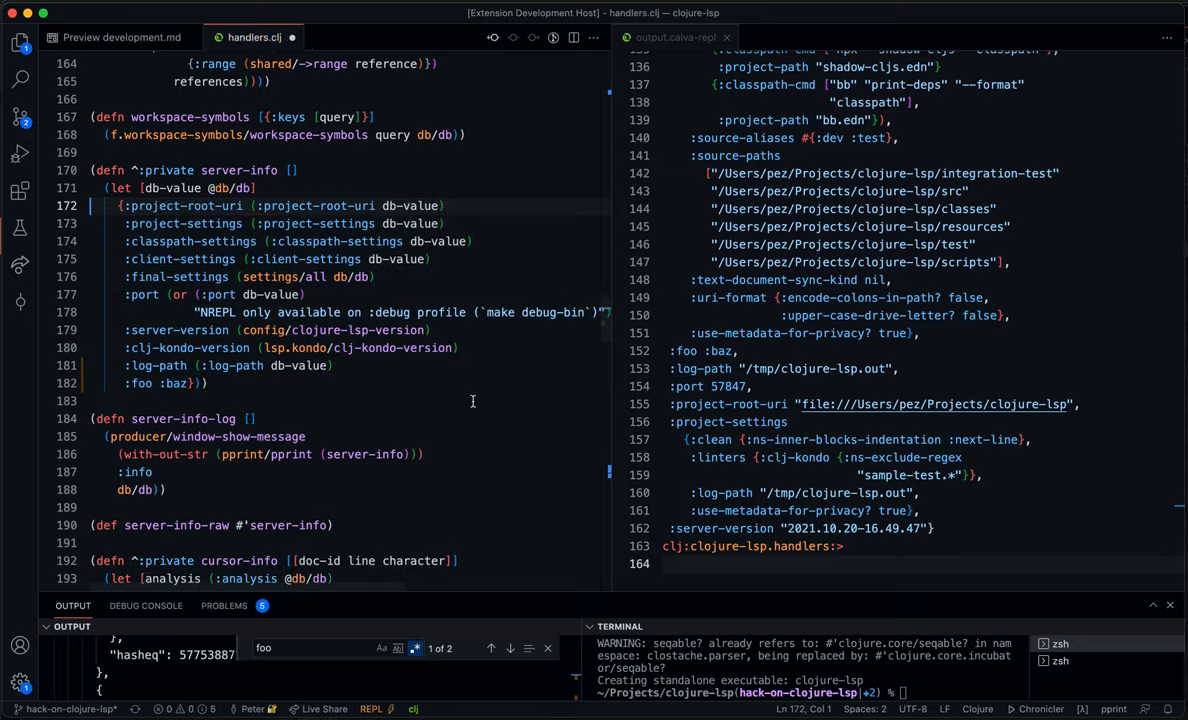
mouse_move(392, 436)
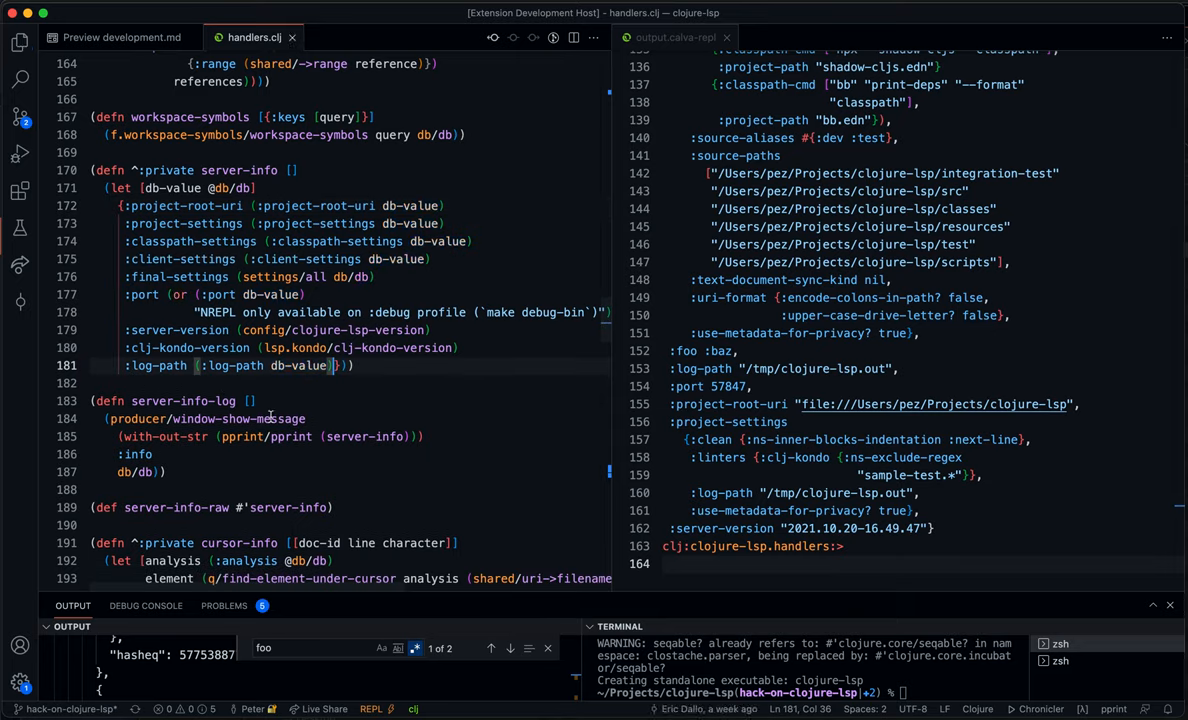
mouse_move(352, 430)
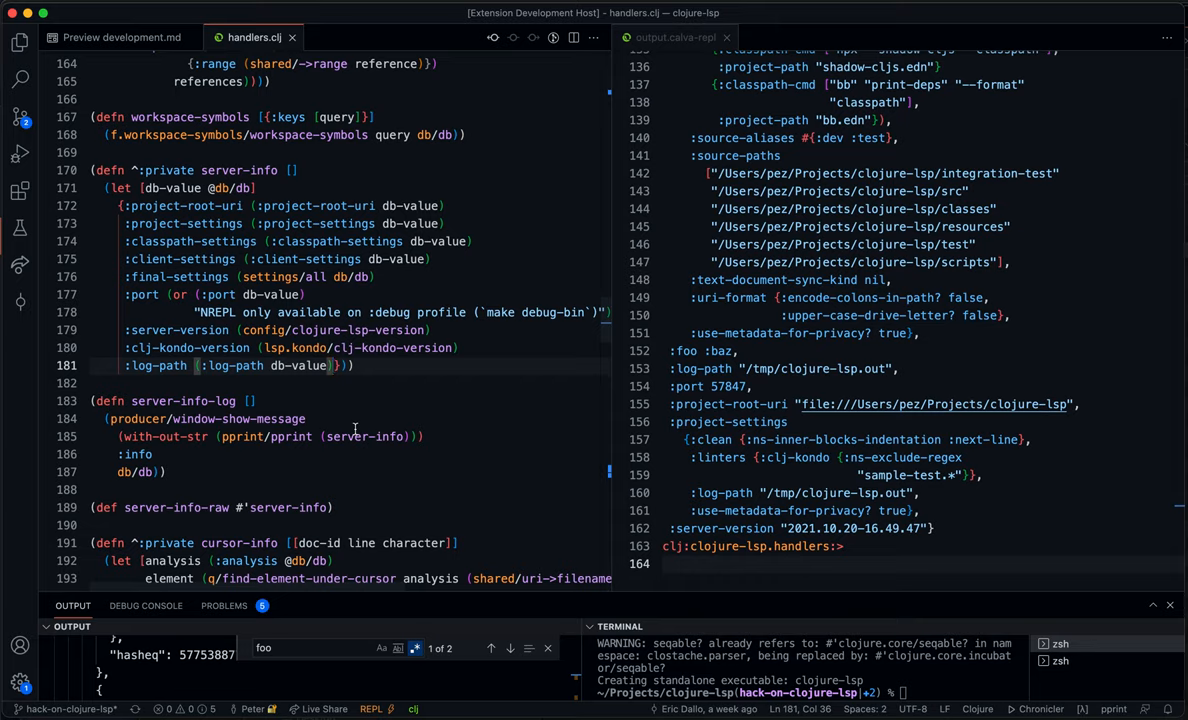
mouse_move(400, 440)
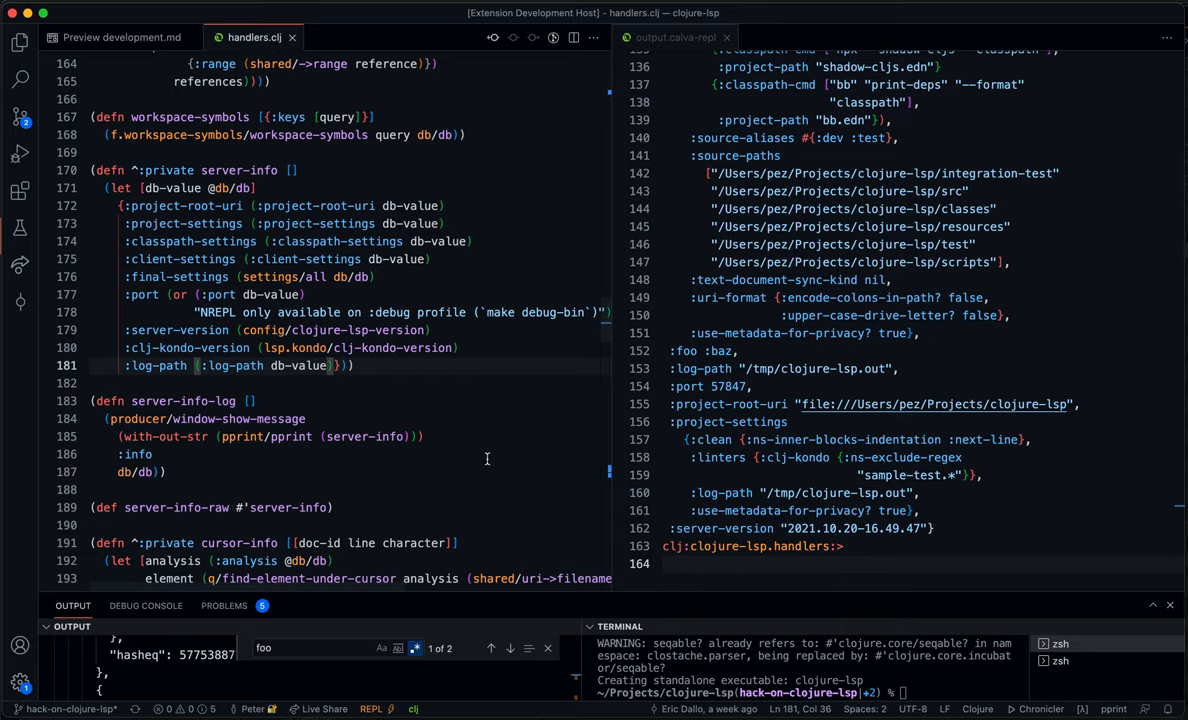
mouse_move(390, 394)
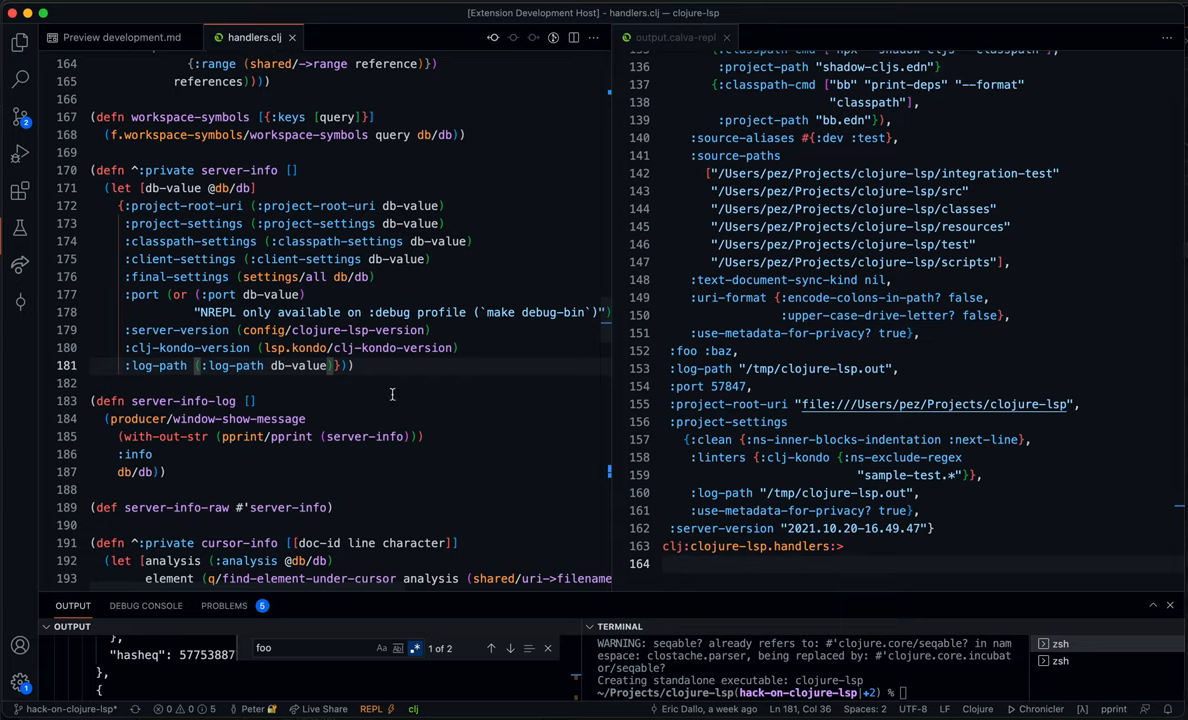
mouse_move(412, 392)
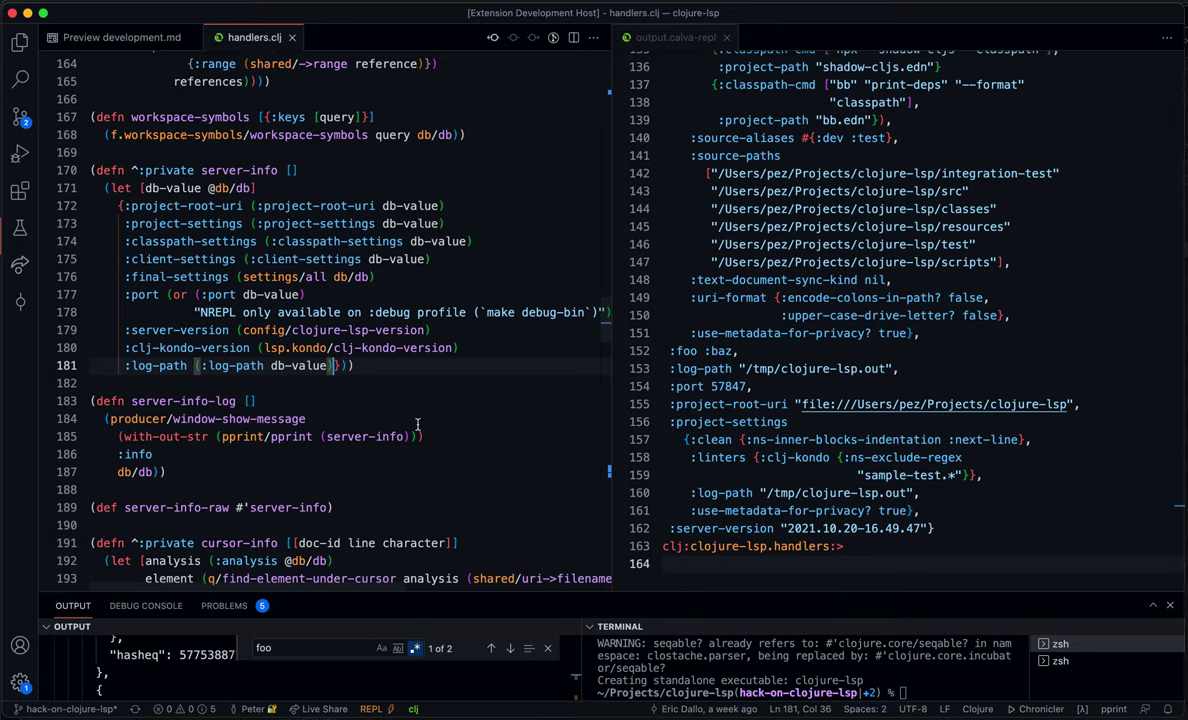
mouse_move(412, 384)
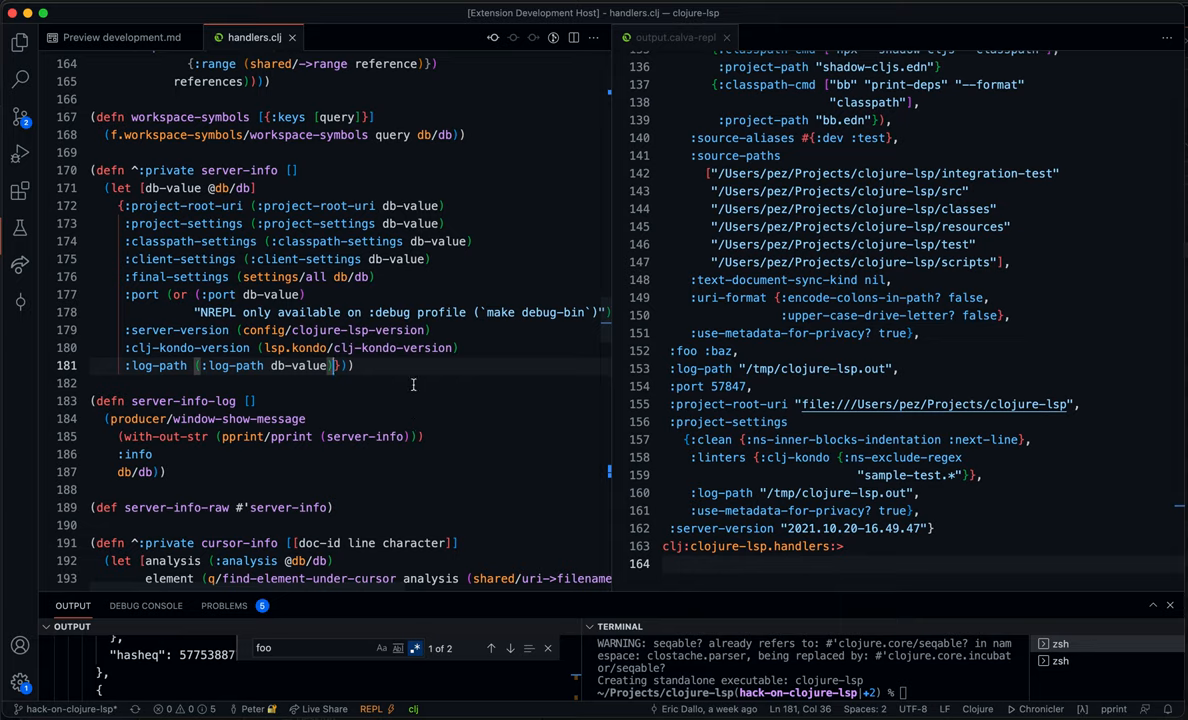